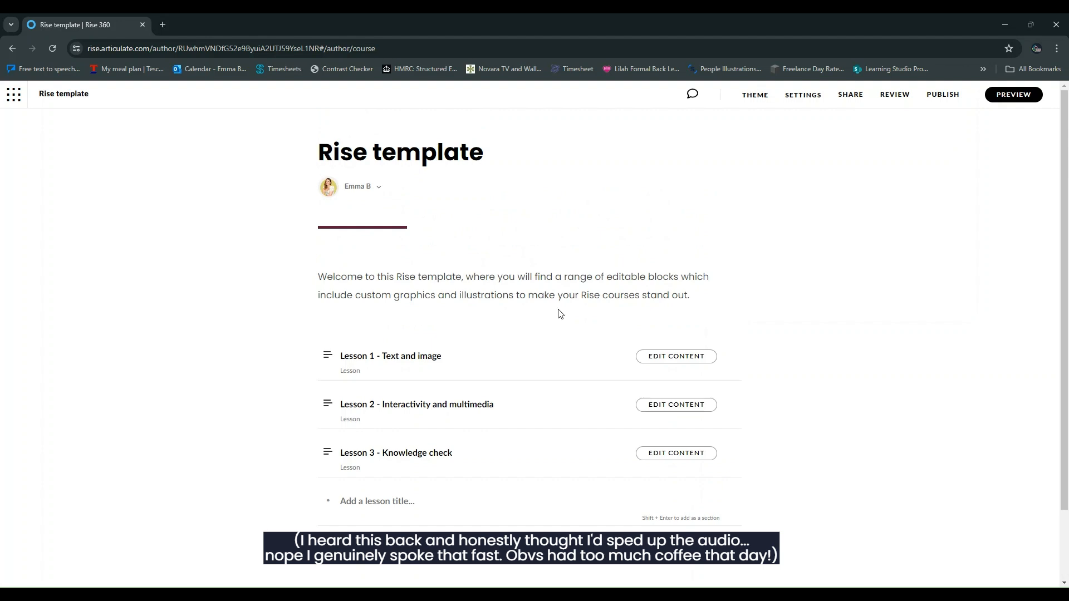
mouse_move(562, 300)
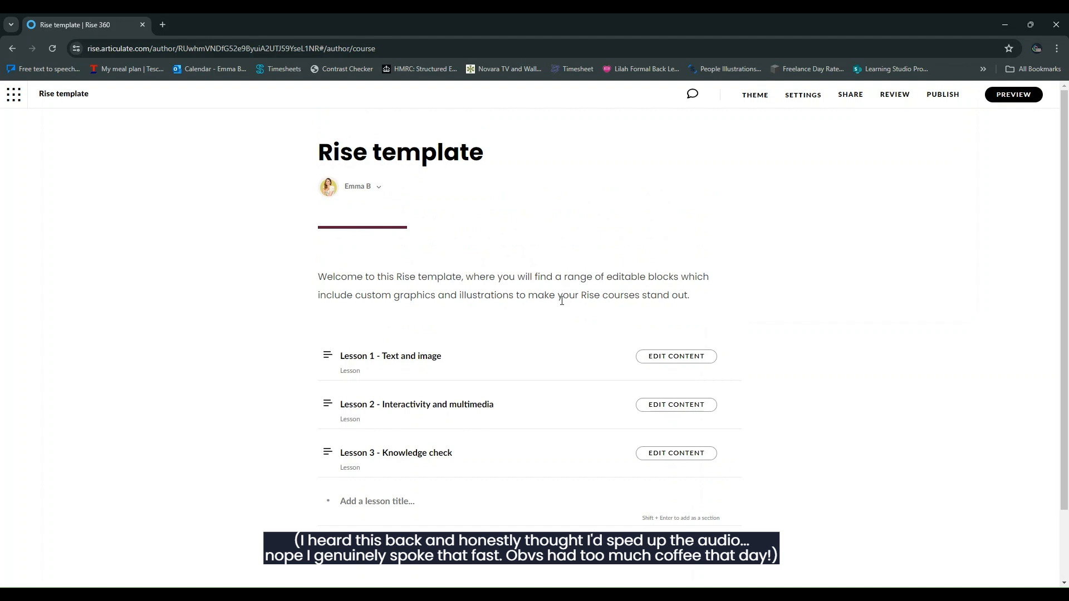
mouse_move(588, 312)
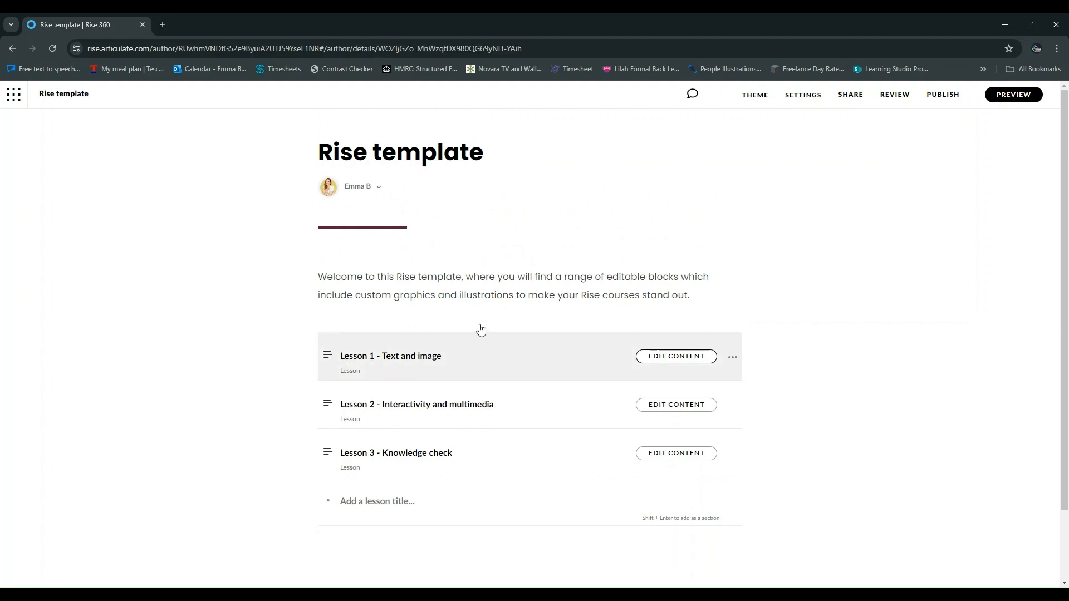
Open Lesson 1 - Text and image and scroll through its Introduction and text-and-image blocks
left_click(675, 355)
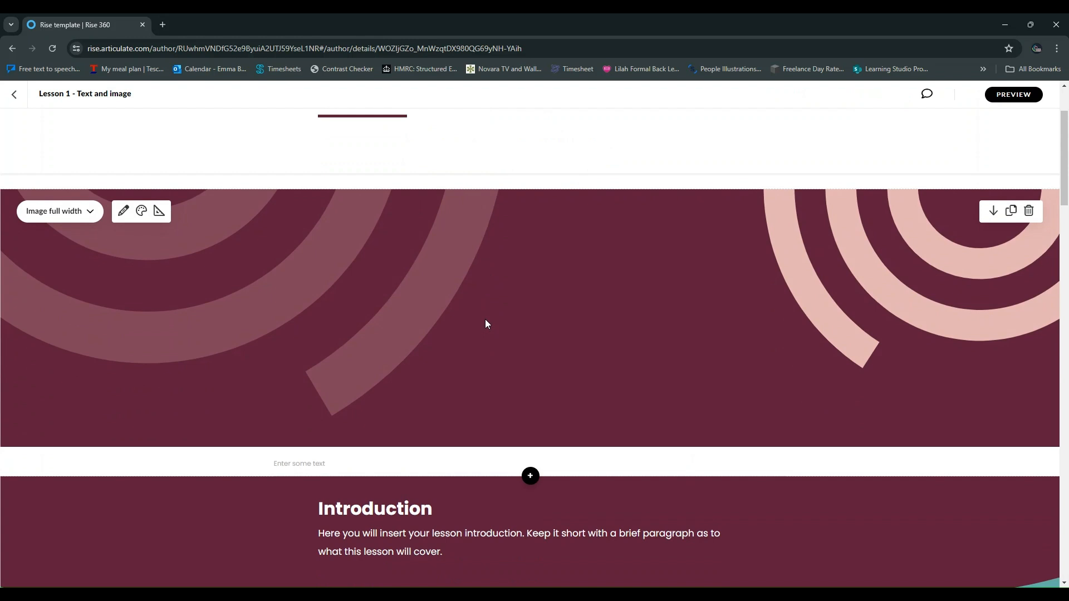
mouse_move(495, 316)
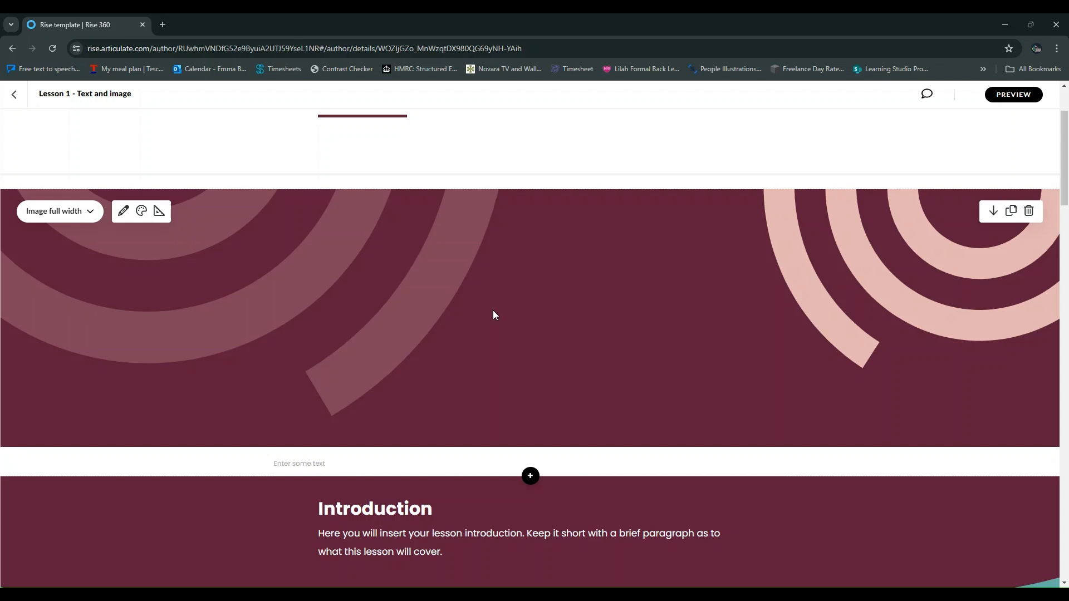
mouse_move(498, 312)
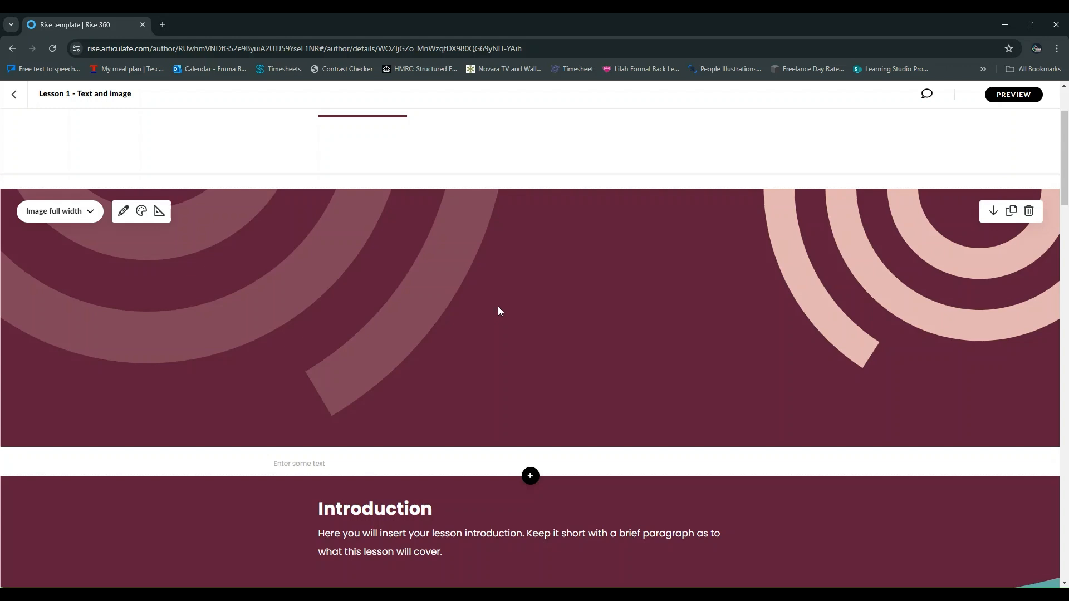
mouse_move(525, 301)
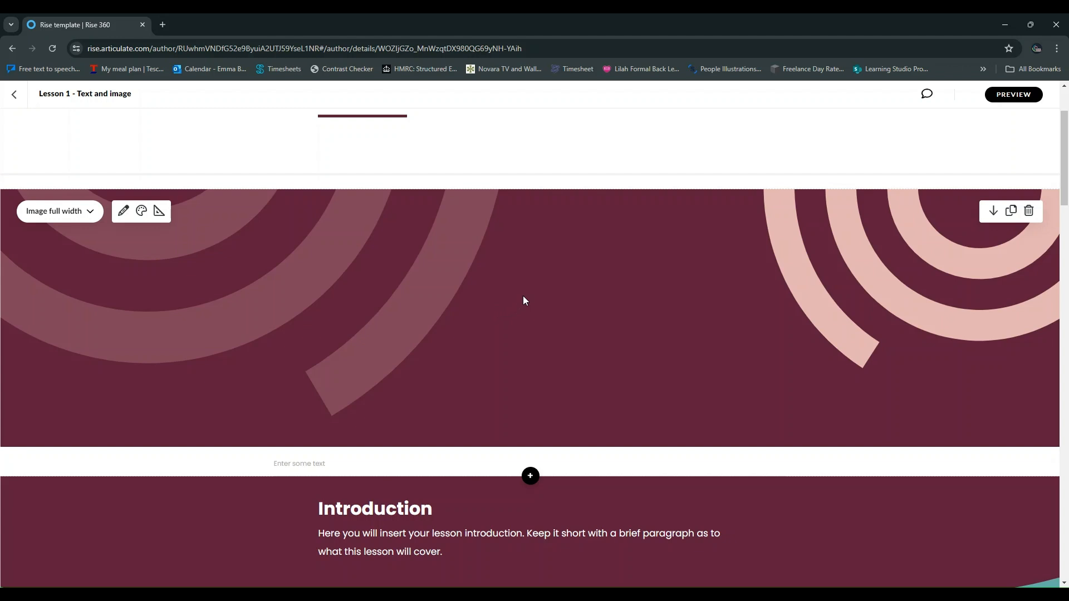
mouse_move(527, 307)
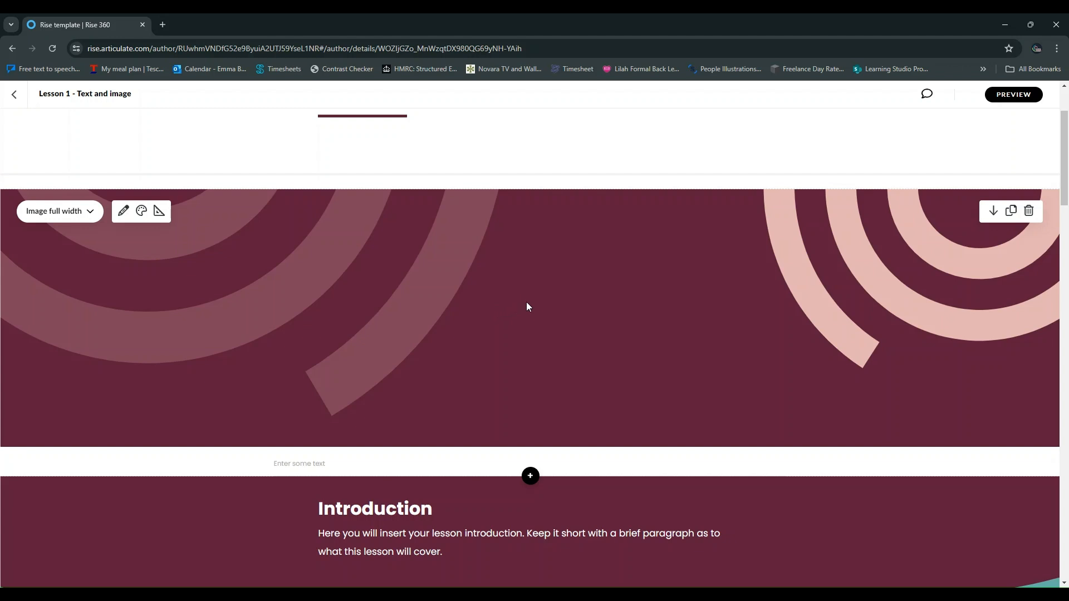
scroll("down", 3)
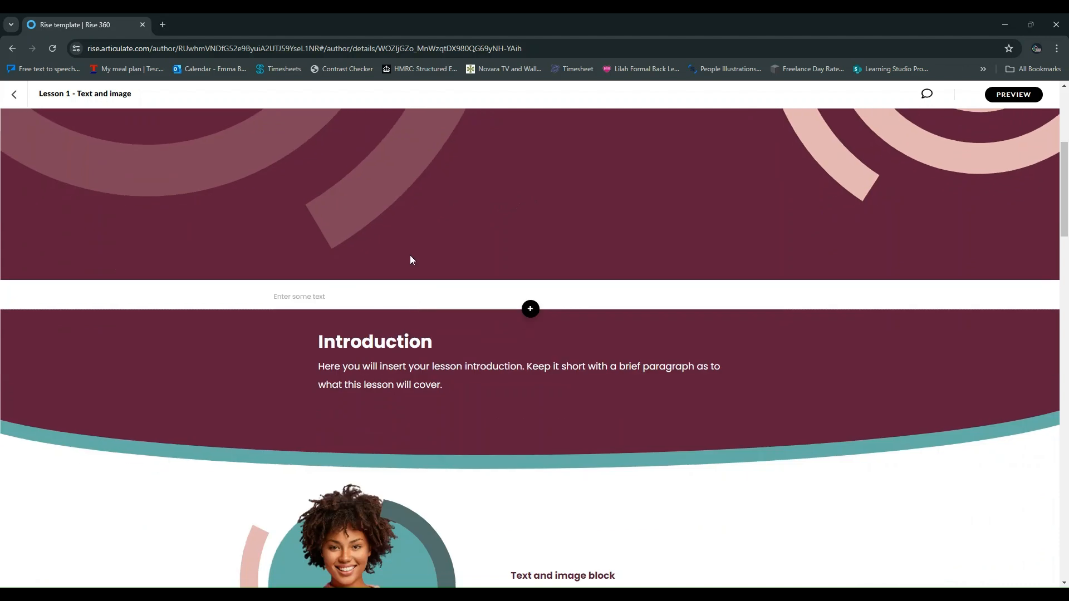
scroll("down", 3)
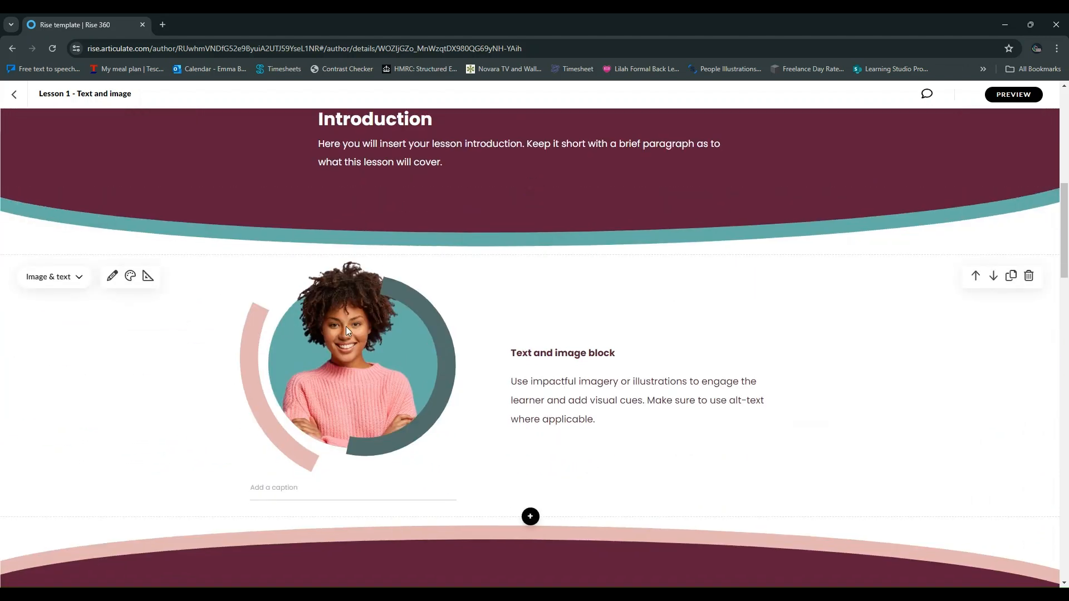
scroll("down", 3)
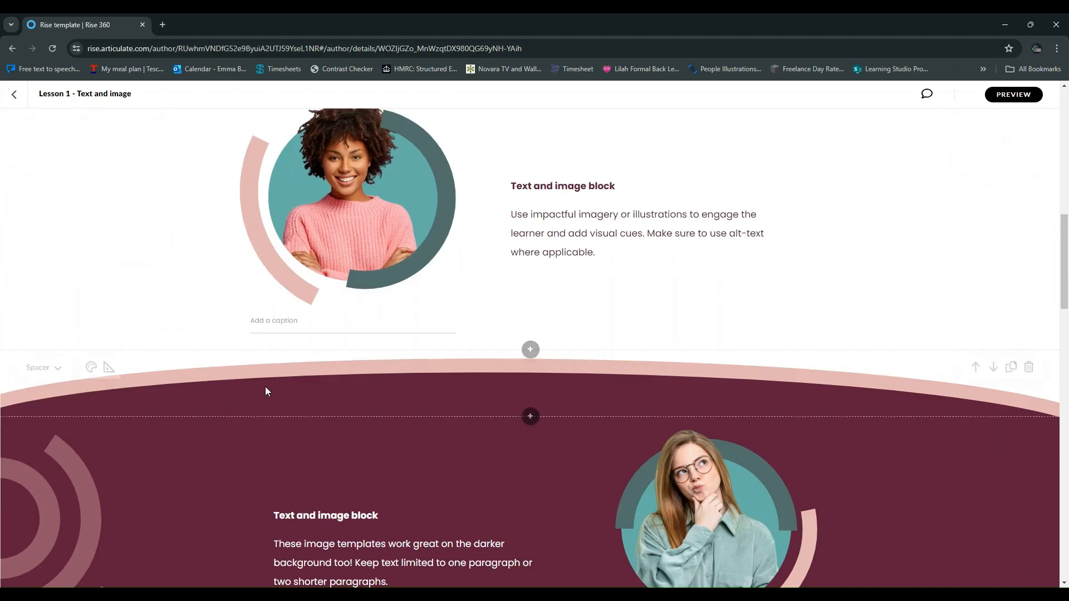
scroll("down", 3)
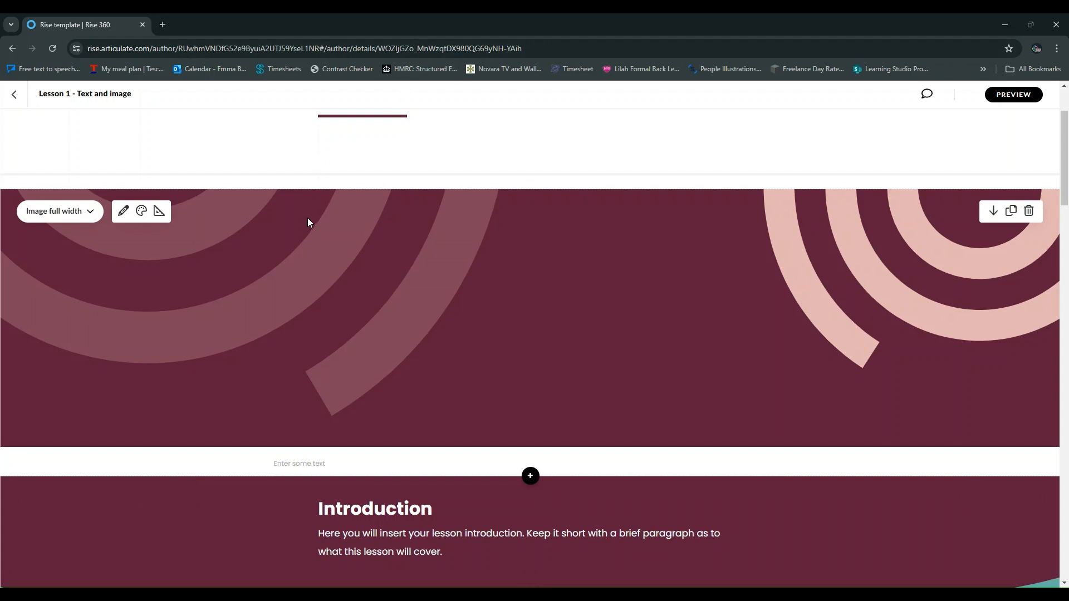
mouse_move(392, 260)
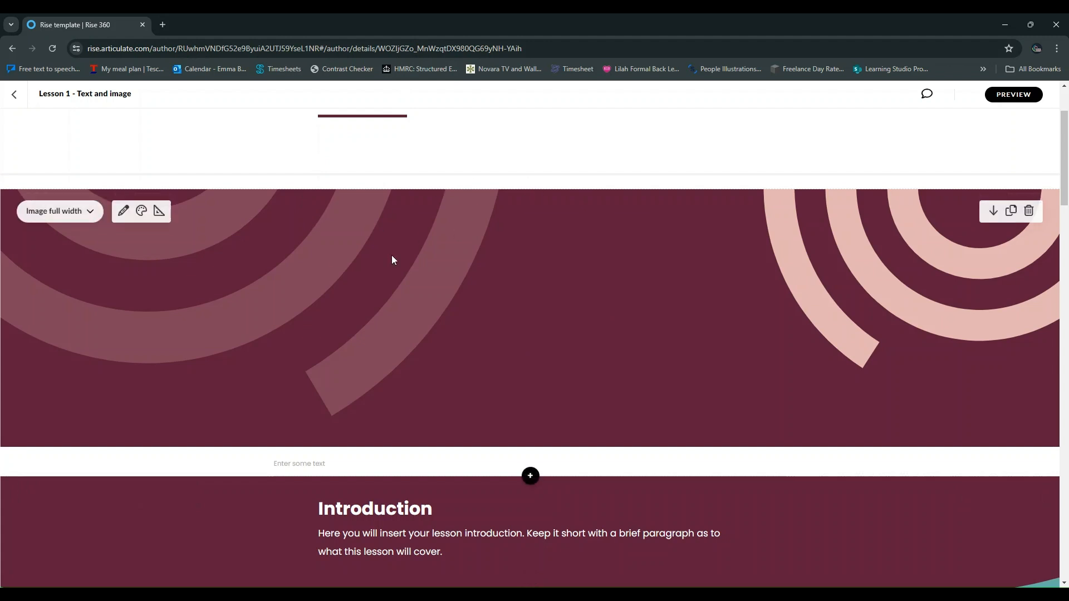
mouse_move(650, 321)
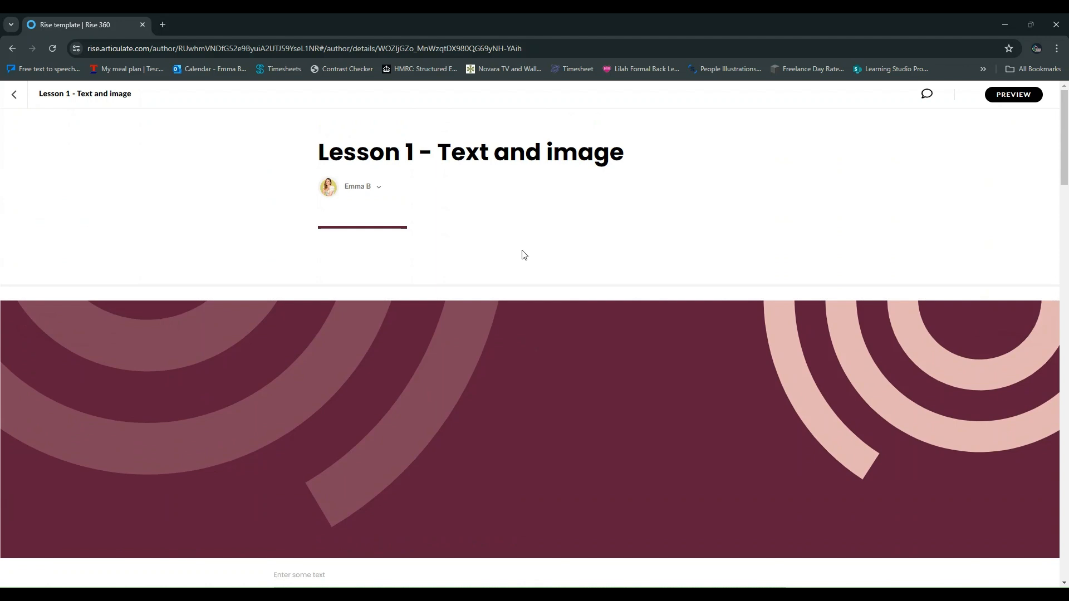
mouse_move(377, 183)
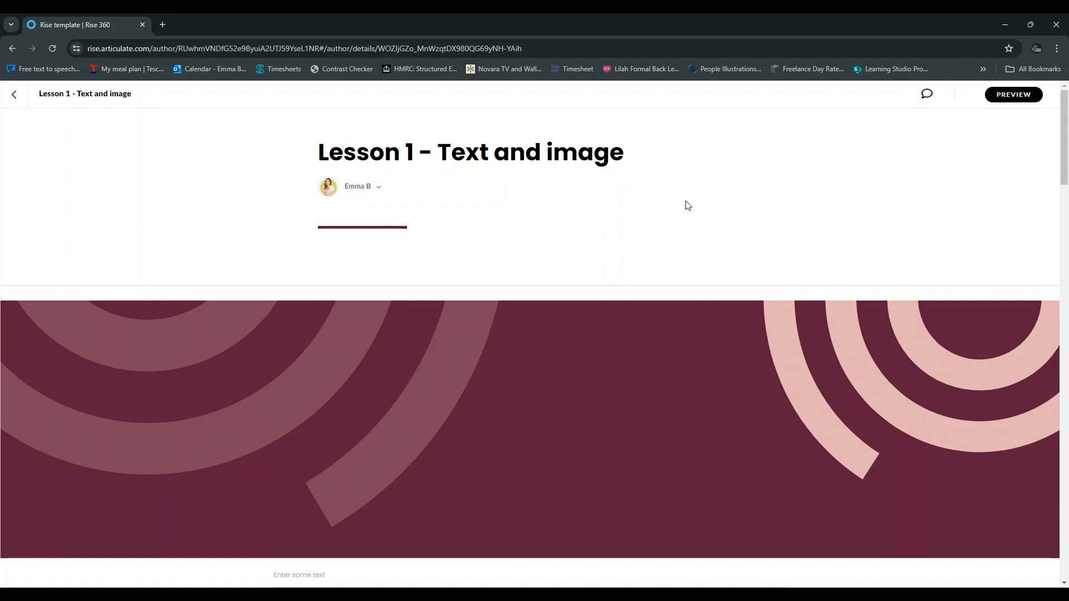
scroll("down", 3)
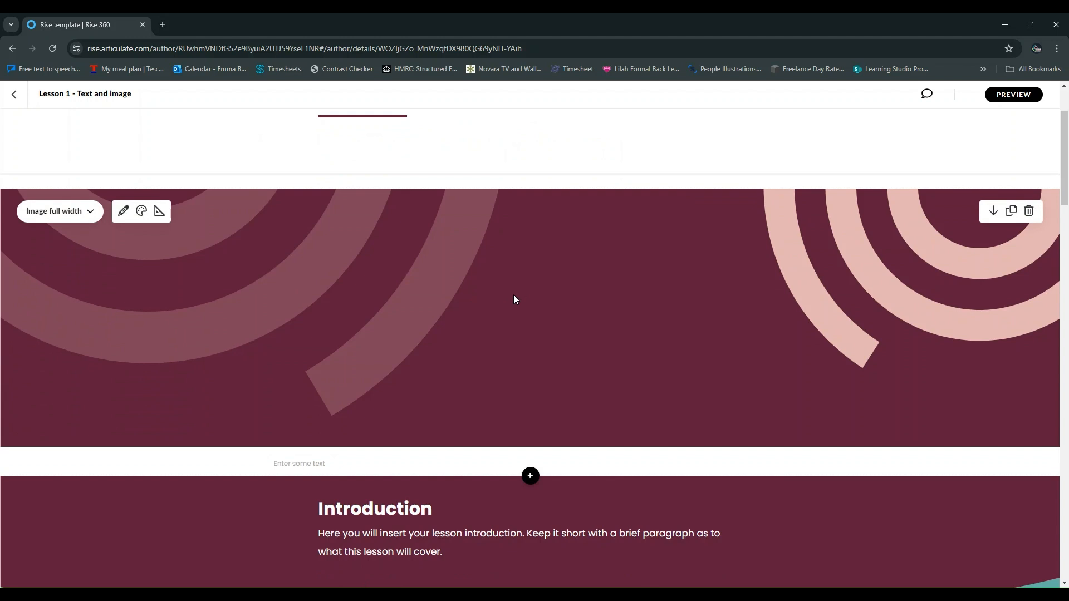
mouse_move(514, 297)
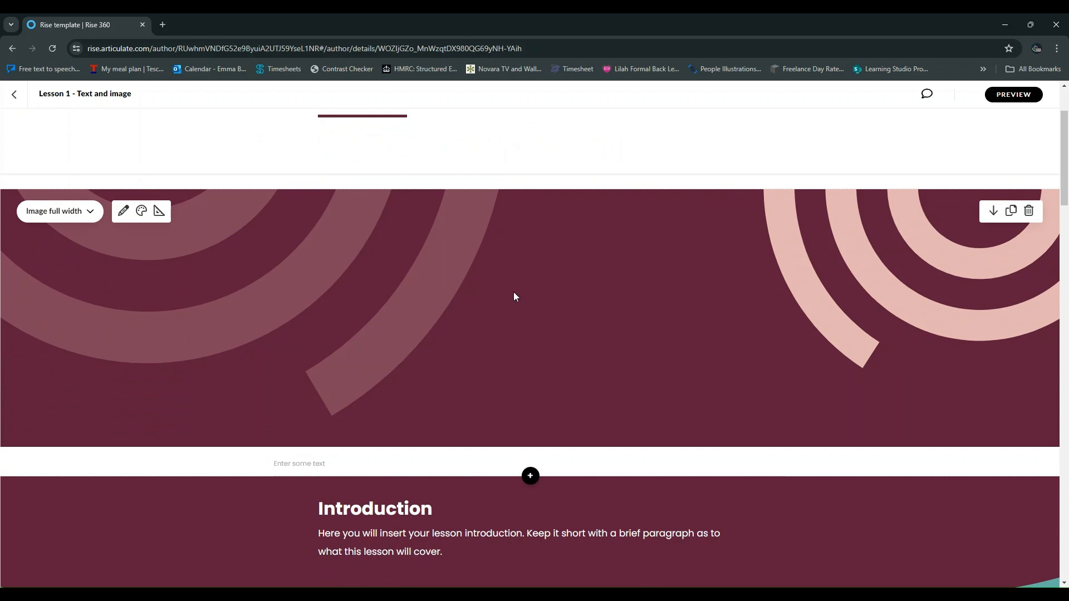
mouse_move(518, 291)
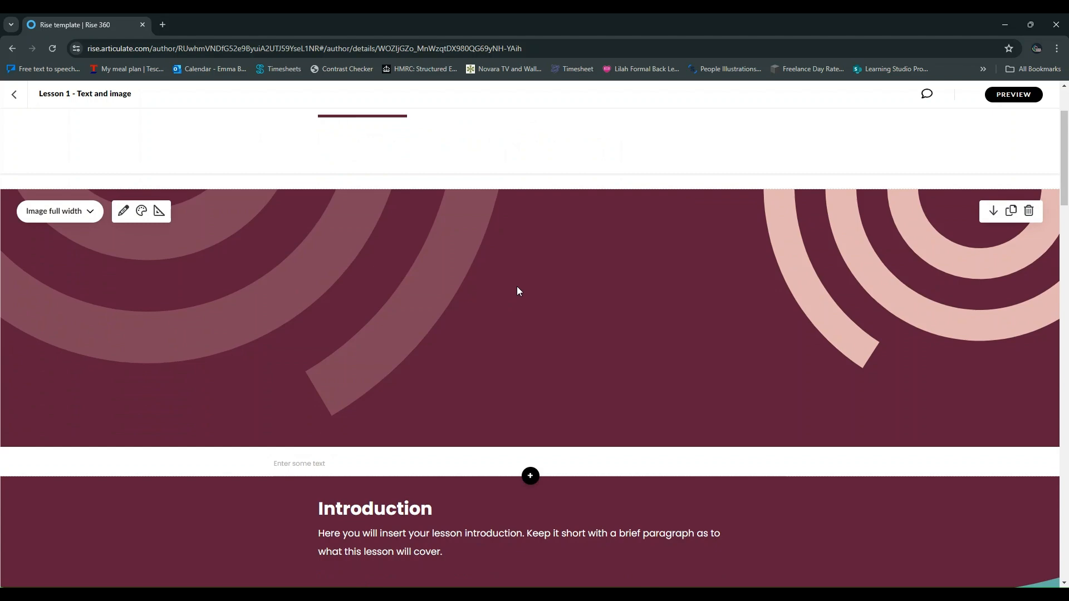
scroll("down", 3)
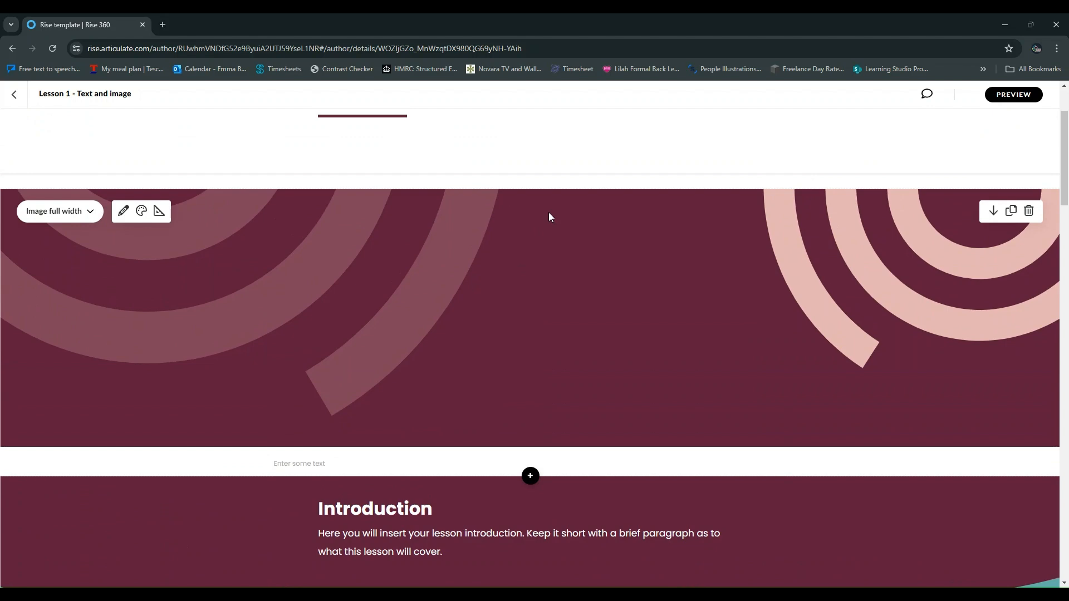
Preview Lesson 1 at tablet, phone and desktop sizes, scrolling past the burgundy Introduction
left_click(1013, 94)
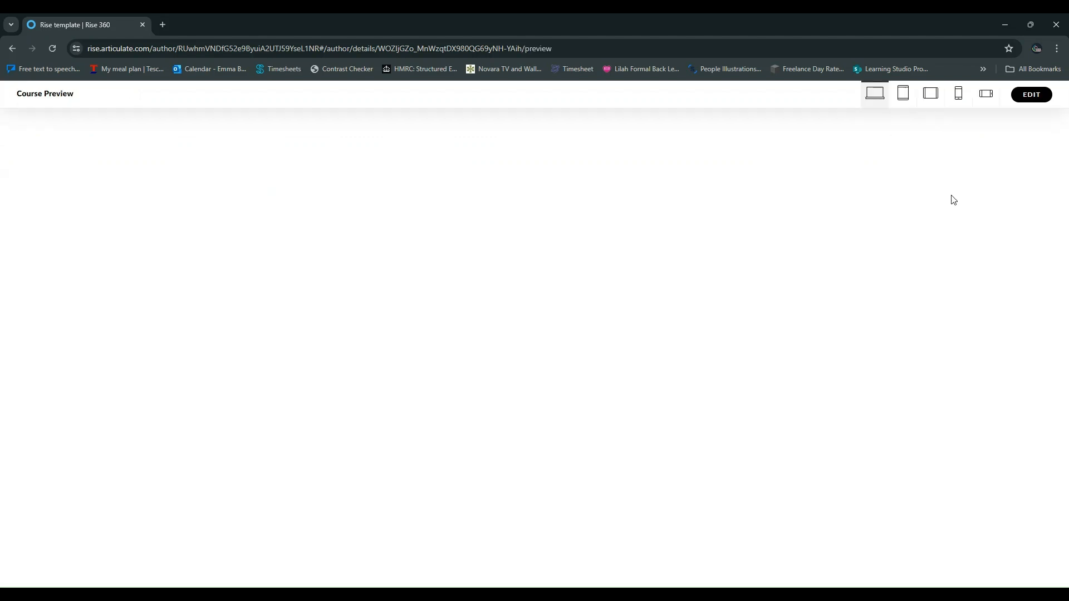
left_click(902, 93)
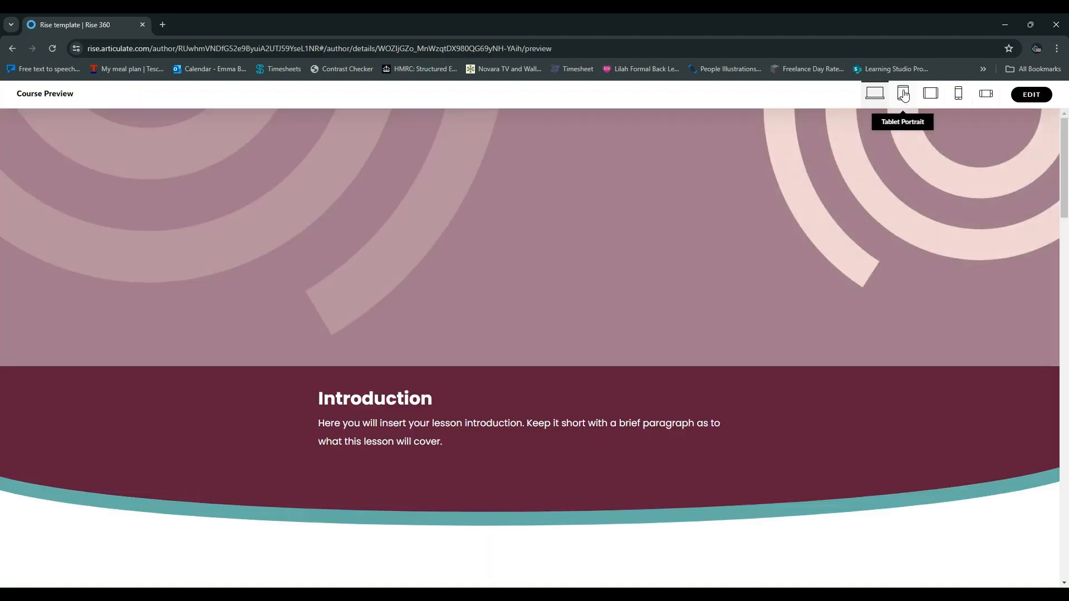
left_click(902, 93)
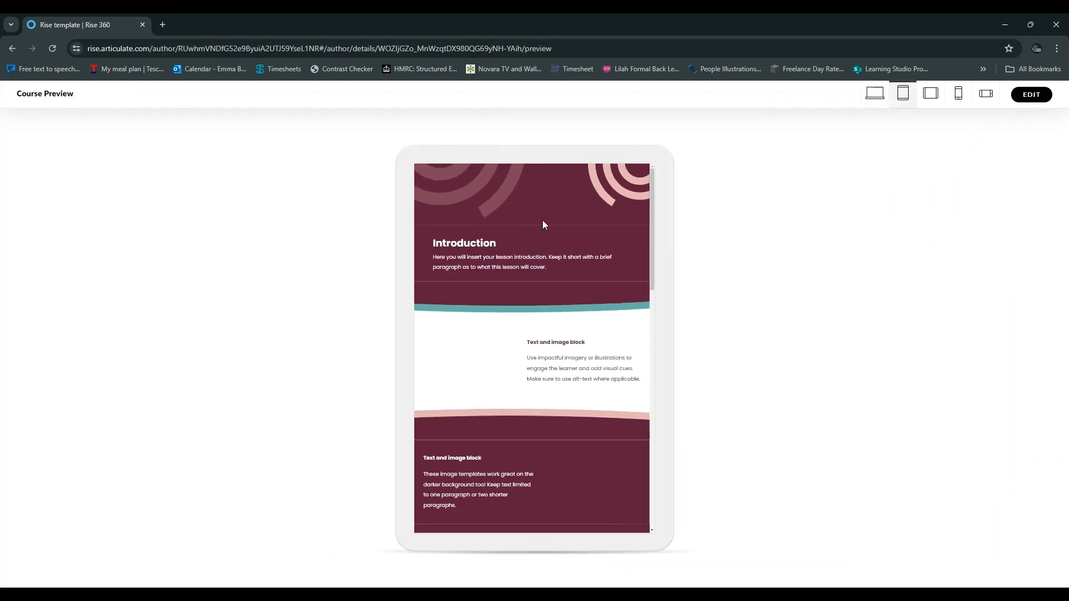
mouse_move(428, 186)
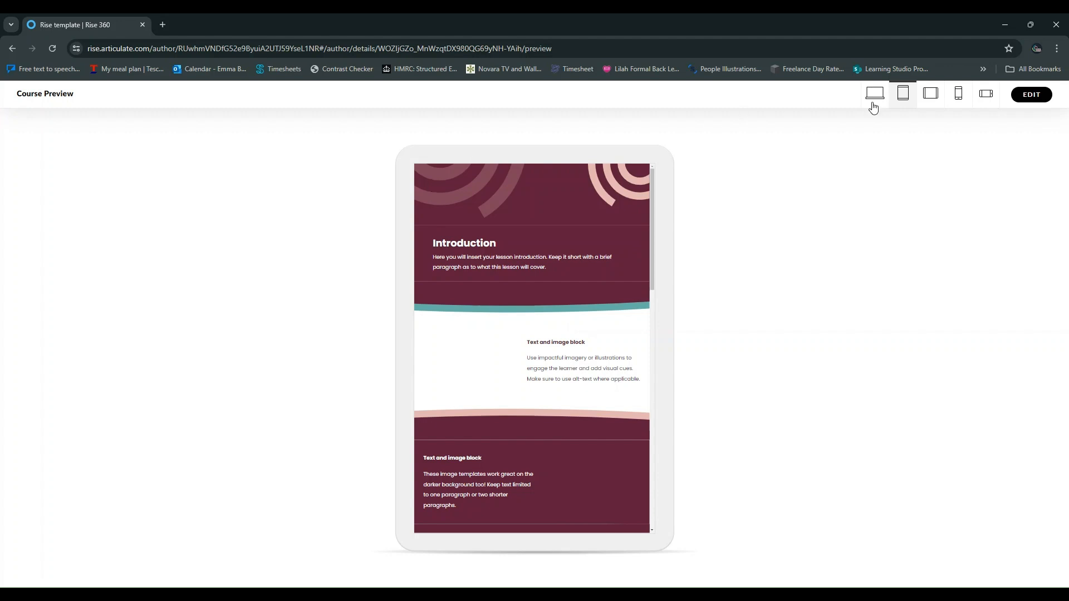
left_click(957, 93)
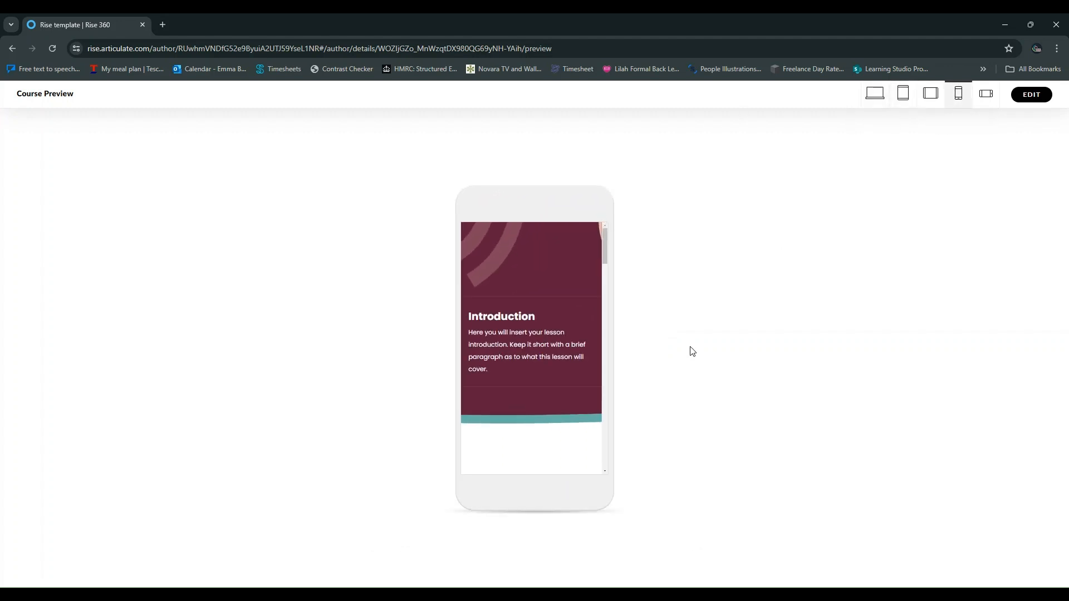
mouse_move(902, 93)
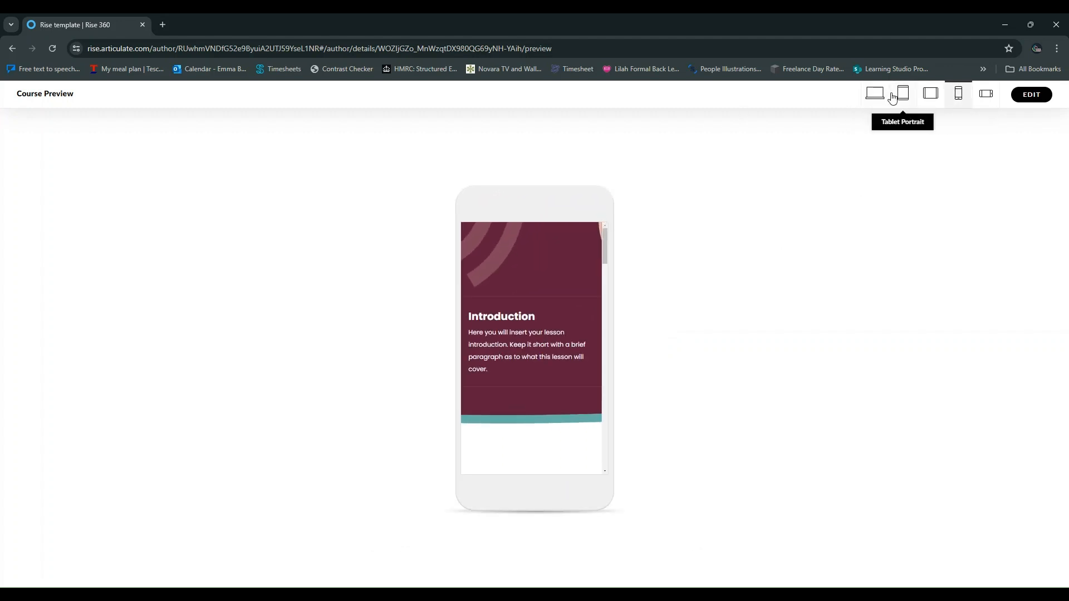
mouse_move(874, 94)
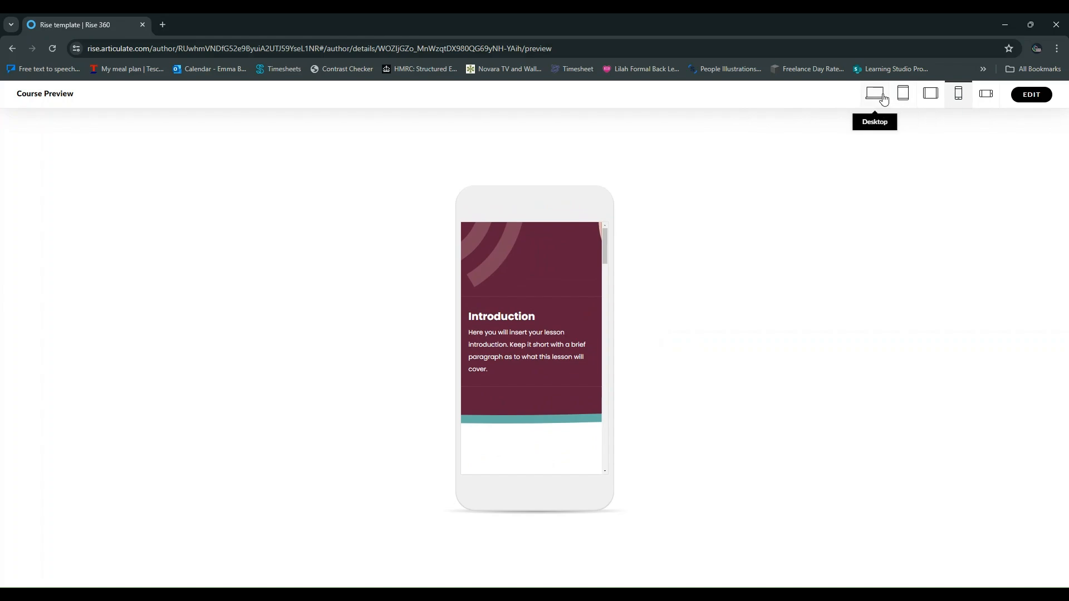
left_click(874, 94)
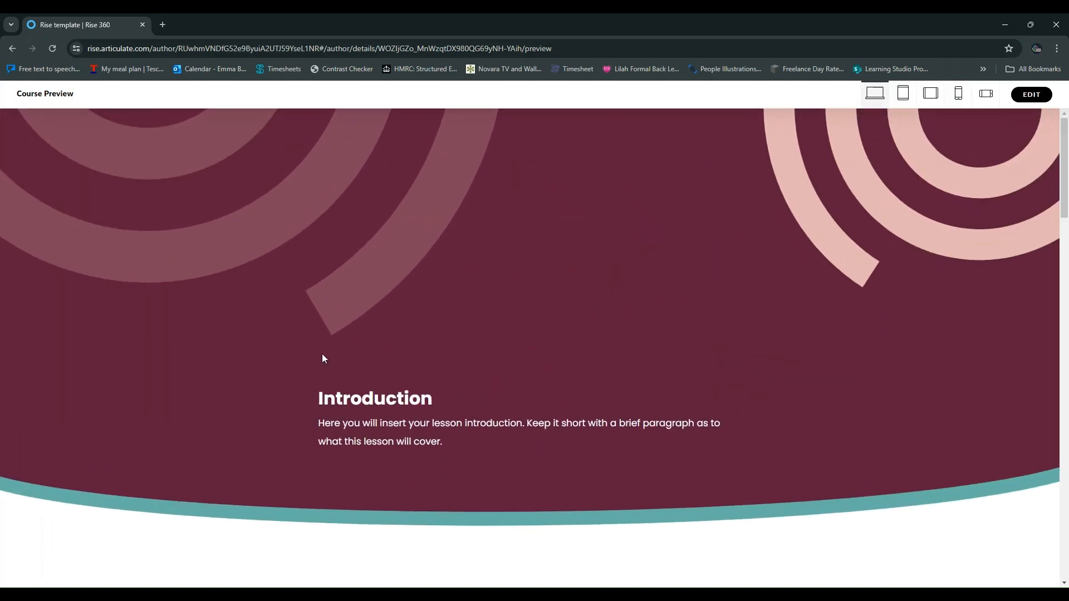
scroll("down", 3)
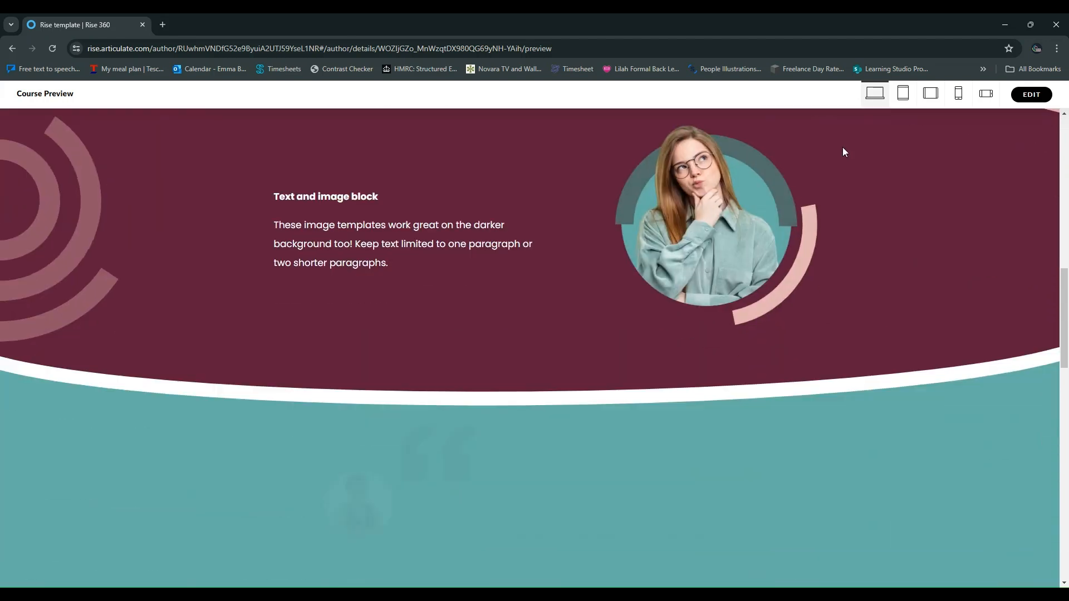
left_click(1032, 94)
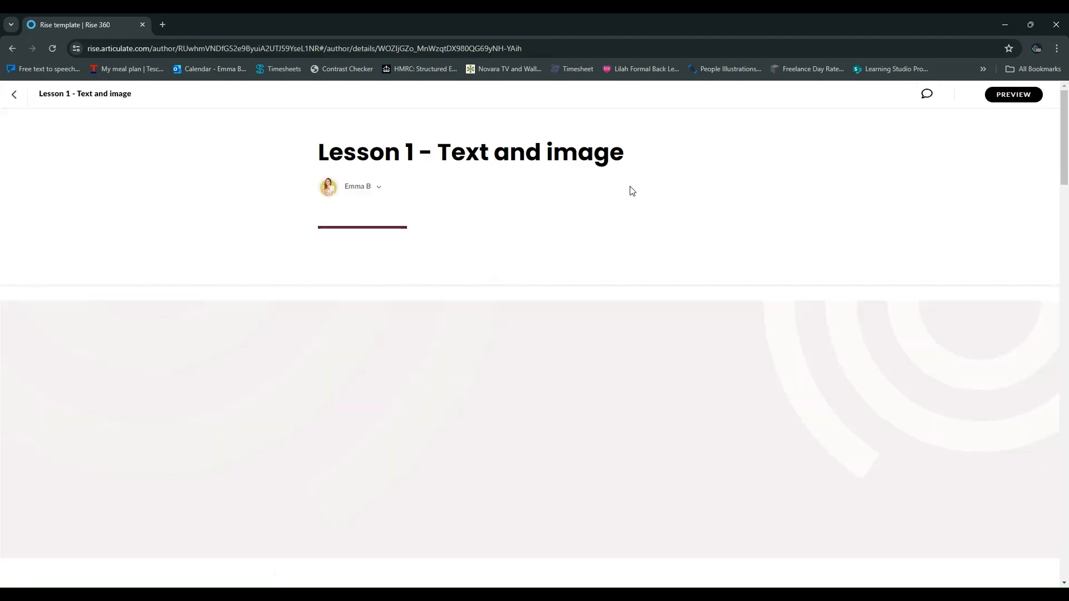
scroll("down", 3)
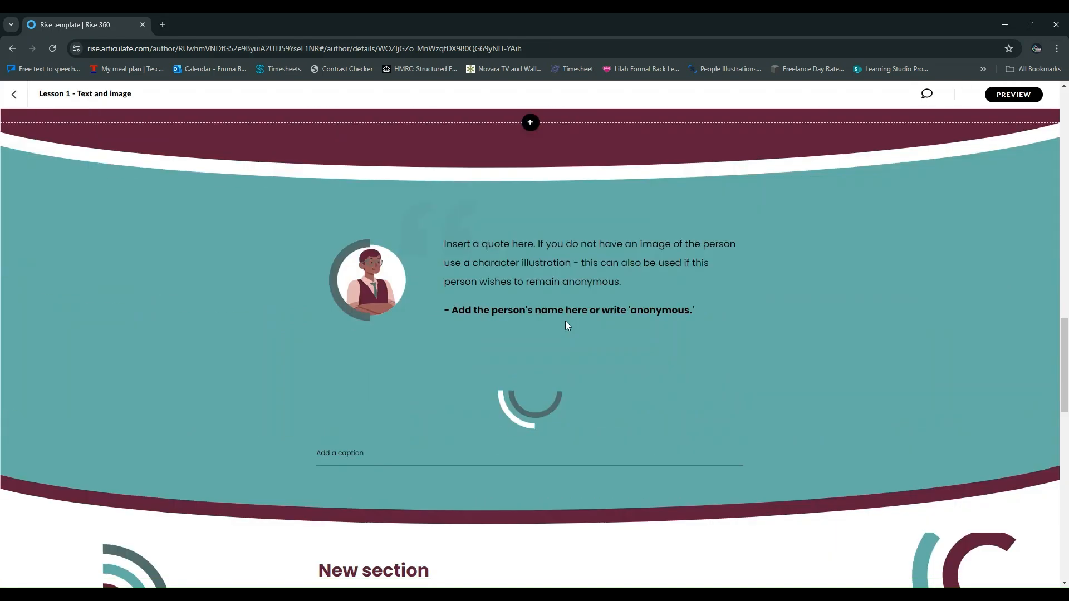
scroll("down", 3)
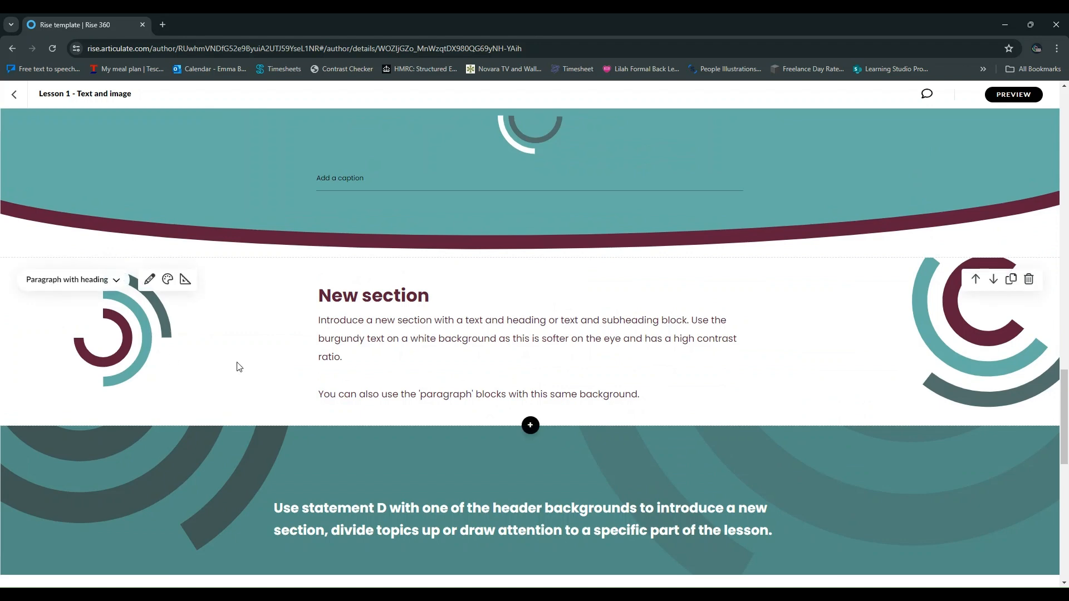
mouse_move(208, 341)
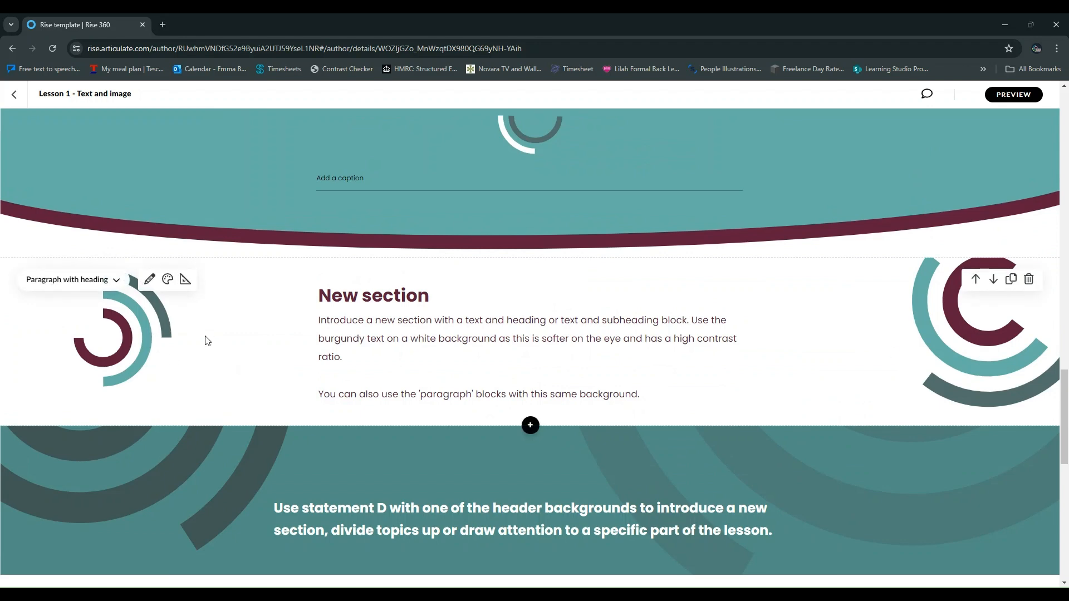
mouse_move(209, 343)
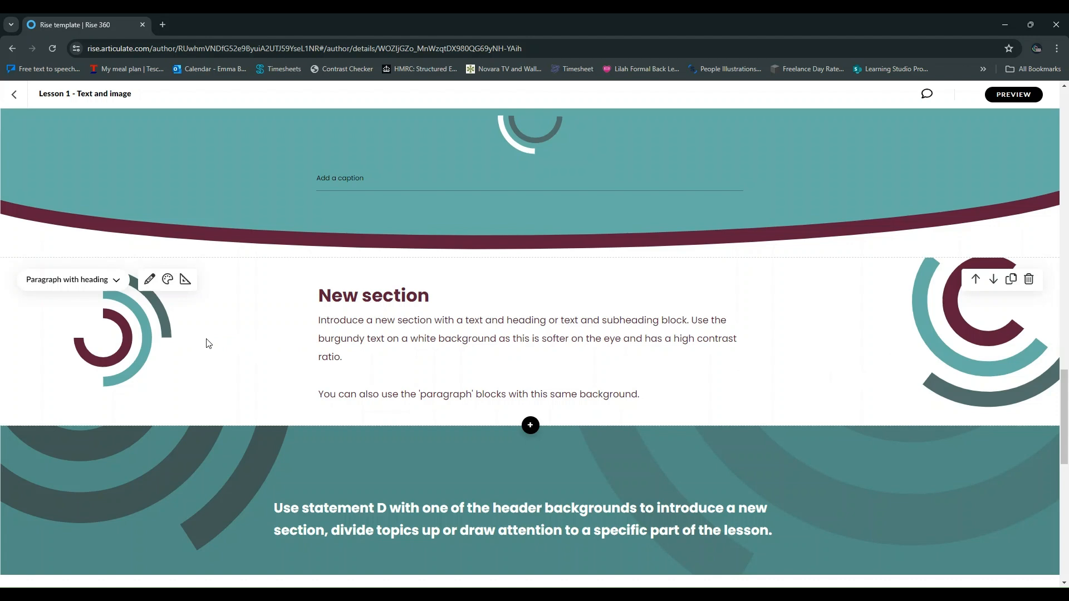
mouse_move(210, 341)
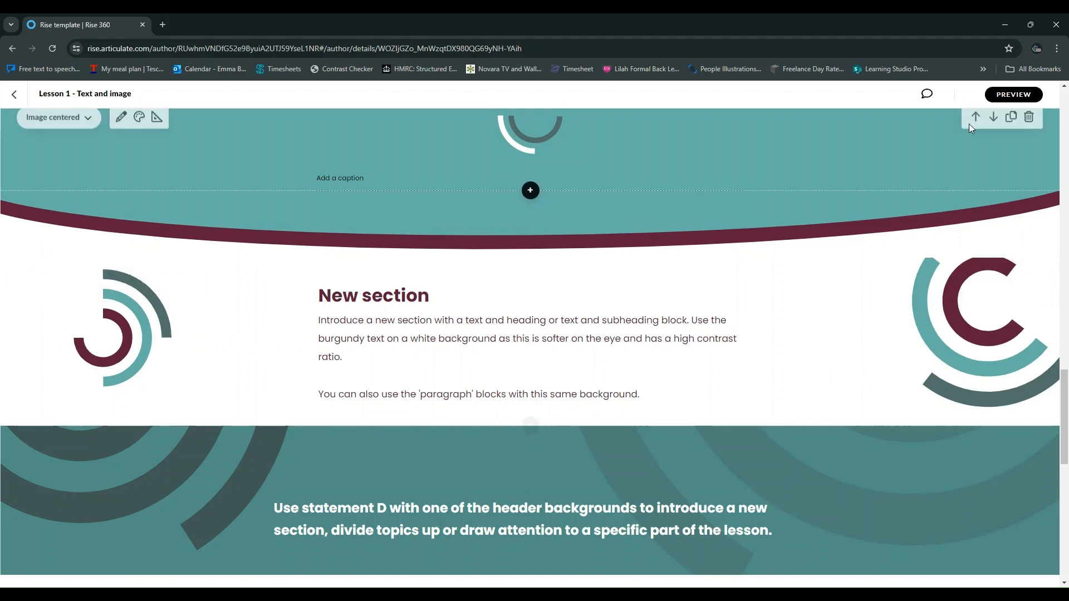
left_click(1013, 94)
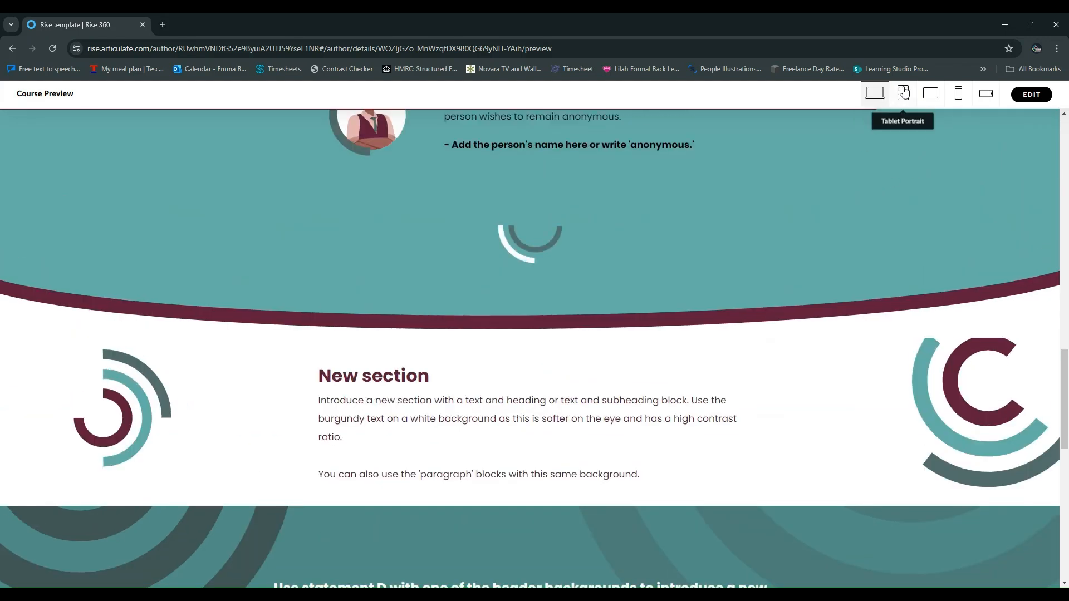
Scroll Lesson 1 in tablet portrait preview past the New section and statement blocks
left_click(902, 94)
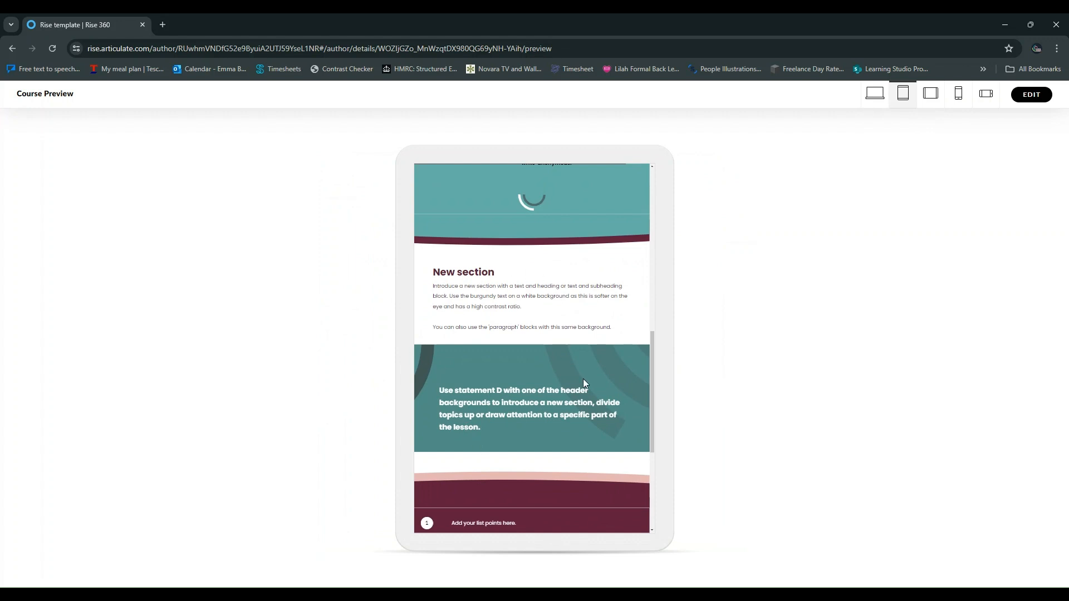
mouse_move(416, 376)
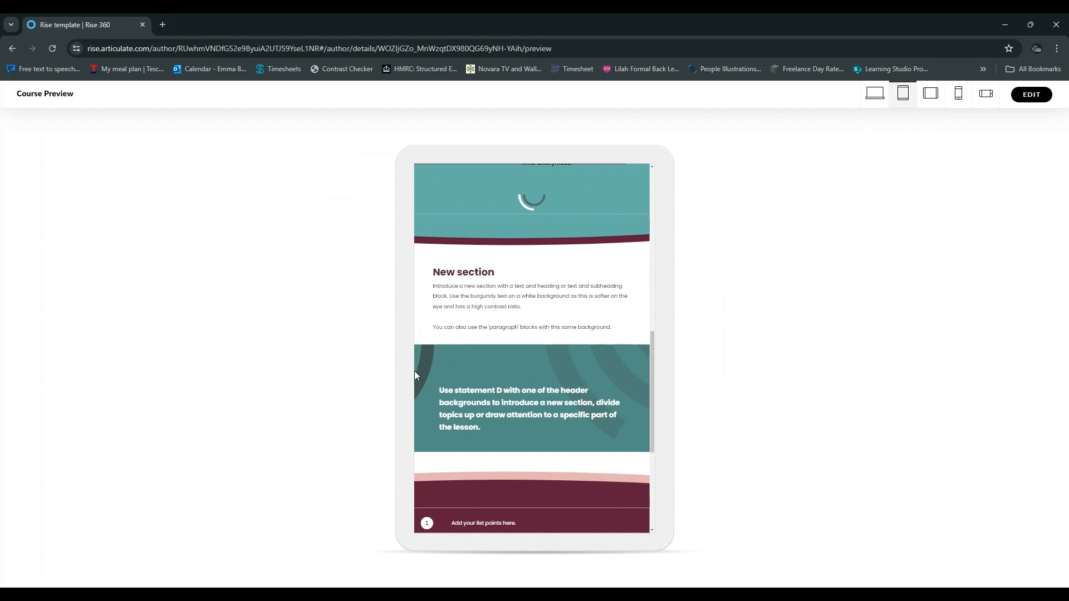
mouse_move(475, 370)
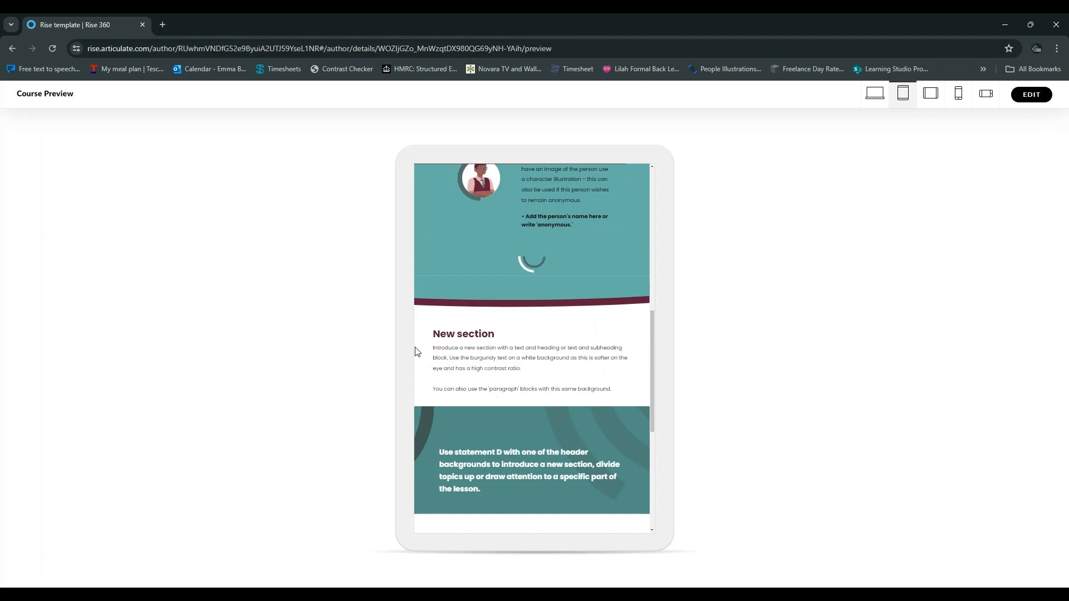
mouse_move(464, 319)
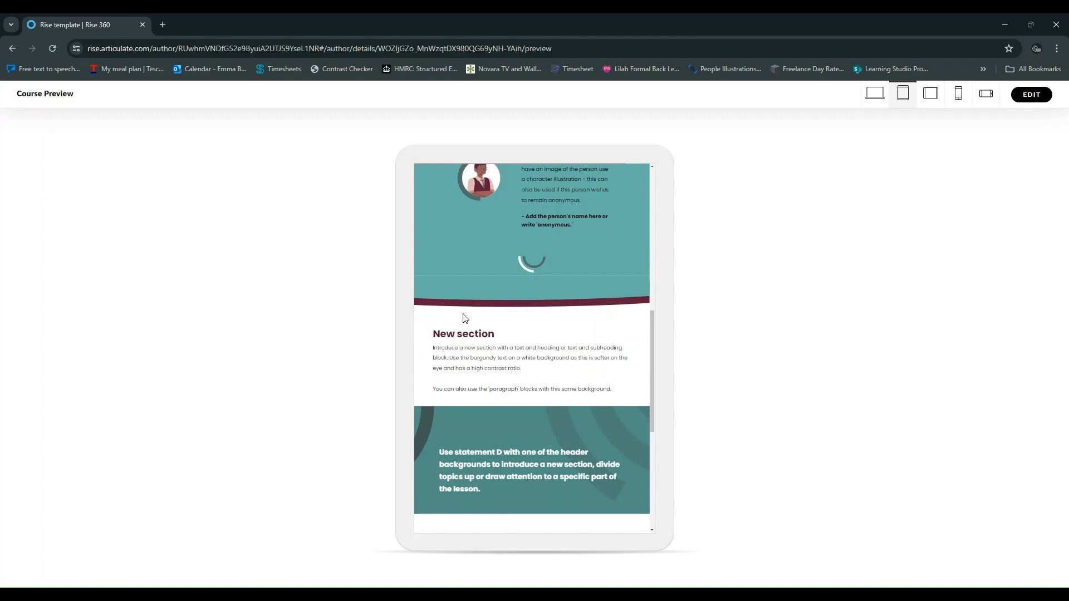
mouse_move(449, 318)
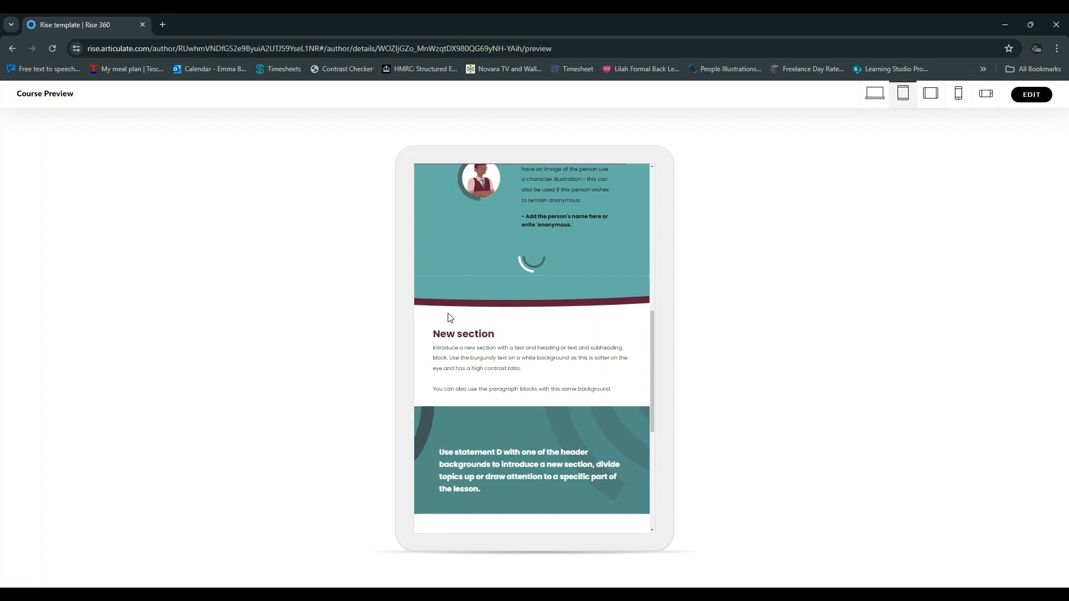
mouse_move(638, 413)
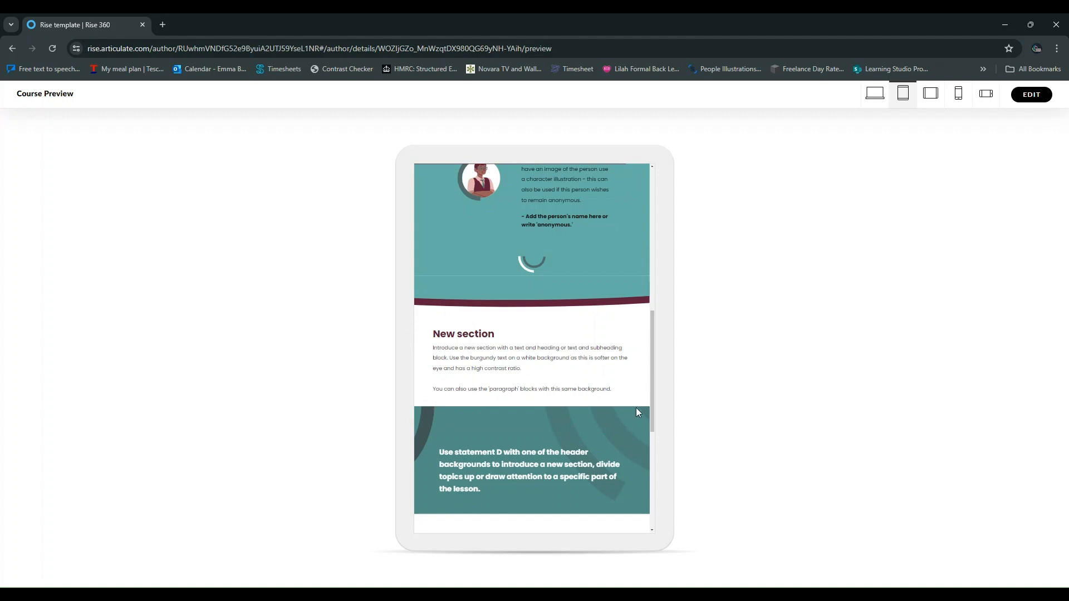
mouse_move(531, 336)
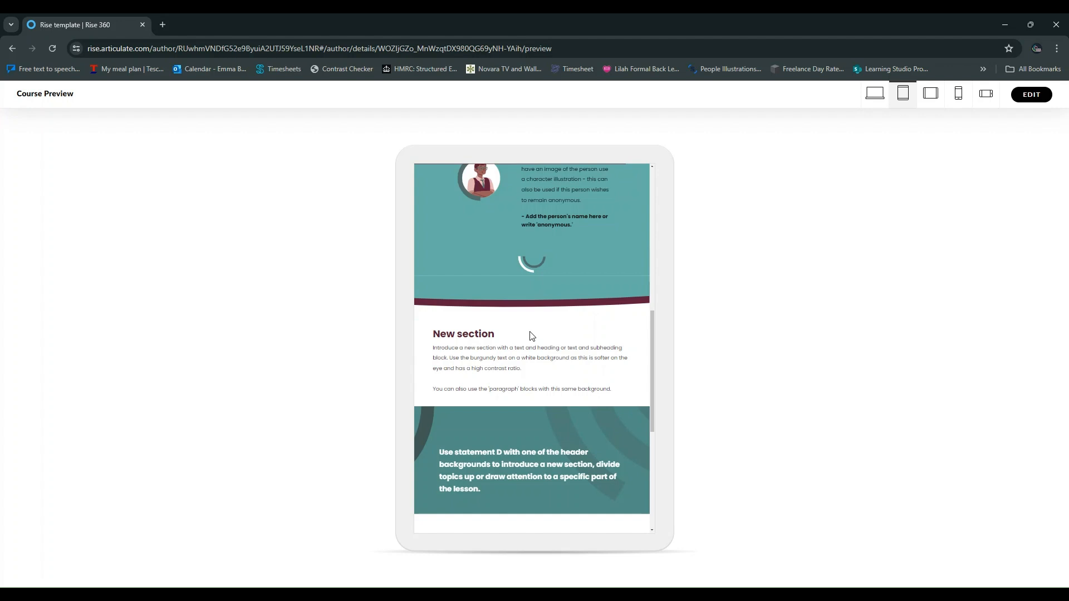
mouse_move(463, 358)
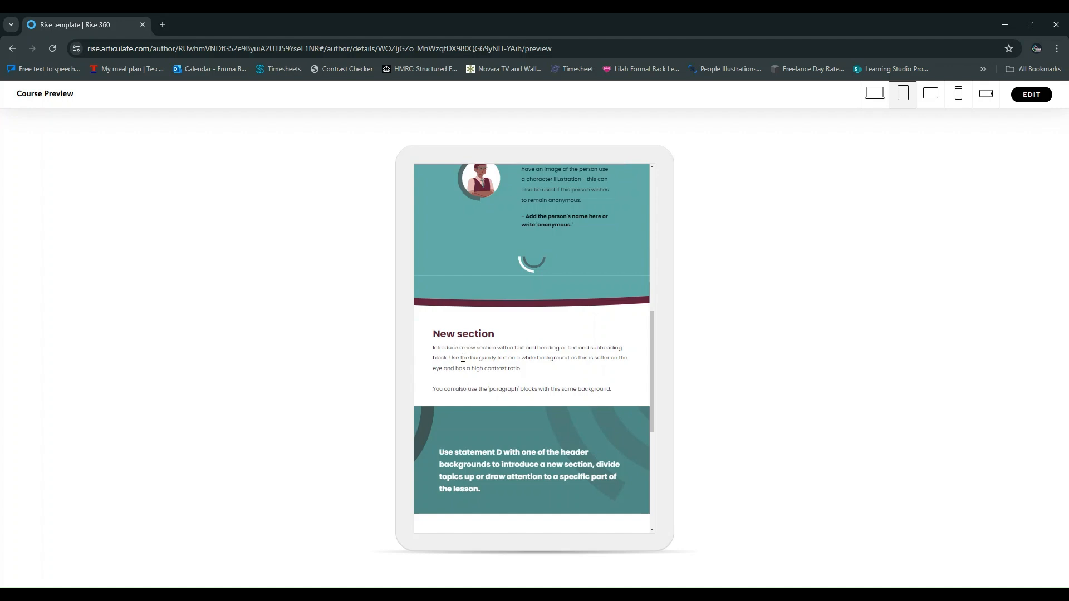
mouse_move(462, 358)
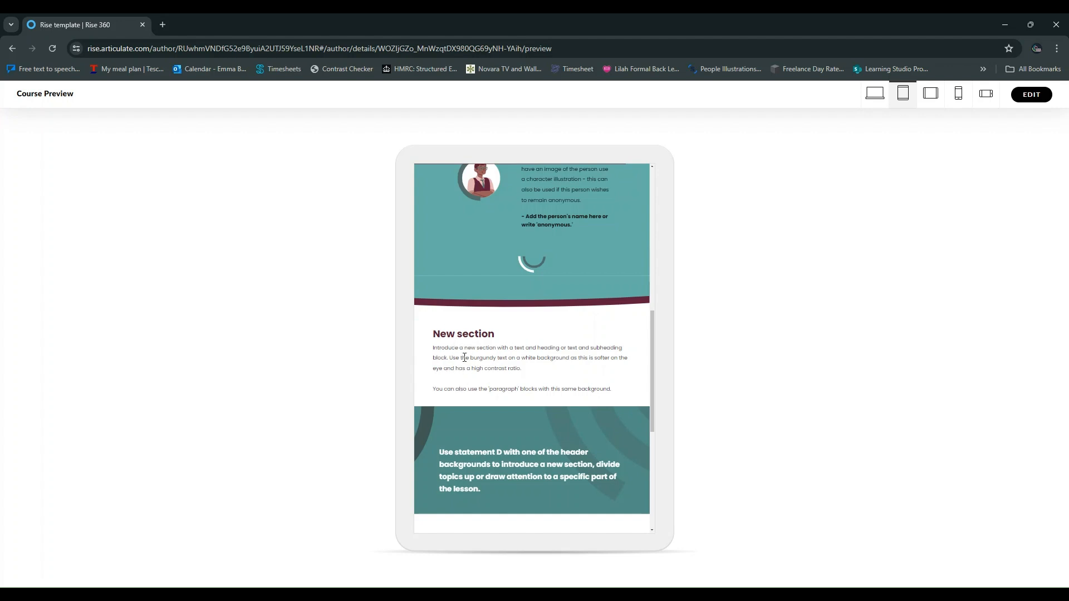
scroll("down", 3)
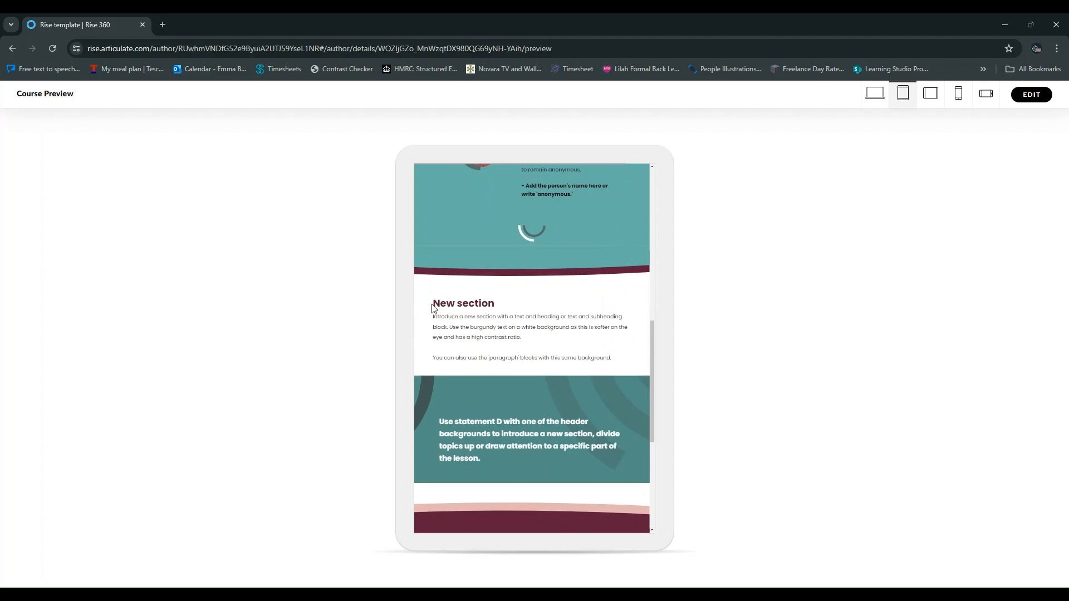
mouse_move(424, 361)
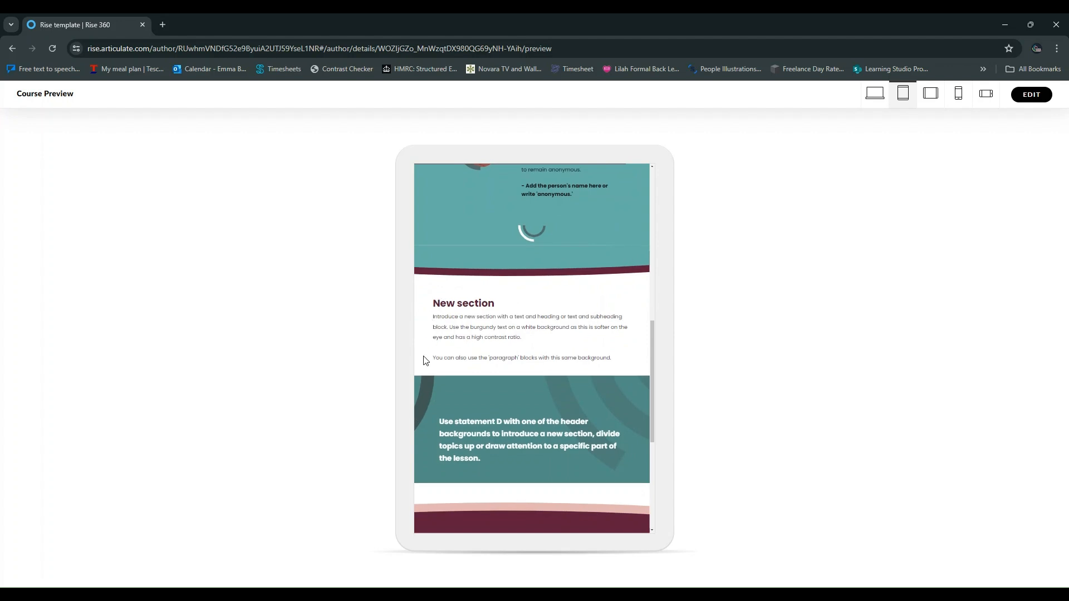
mouse_move(944, 439)
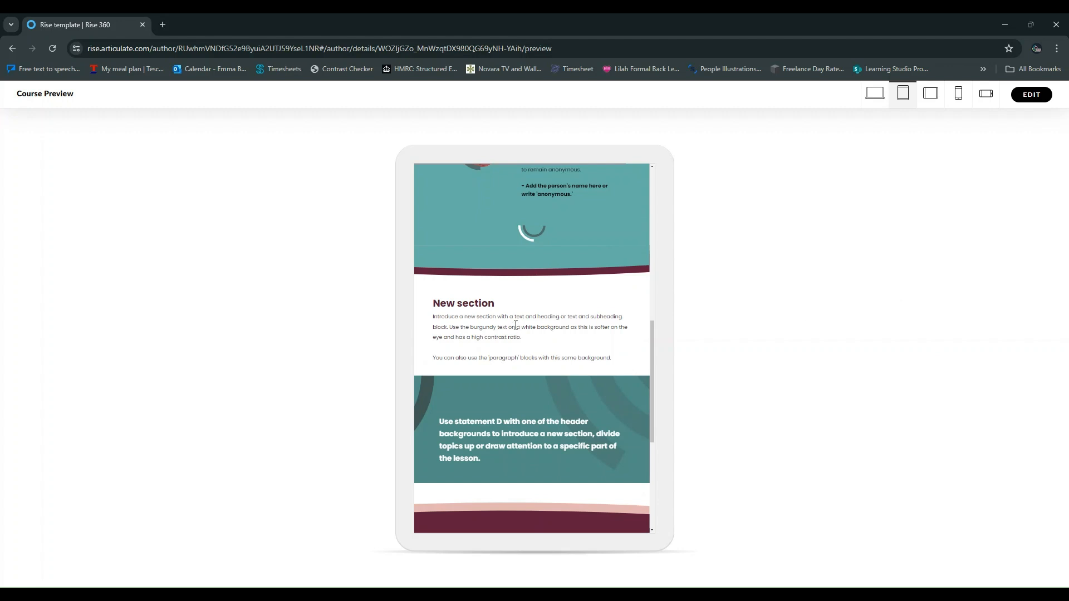
mouse_move(396, 363)
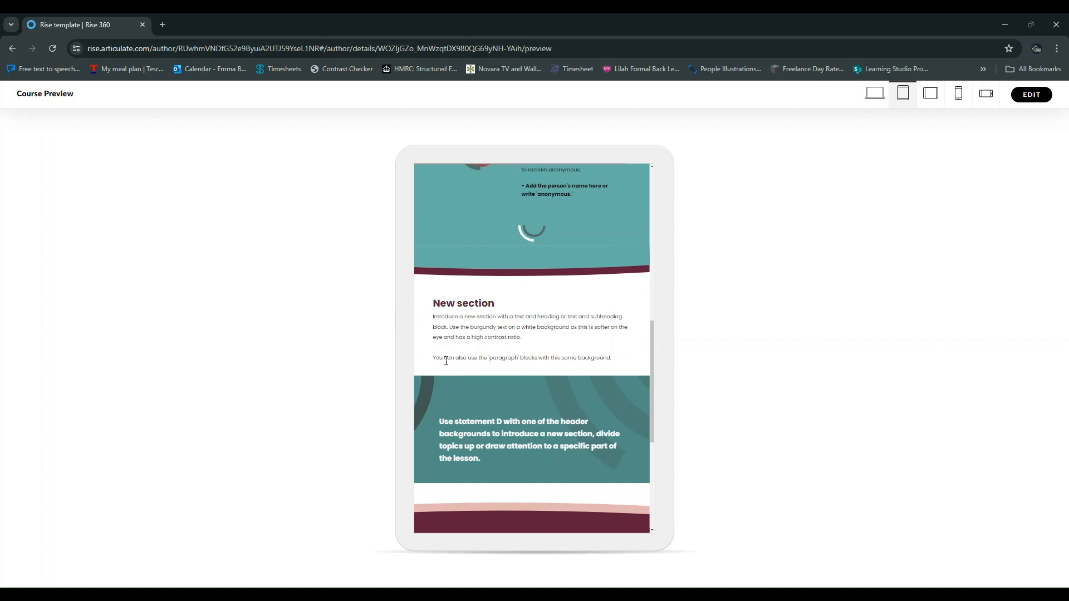
scroll("down", 3)
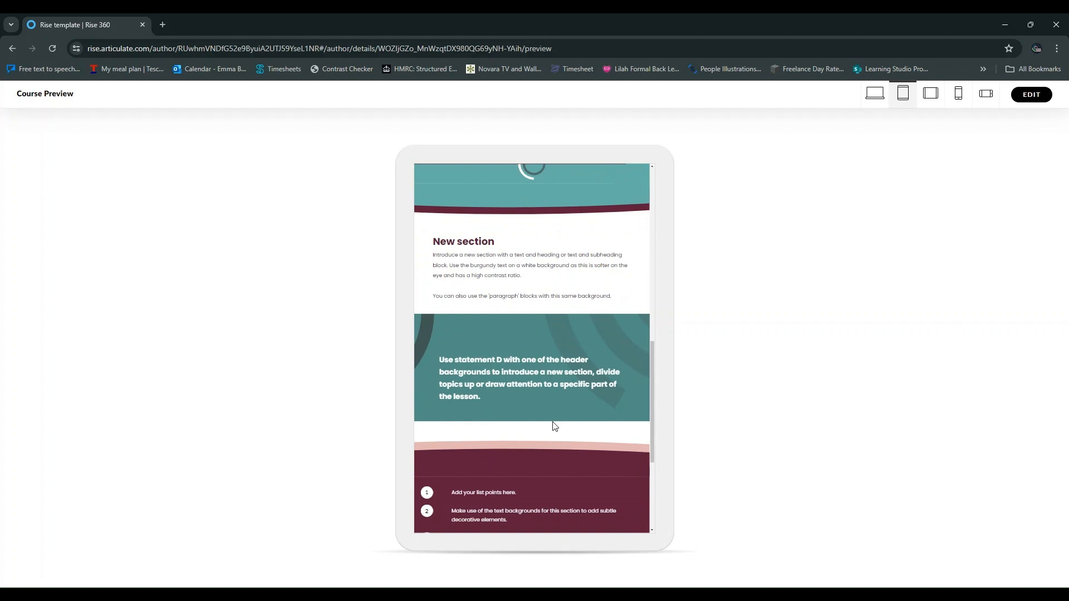
mouse_move(628, 346)
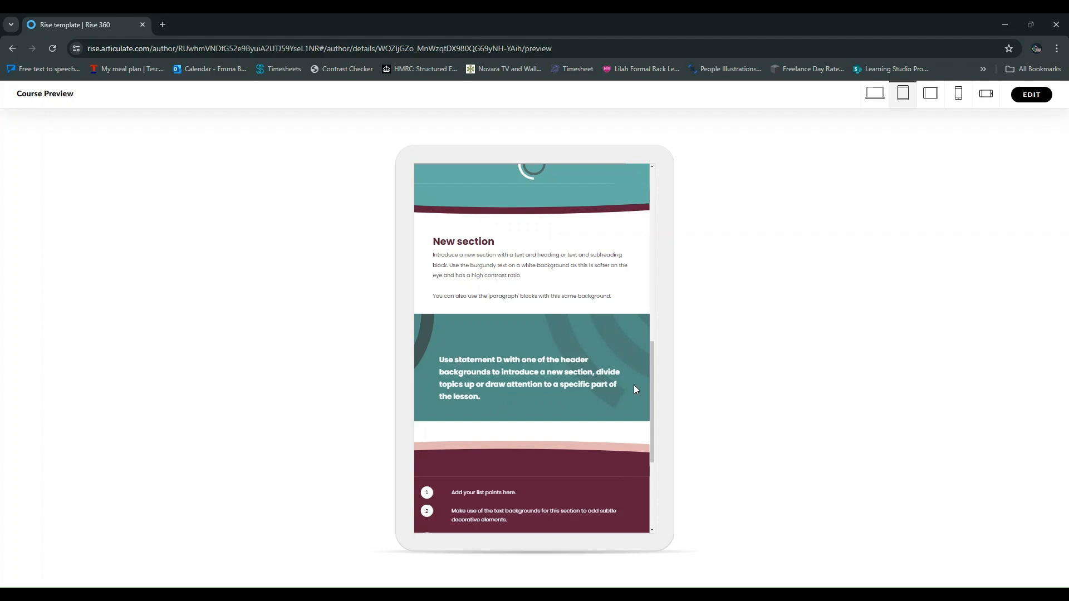
mouse_move(523, 307)
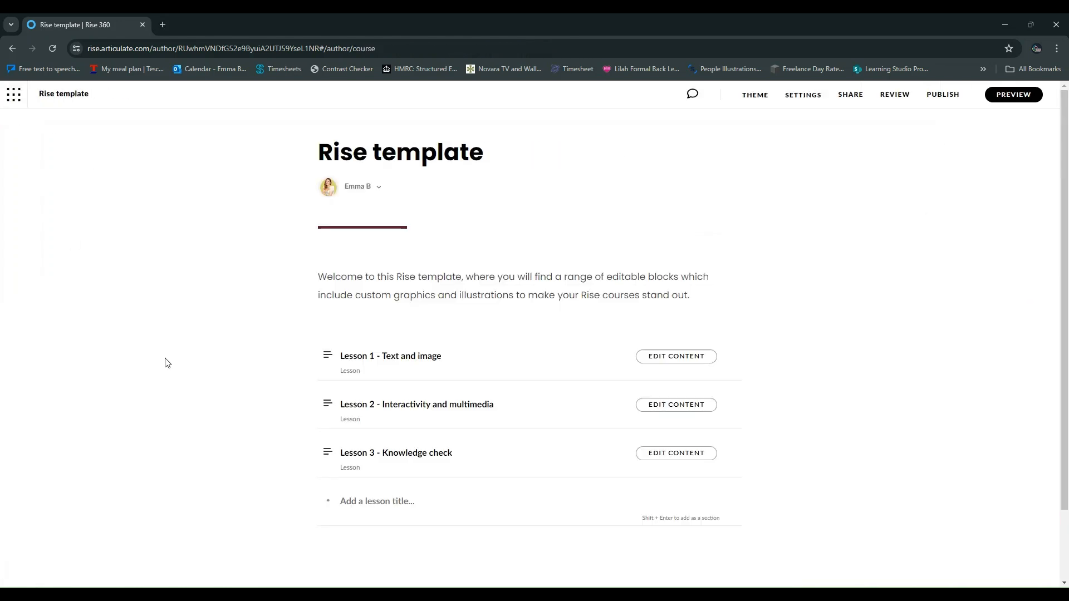
Open Lesson 2 - Interactivity and multimedia, scroll past flashcards to video, and preview it
scroll("down", 3)
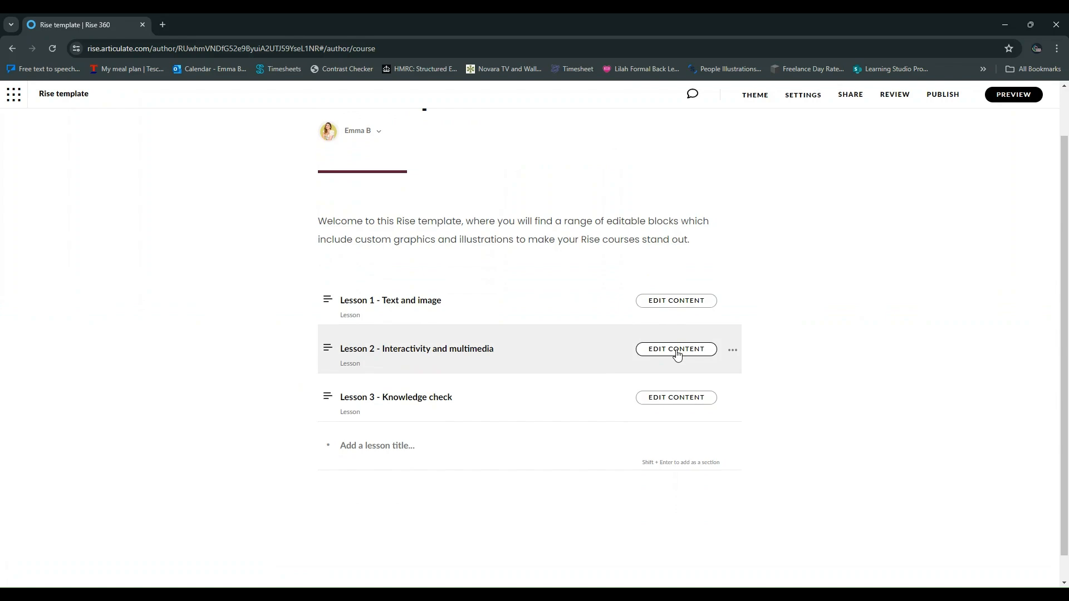
left_click(675, 349)
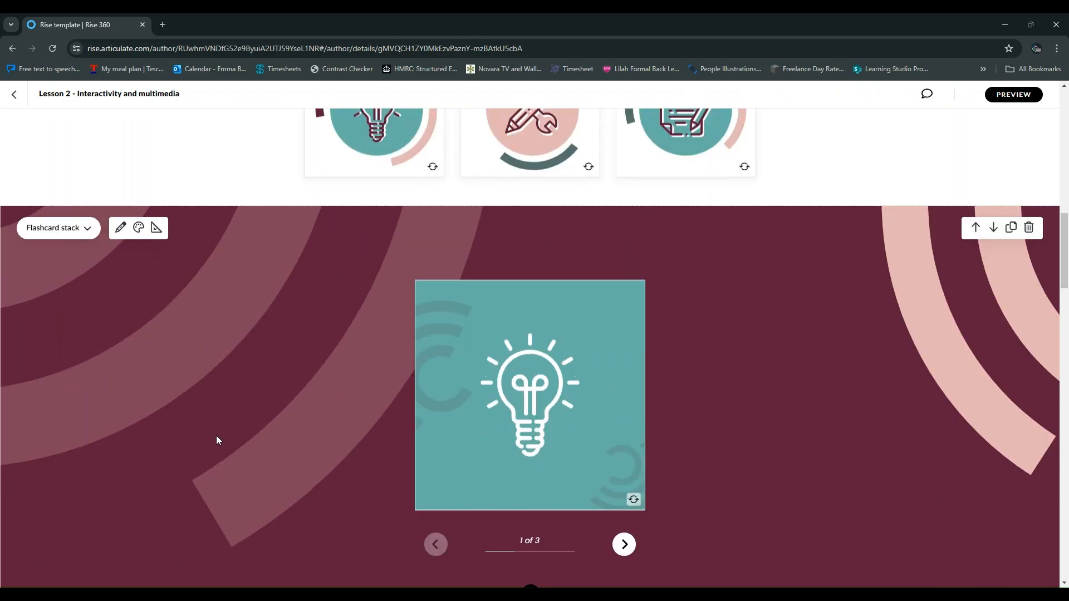
mouse_move(702, 368)
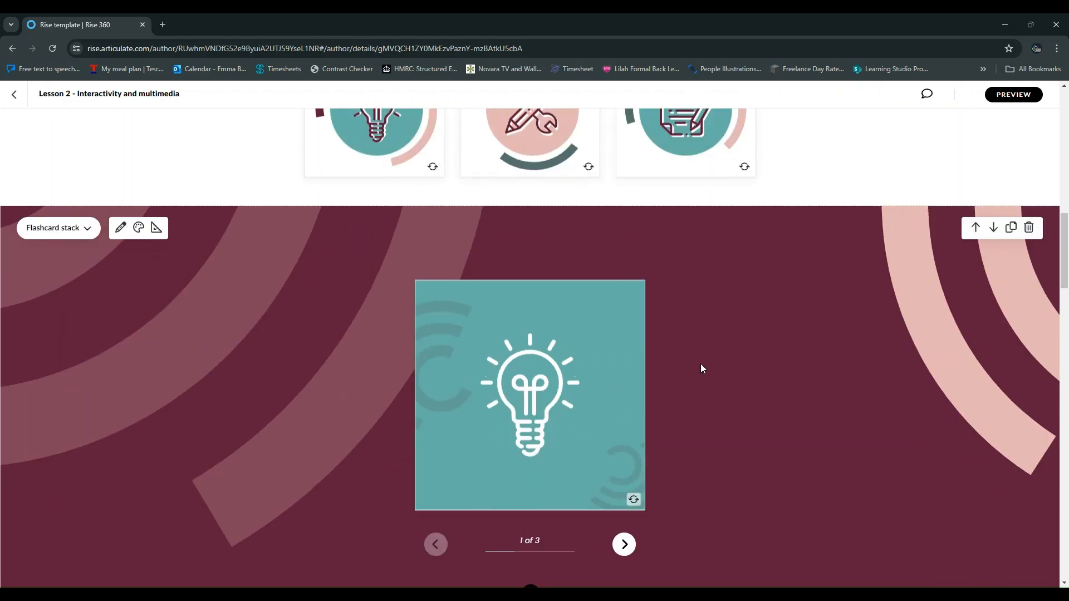
scroll("down", 3)
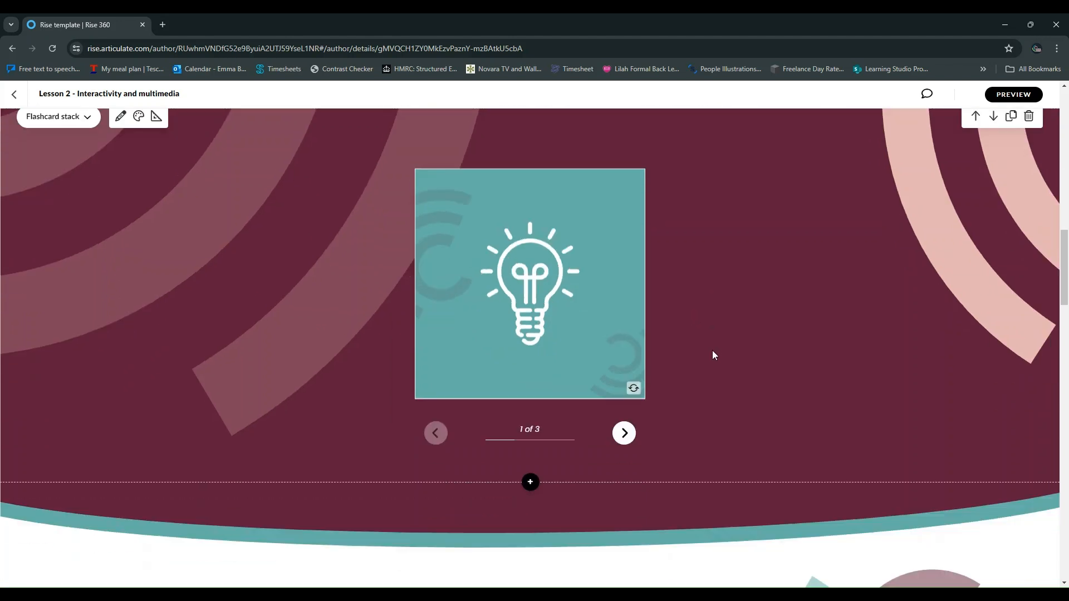
mouse_move(239, 356)
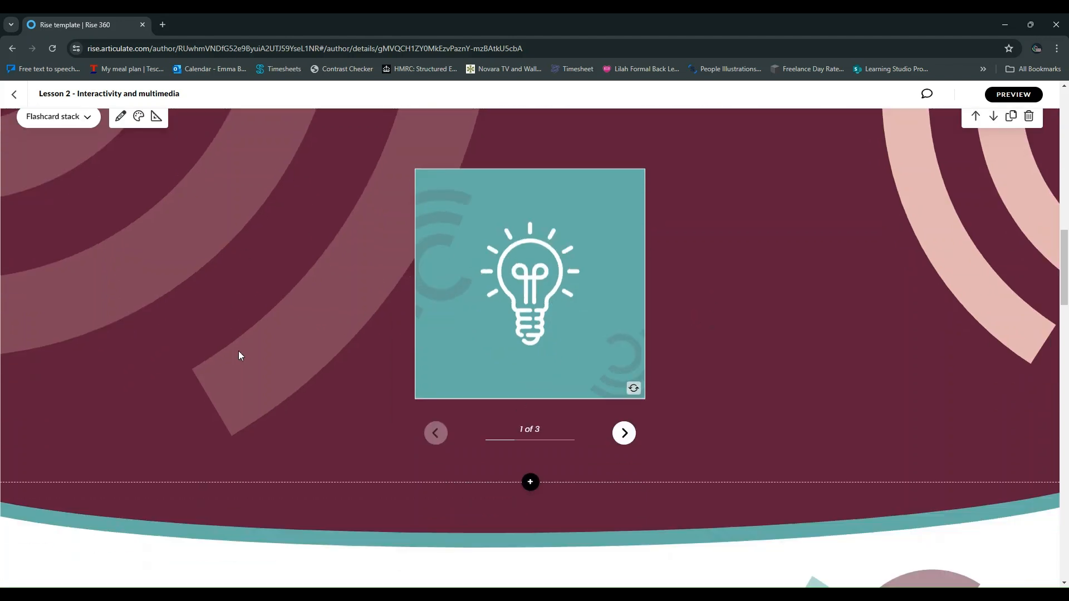
scroll("down", 3)
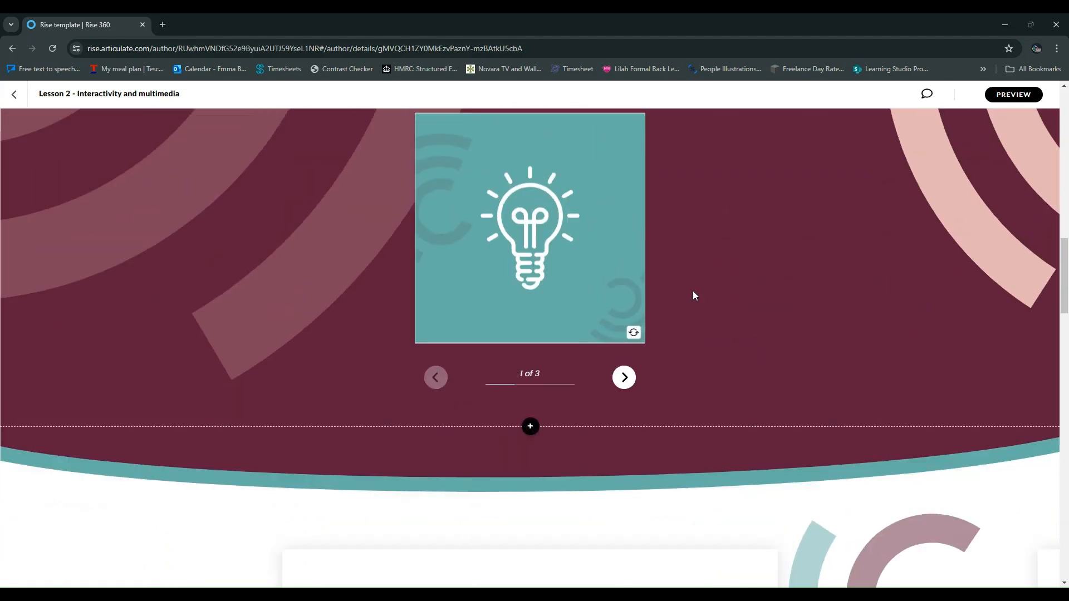
scroll("down", 3)
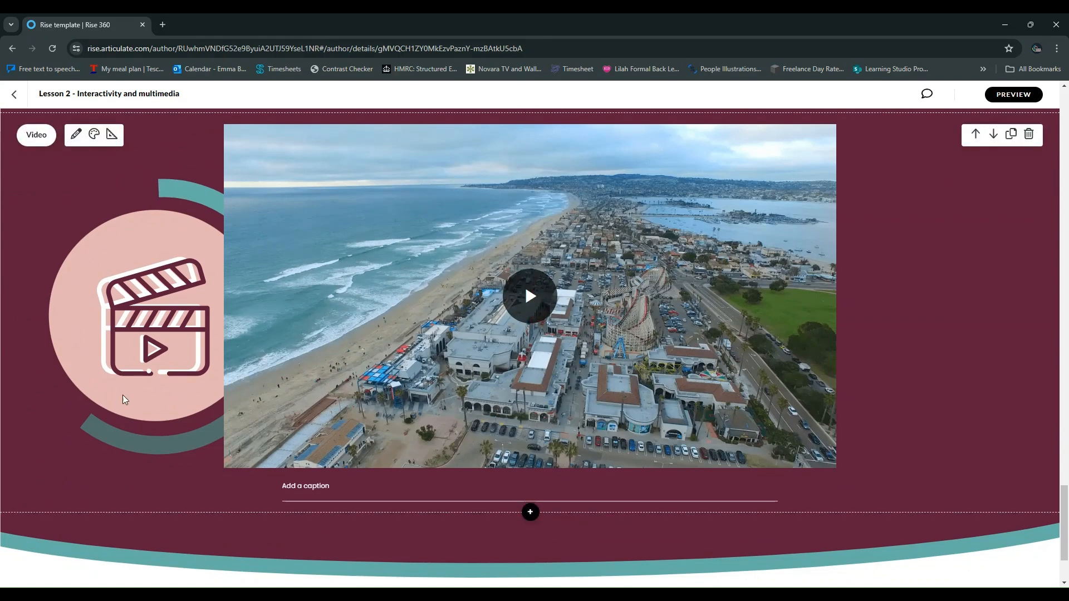
mouse_move(68, 322)
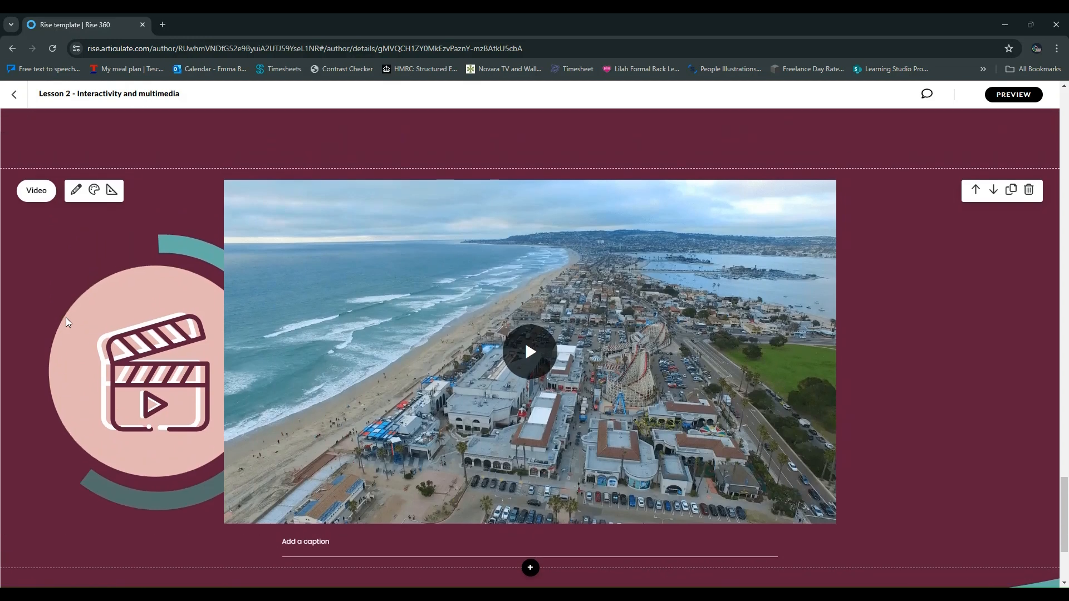
mouse_move(56, 343)
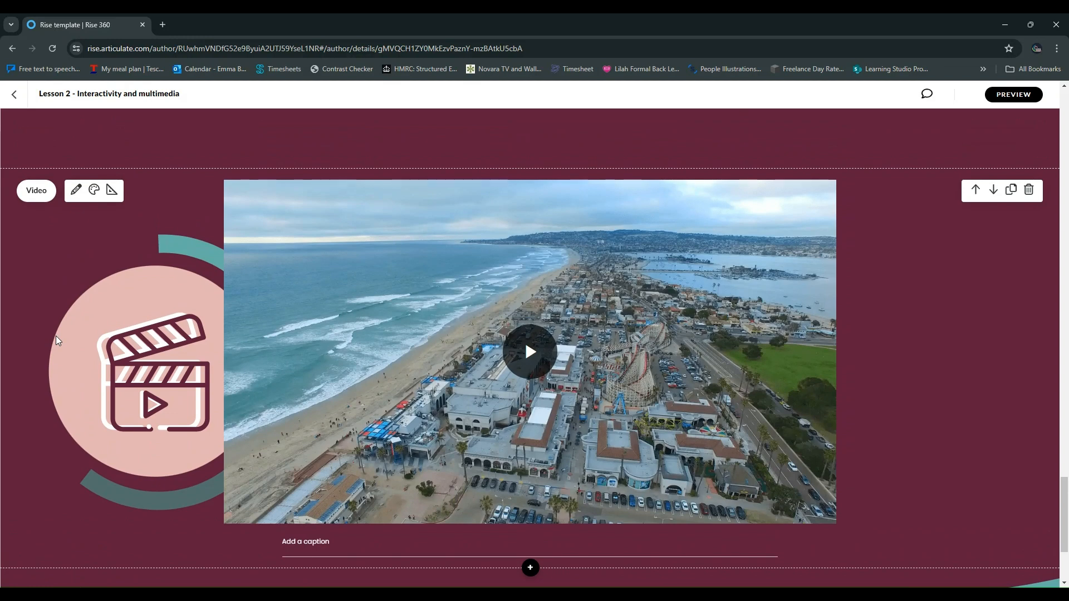
mouse_move(148, 359)
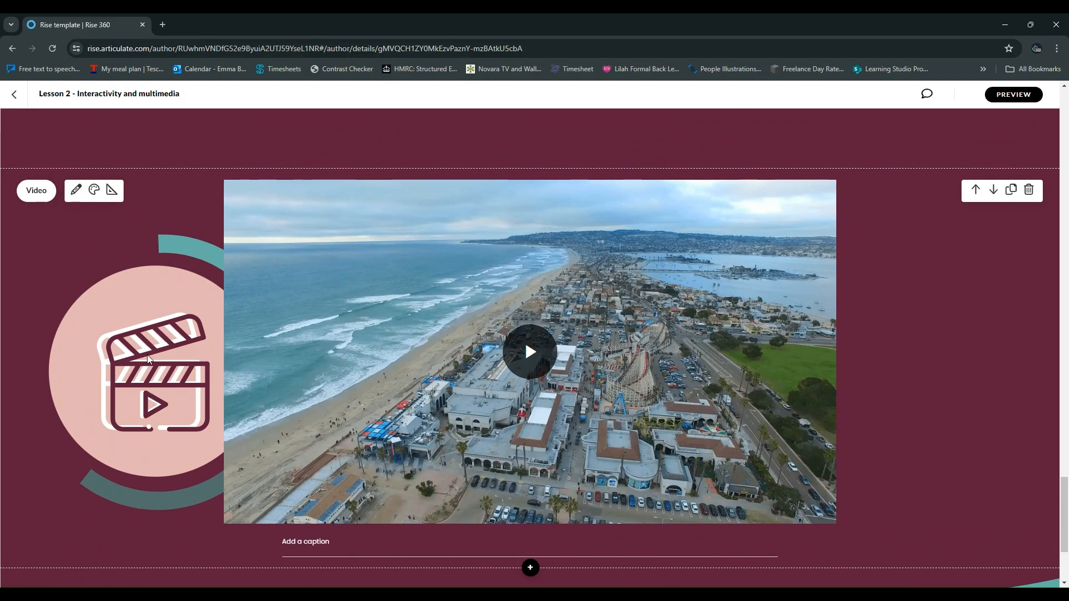
left_click(1013, 94)
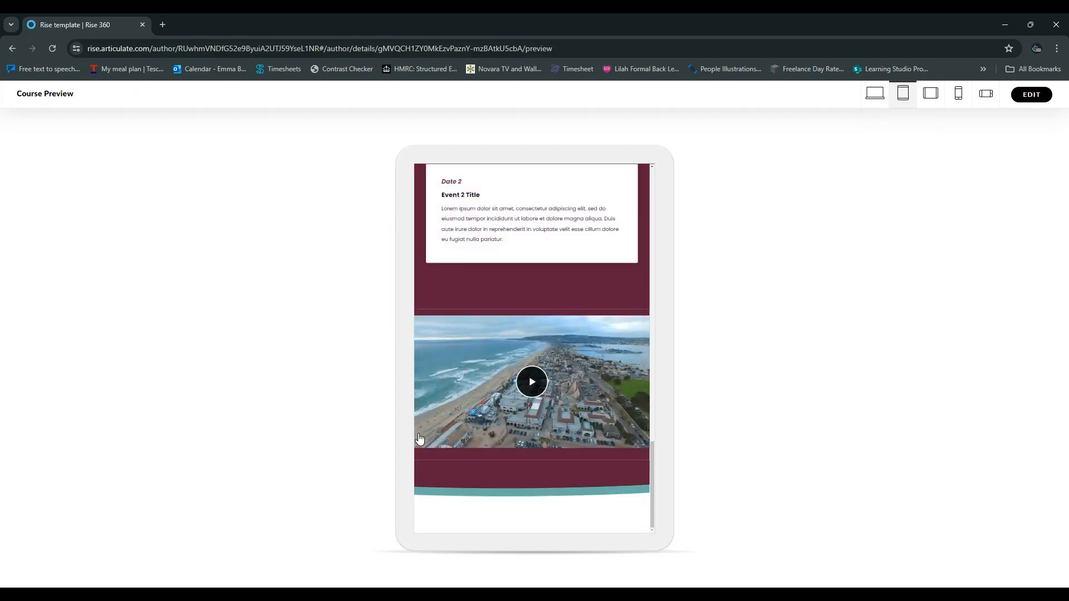
Preview Lesson 2 on tablet landscape and phone, scrolling through the lesson
left_click(929, 93)
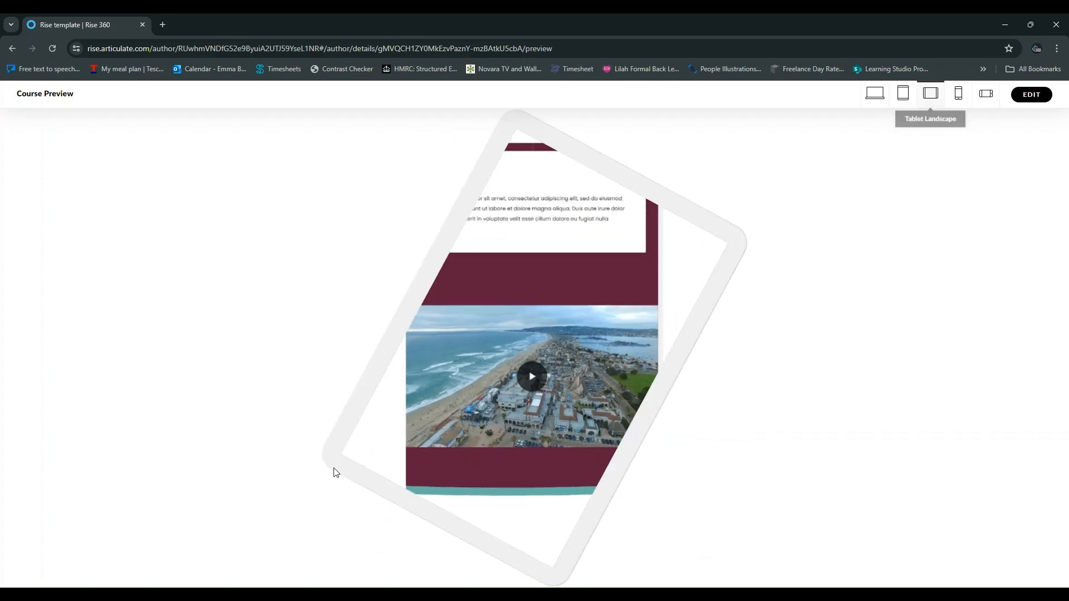
left_click(957, 94)
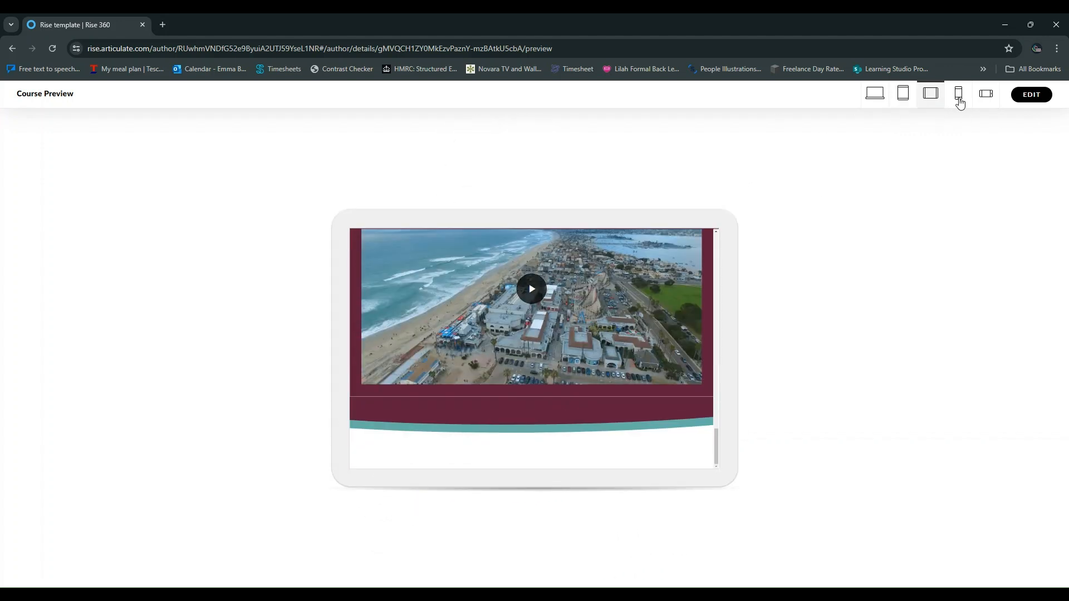
left_click(959, 94)
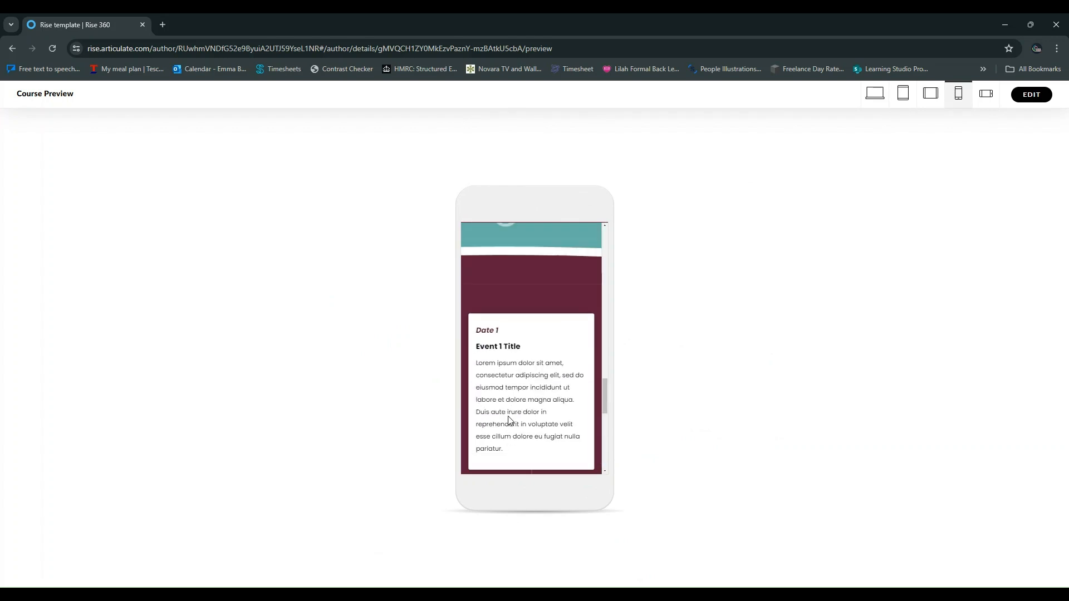
scroll("down", 3)
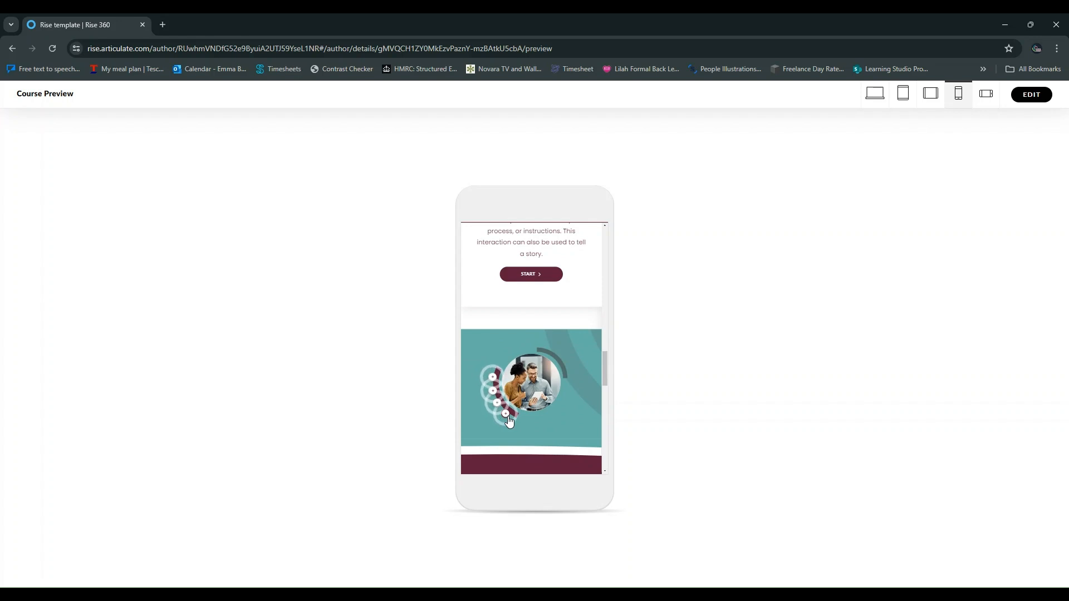
scroll("down", 3)
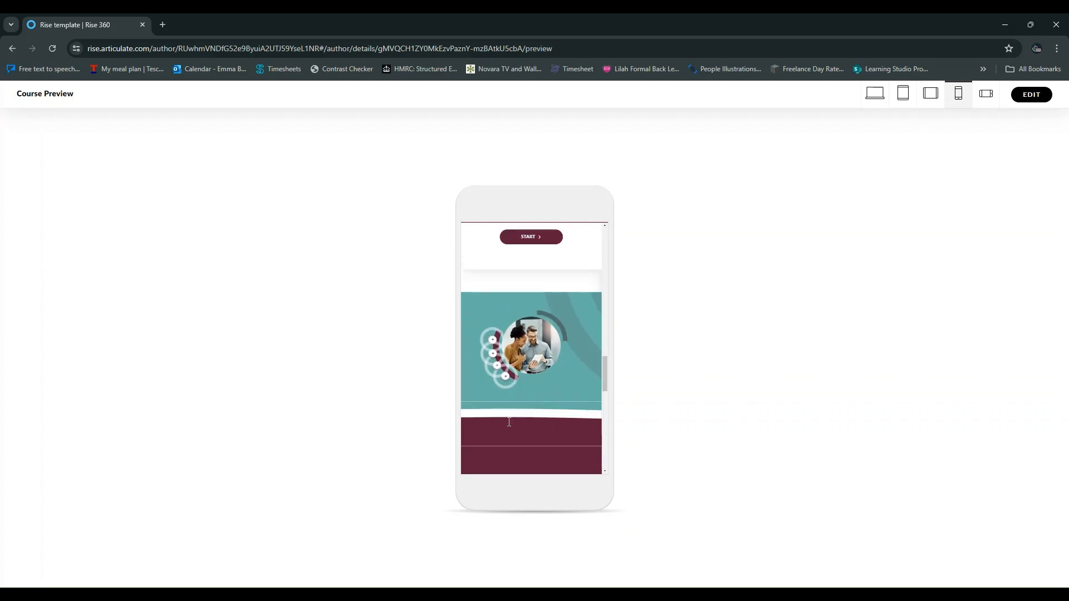
scroll("down", 3)
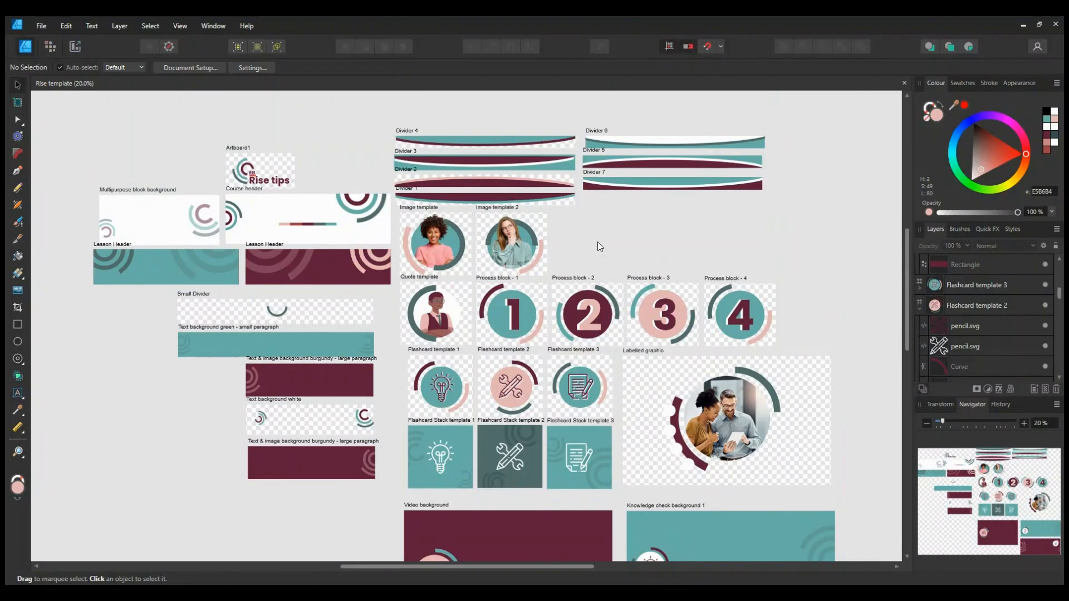
scroll("down", 3)
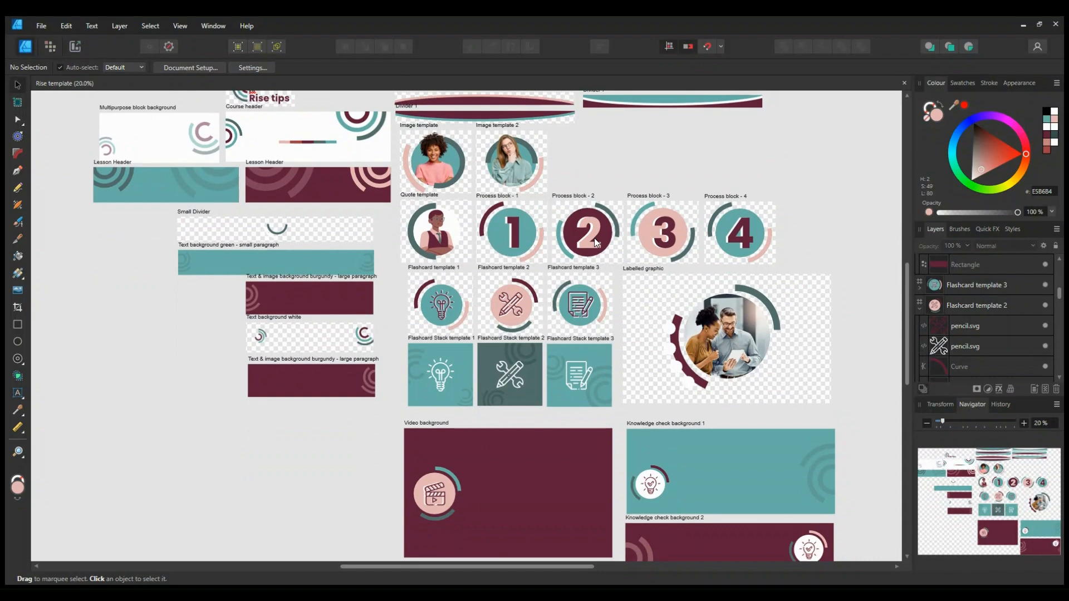
scroll("down", 3)
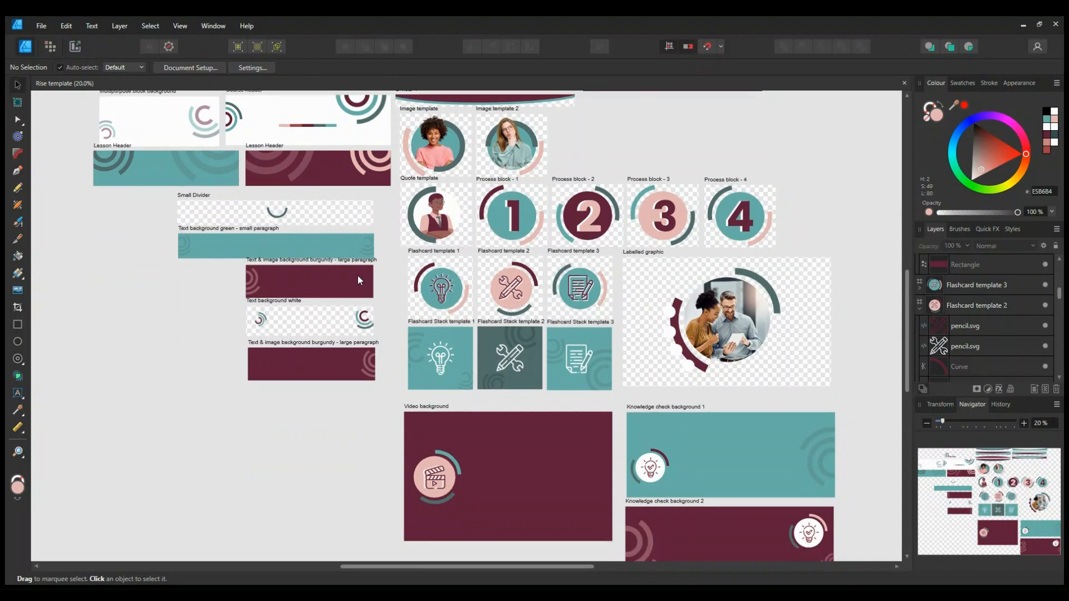
mouse_move(244, 332)
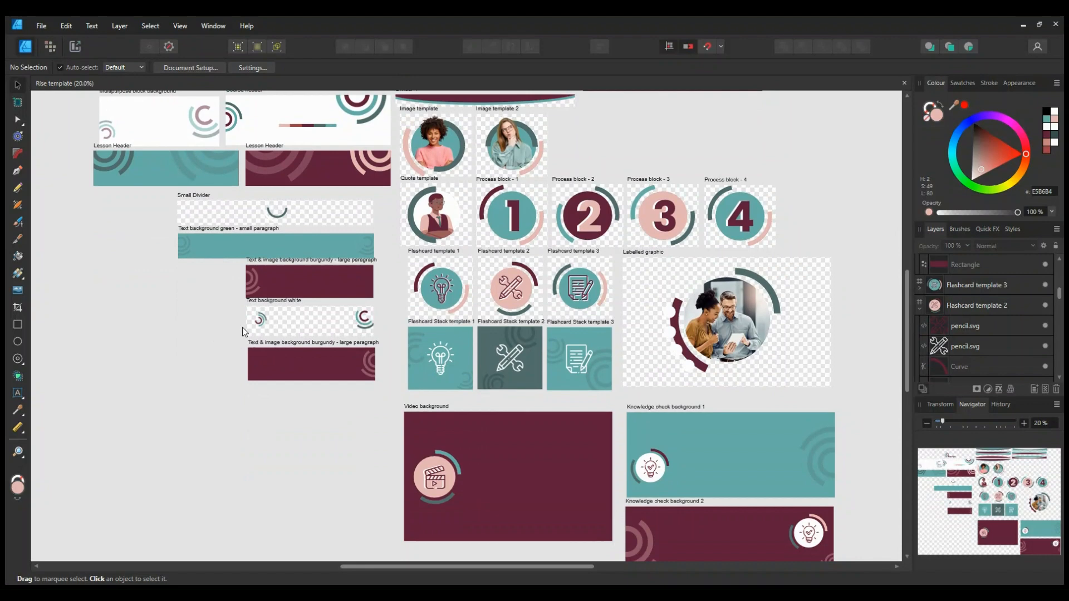
scroll("down", 3)
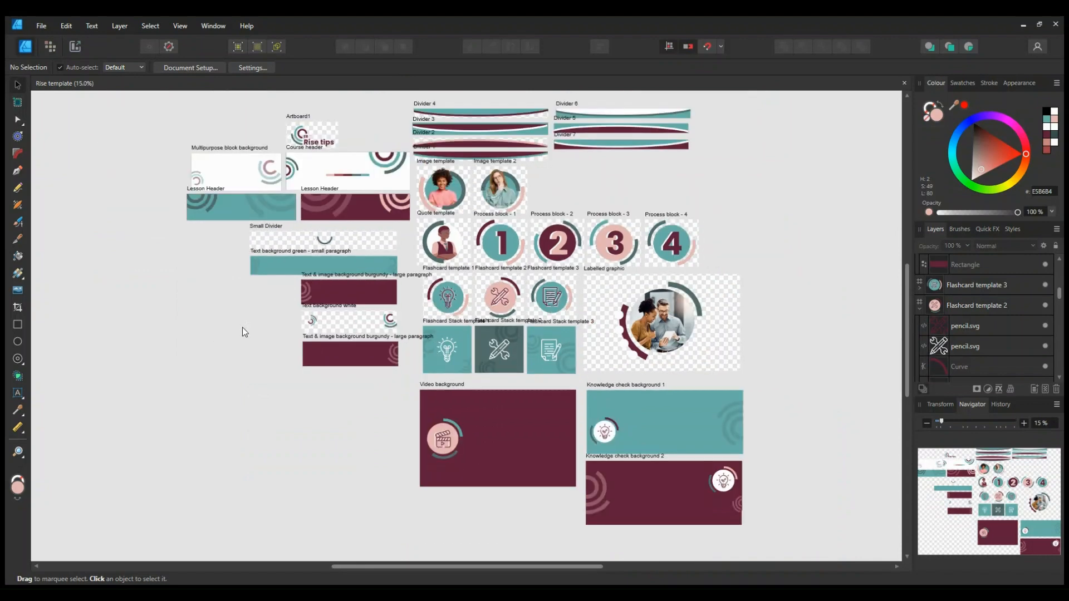
scroll("down", 3)
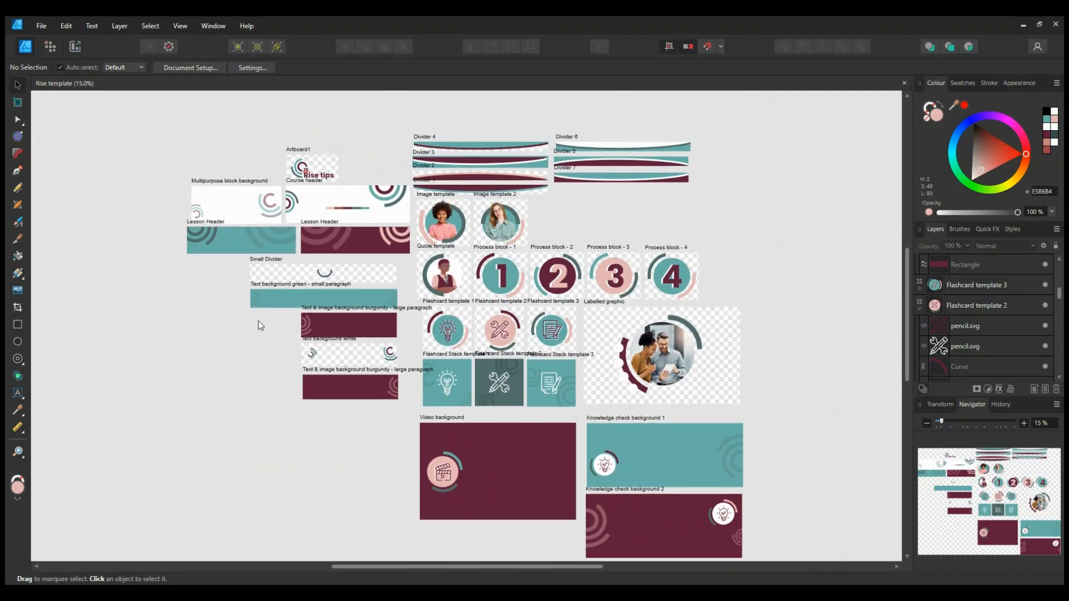
scroll("down", 3)
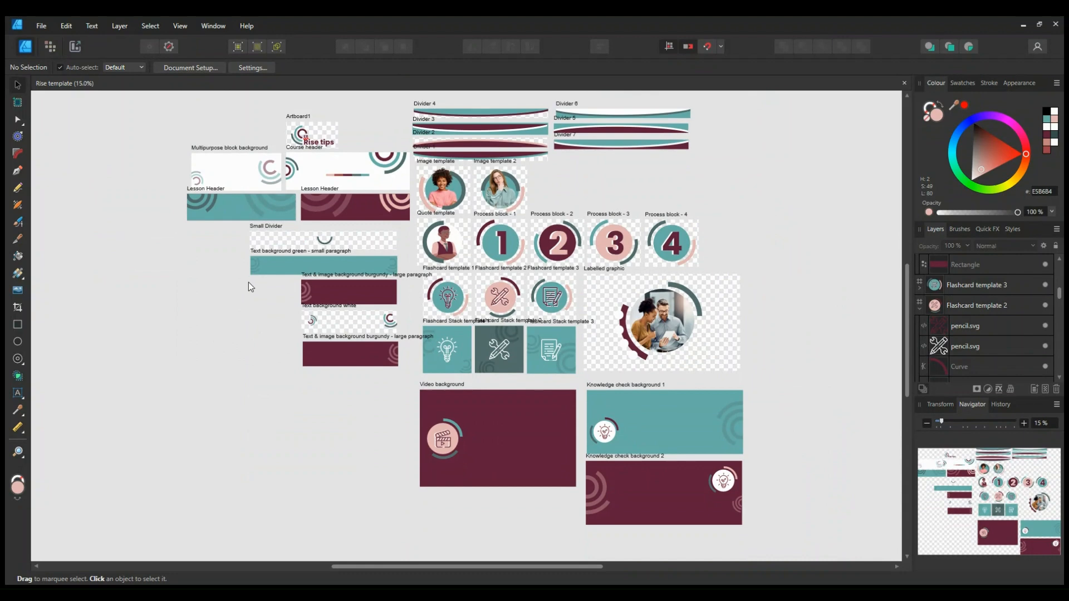
mouse_move(355, 149)
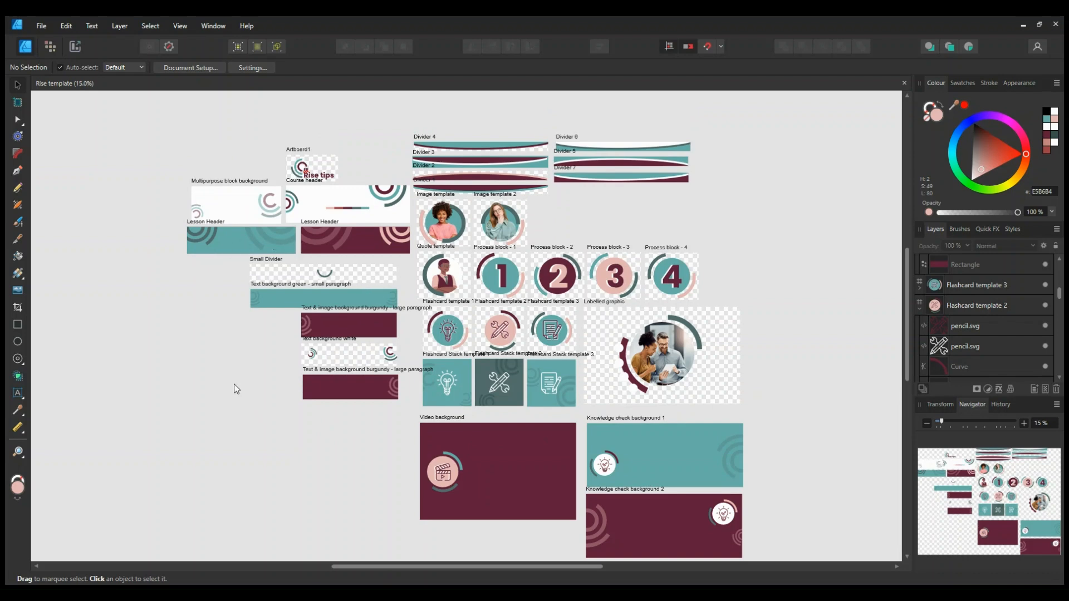
mouse_move(426, 234)
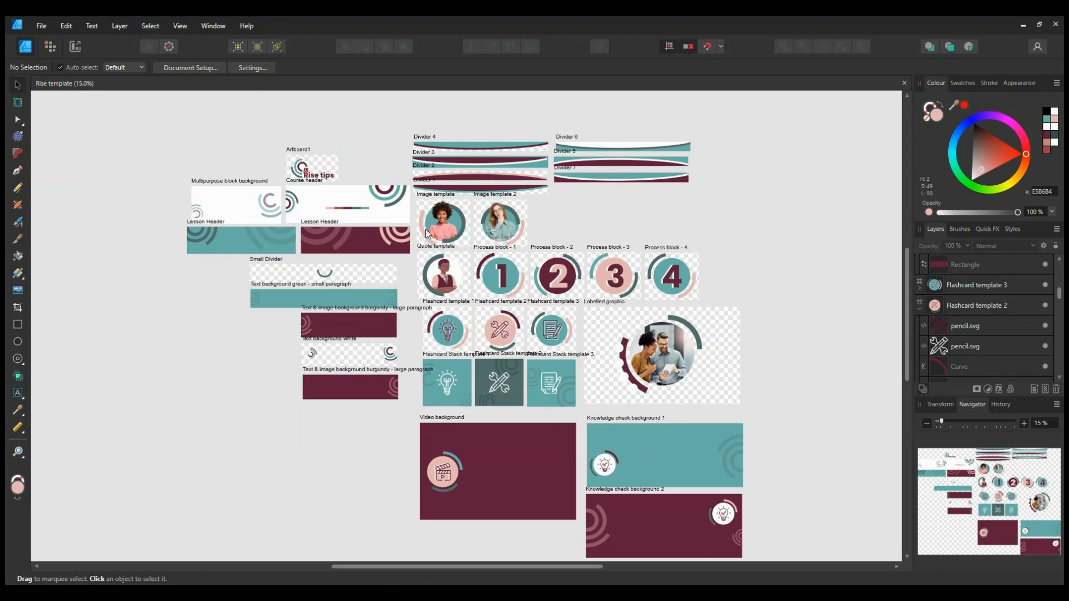
mouse_move(322, 323)
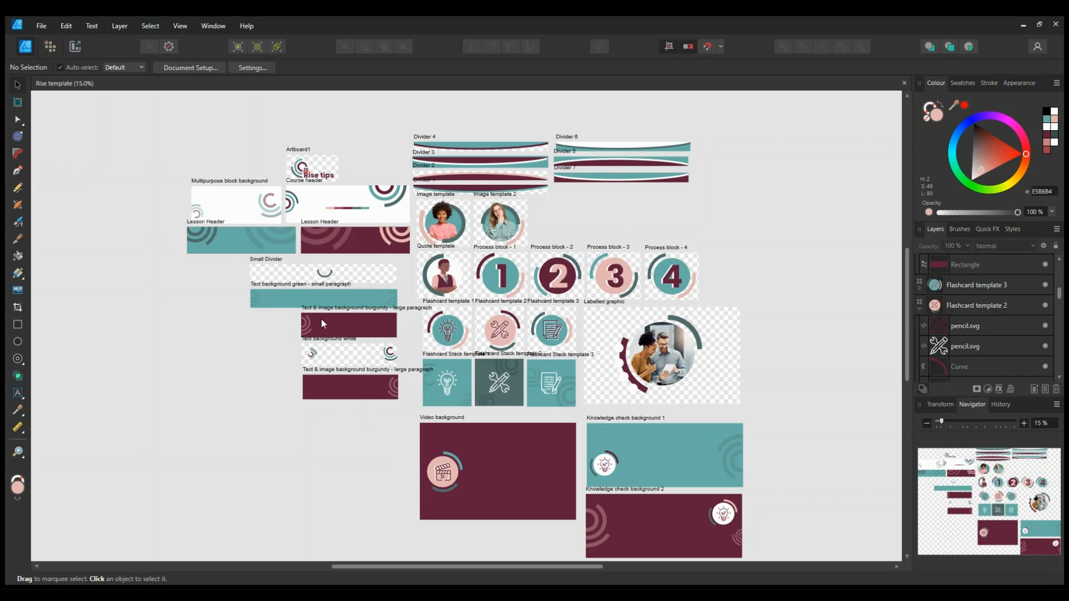
mouse_move(548, 446)
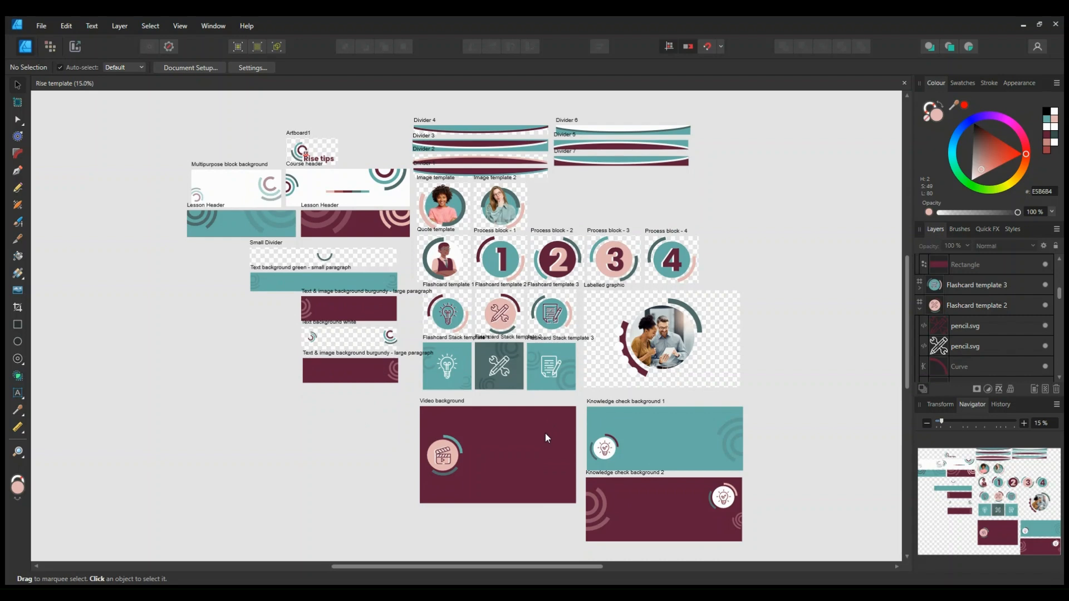
mouse_move(544, 438)
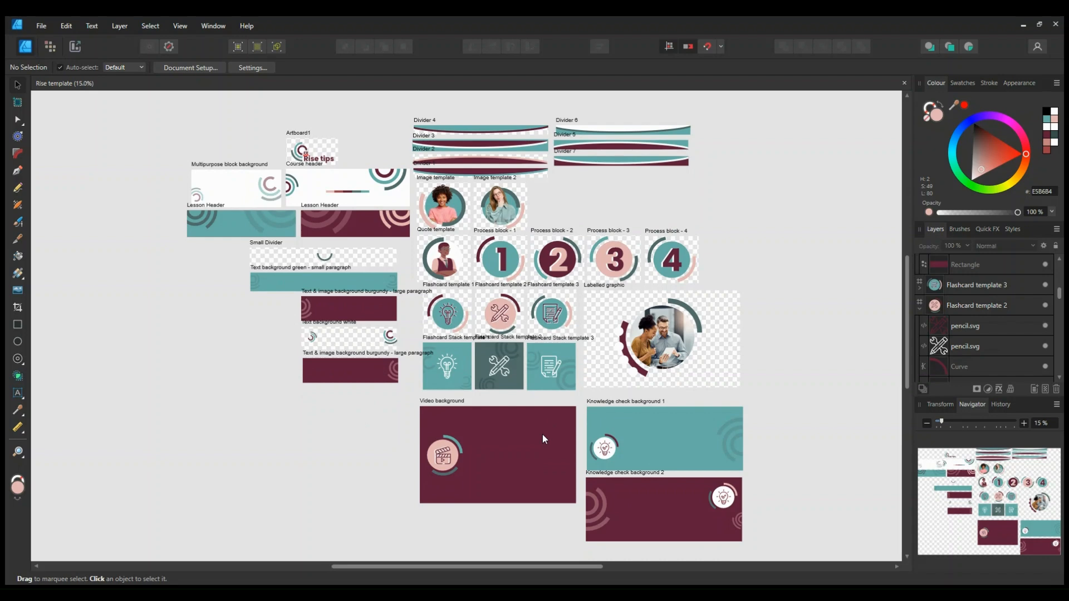
mouse_move(364, 368)
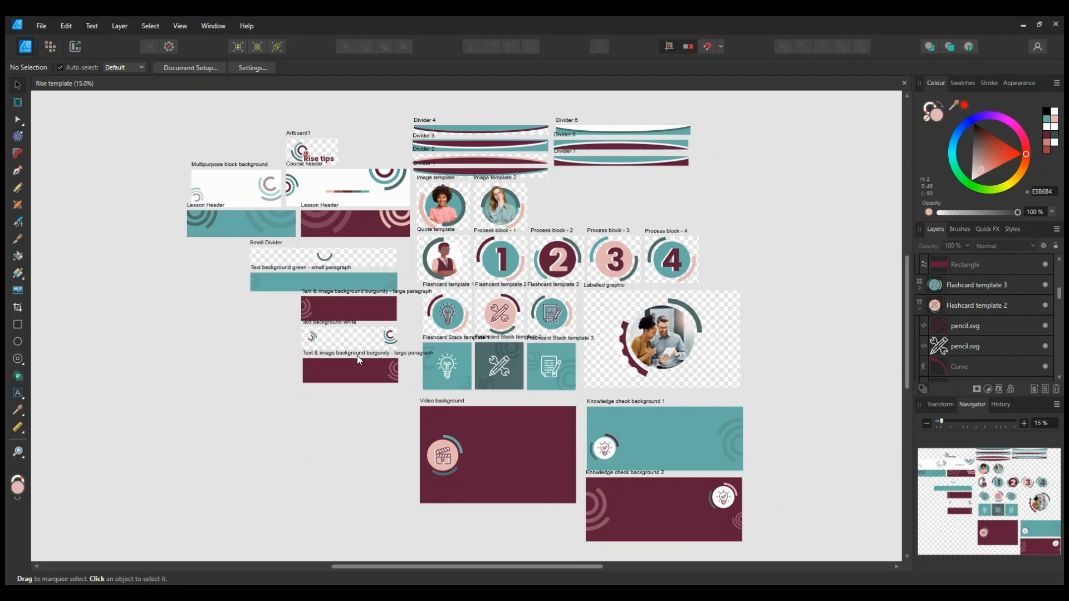
mouse_move(343, 389)
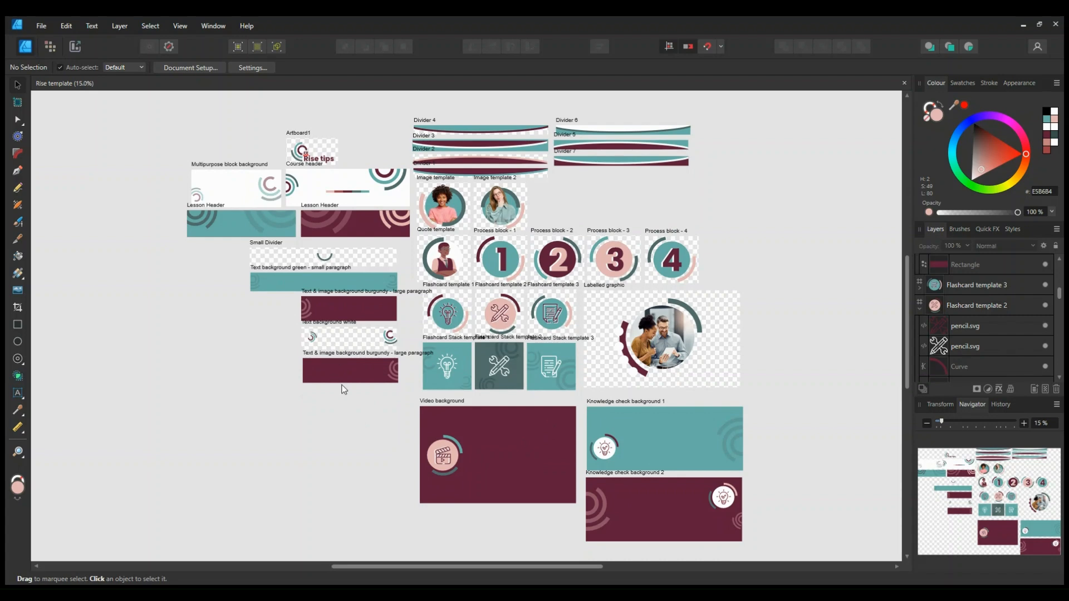
mouse_move(468, 404)
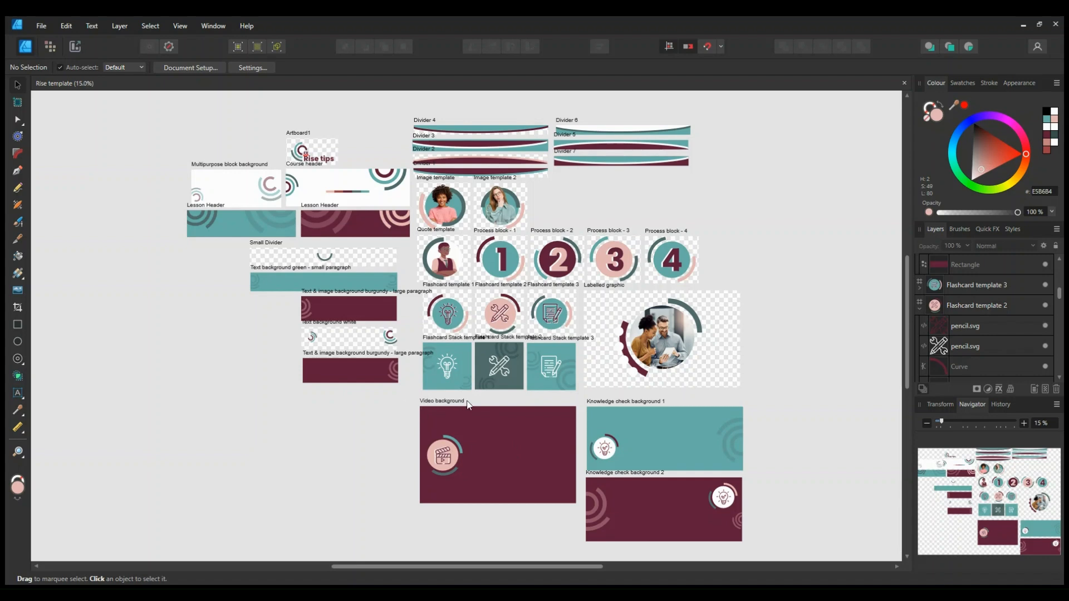
mouse_move(718, 403)
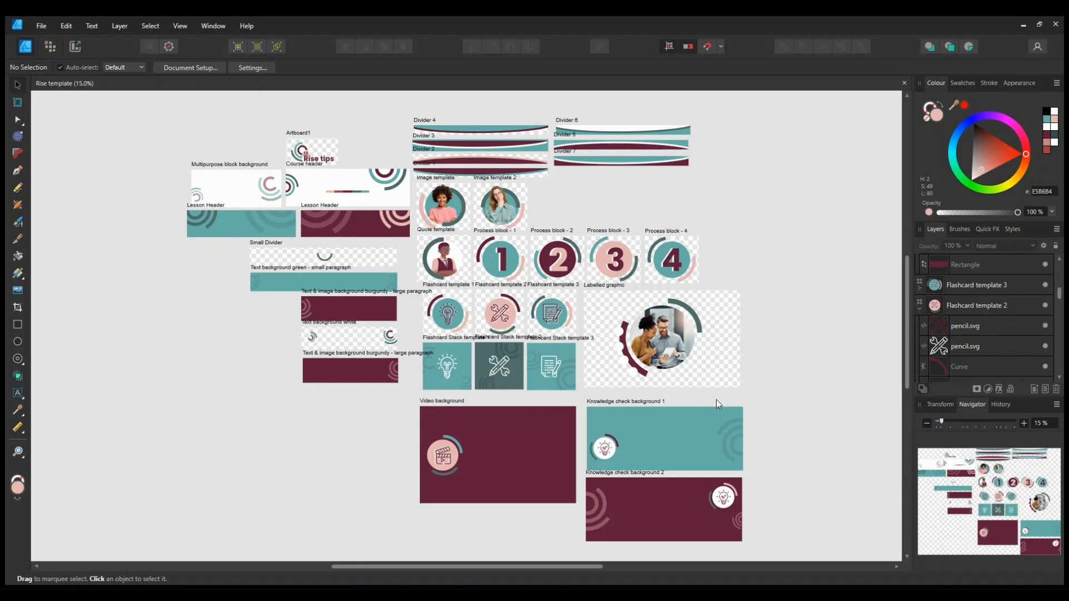
mouse_move(866, 436)
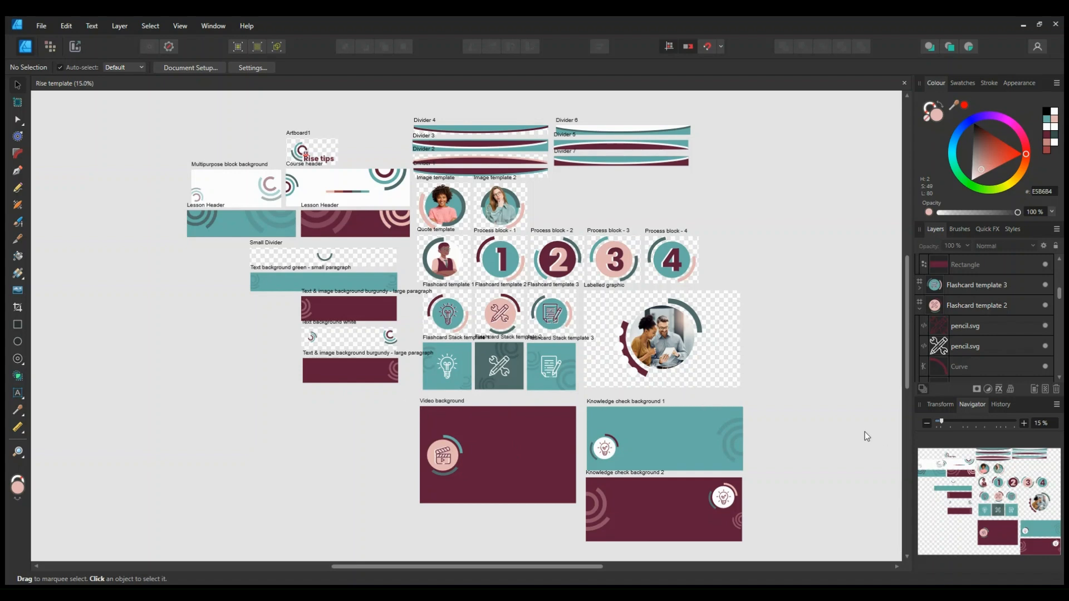
mouse_move(844, 443)
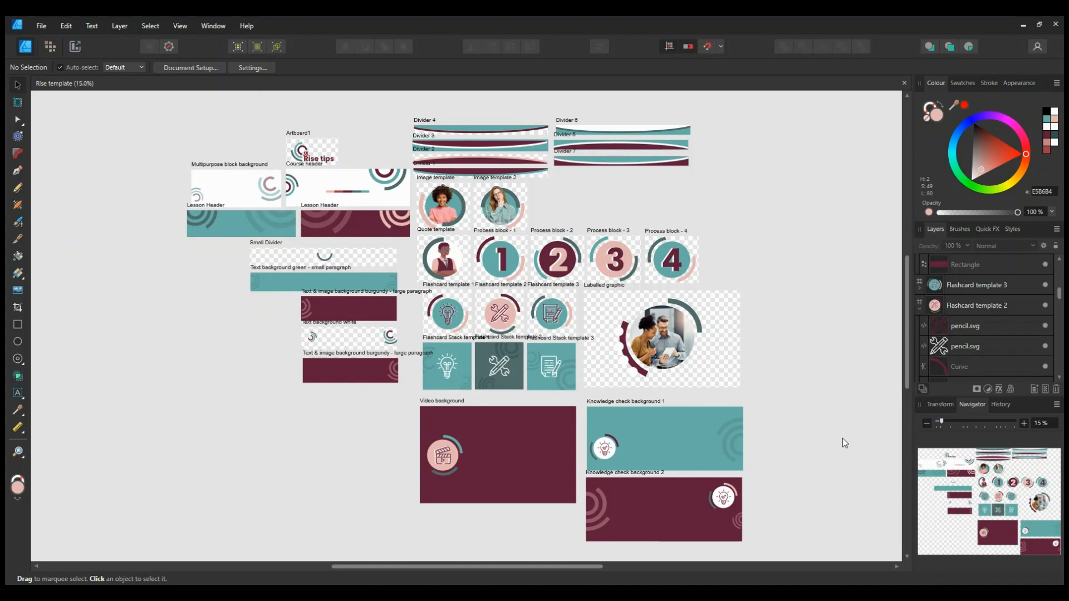
mouse_move(832, 437)
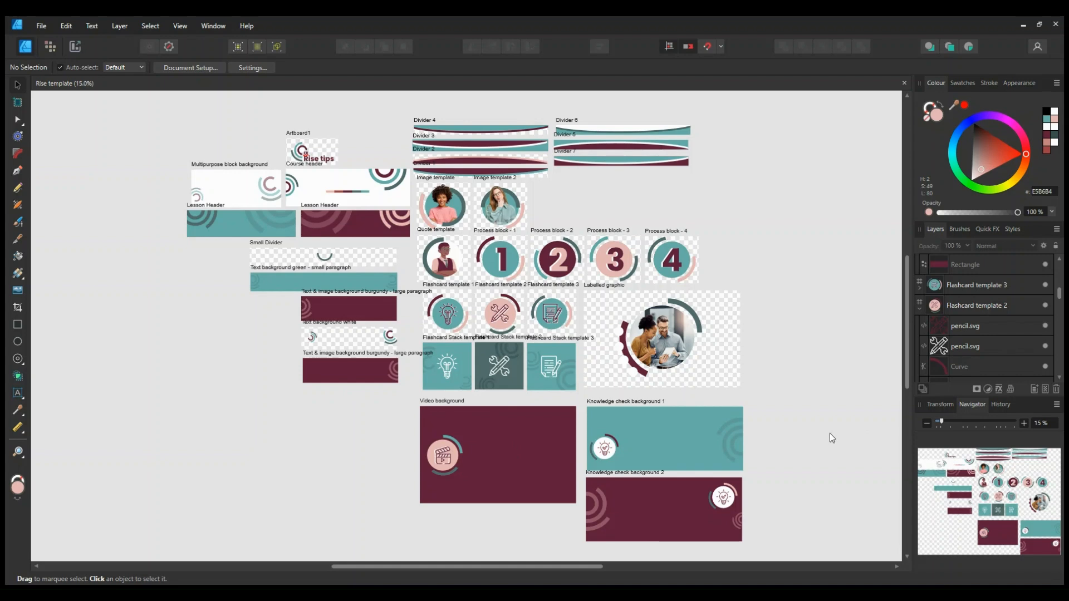
mouse_move(763, 312)
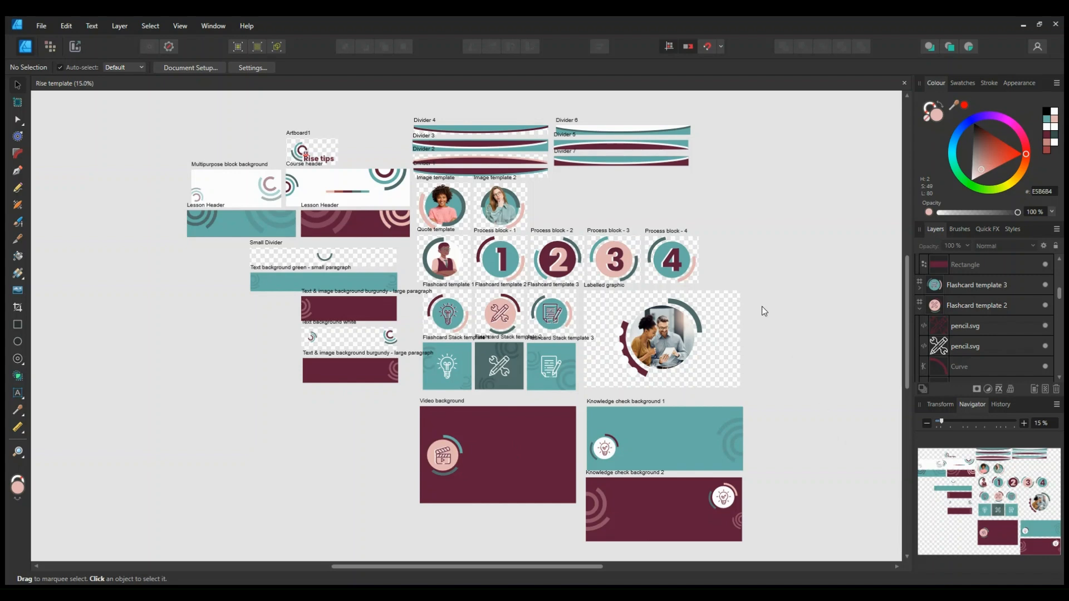
mouse_move(406, 206)
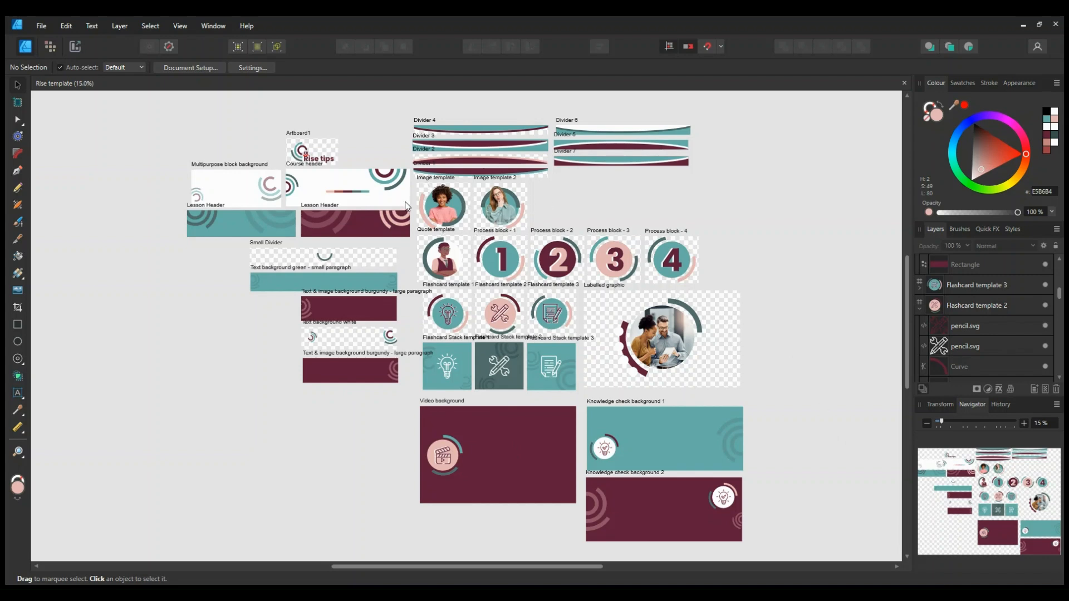
left_click(389, 174)
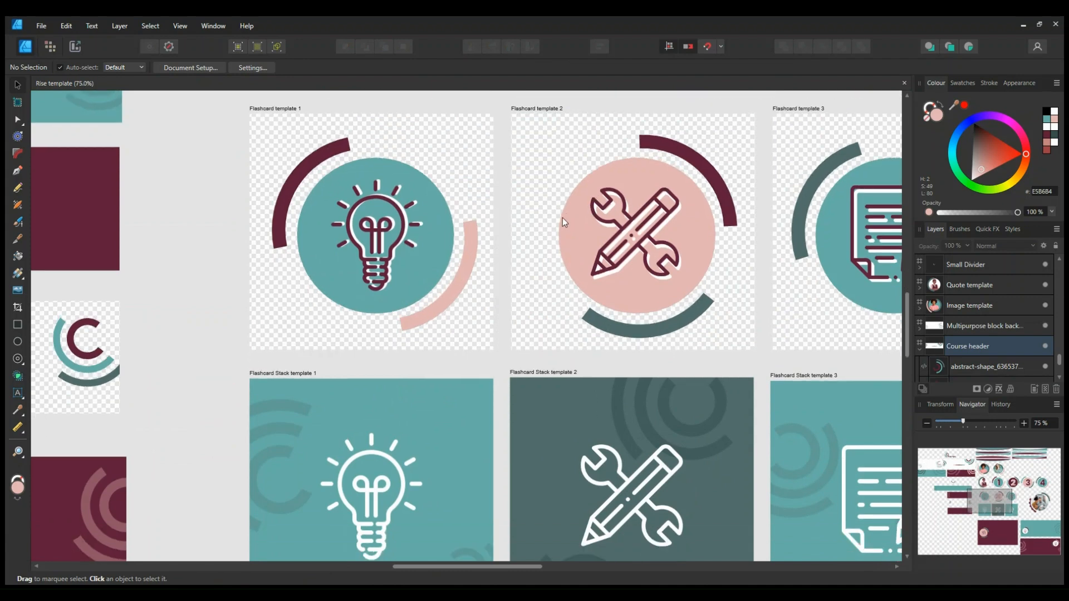
mouse_move(371, 283)
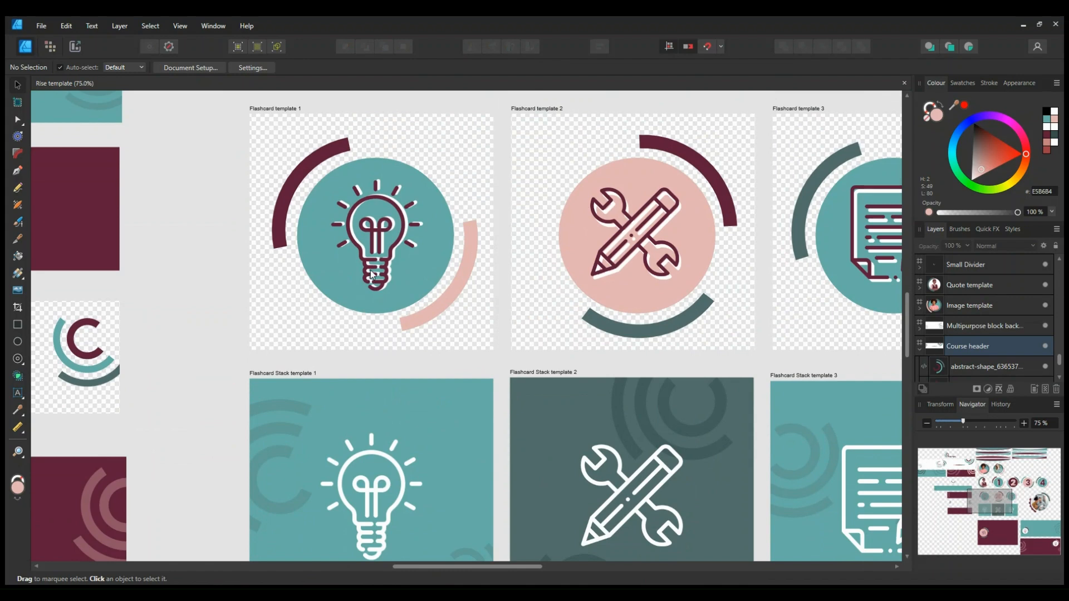
mouse_move(370, 274)
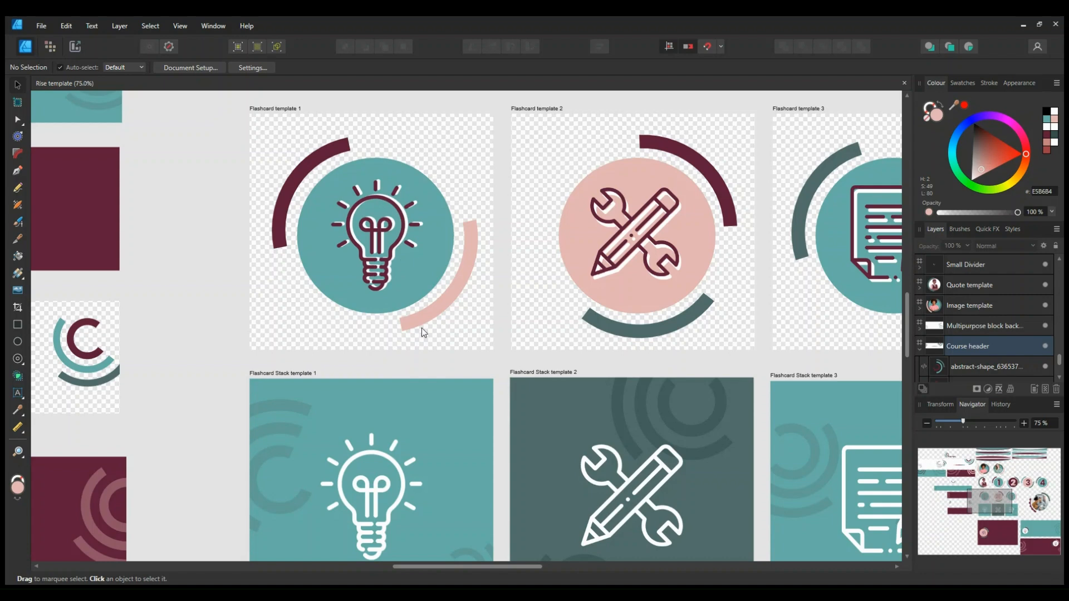
mouse_move(400, 230)
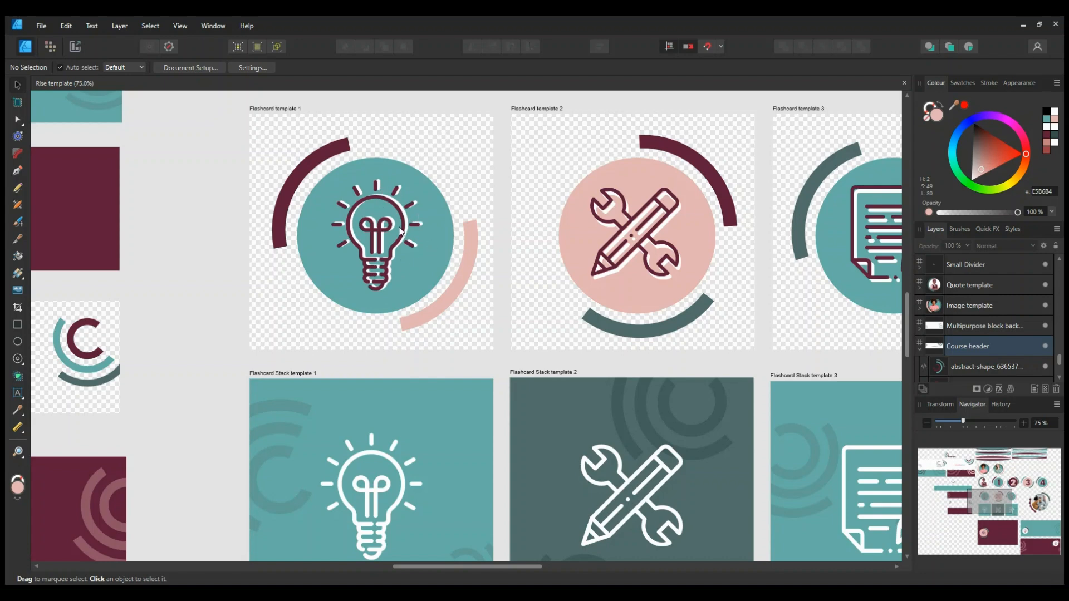
mouse_move(394, 212)
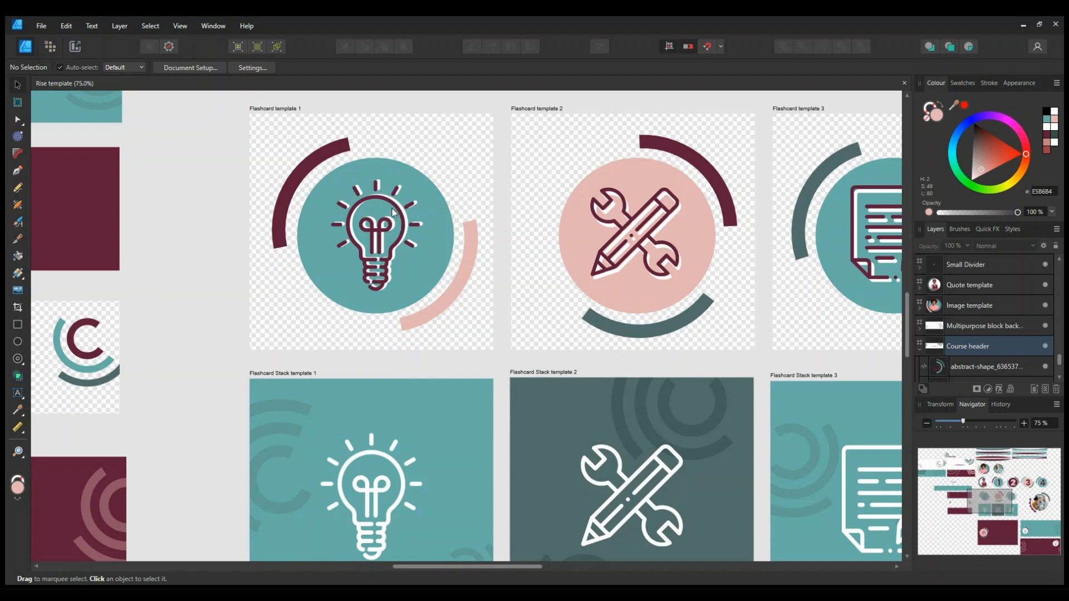
Scroll at 75% from the flashcards to Process blocks 3–4 and the Quote and Image templates
scroll("down", 3)
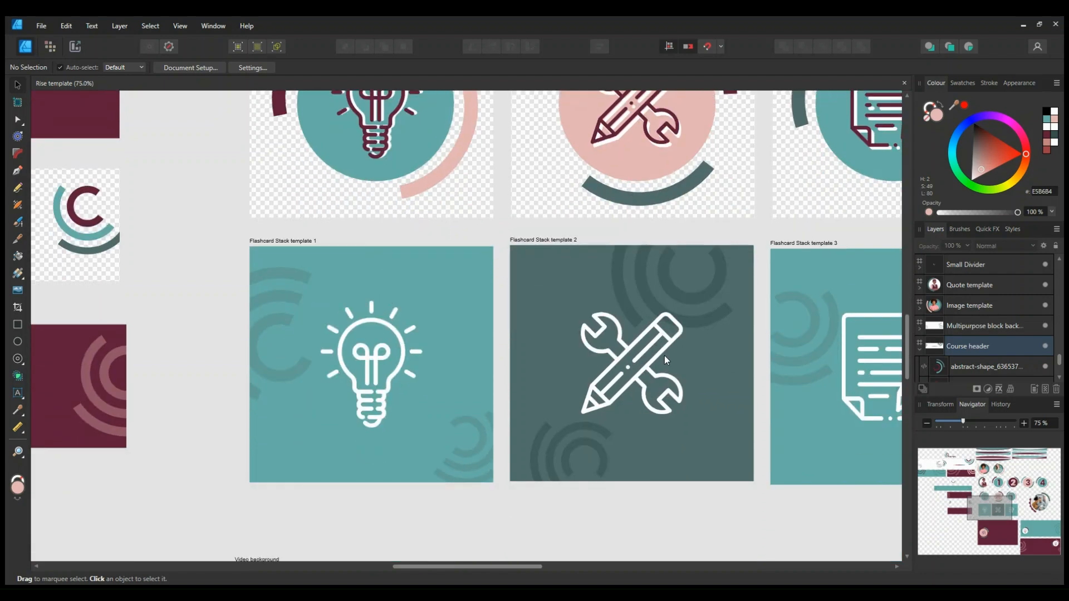
mouse_move(634, 249)
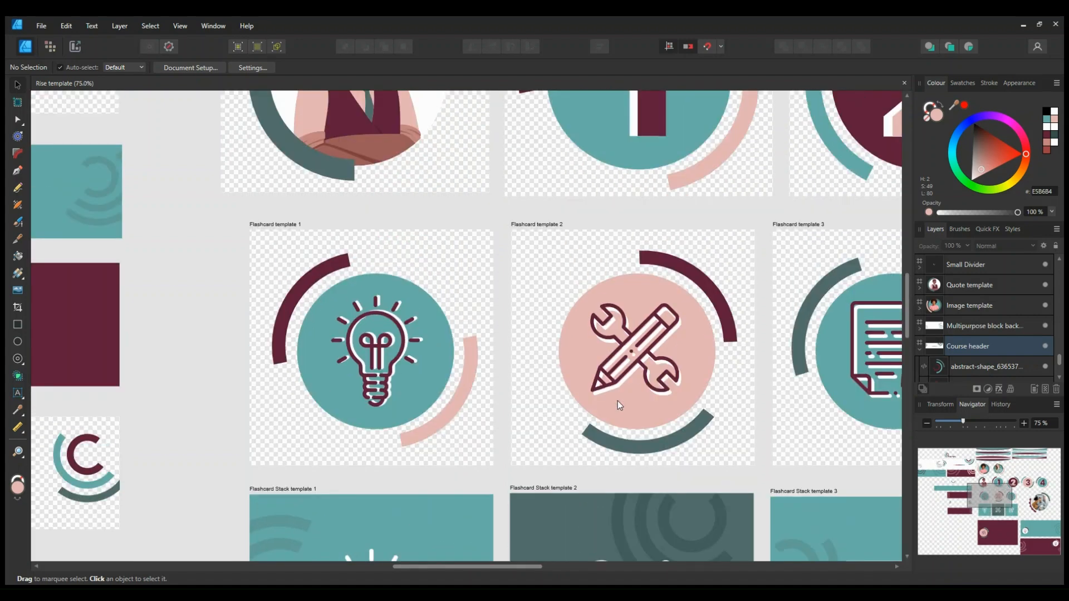
mouse_move(656, 426)
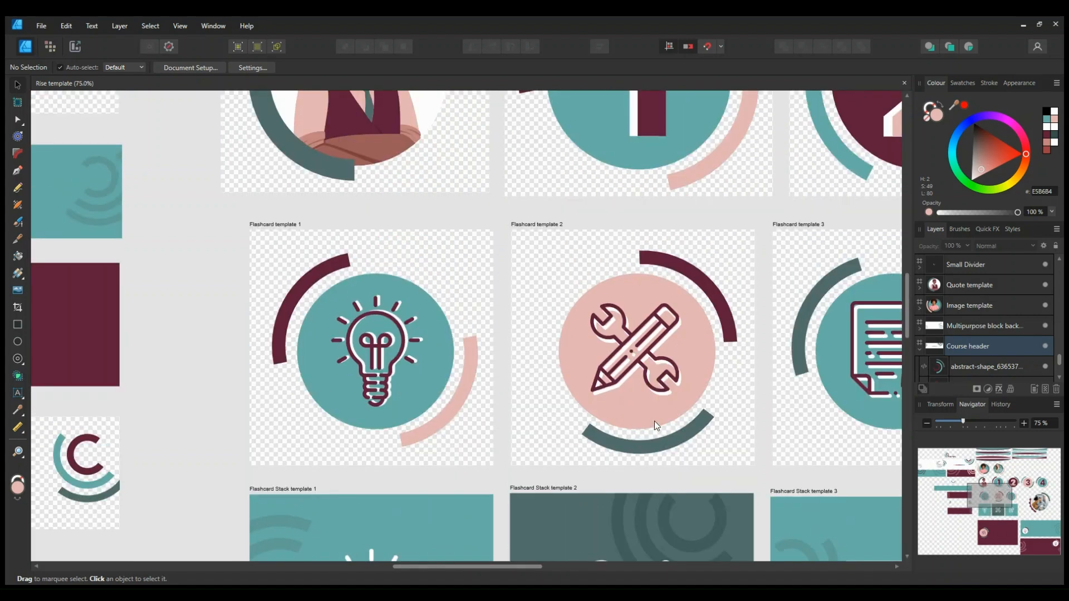
scroll("down", 3)
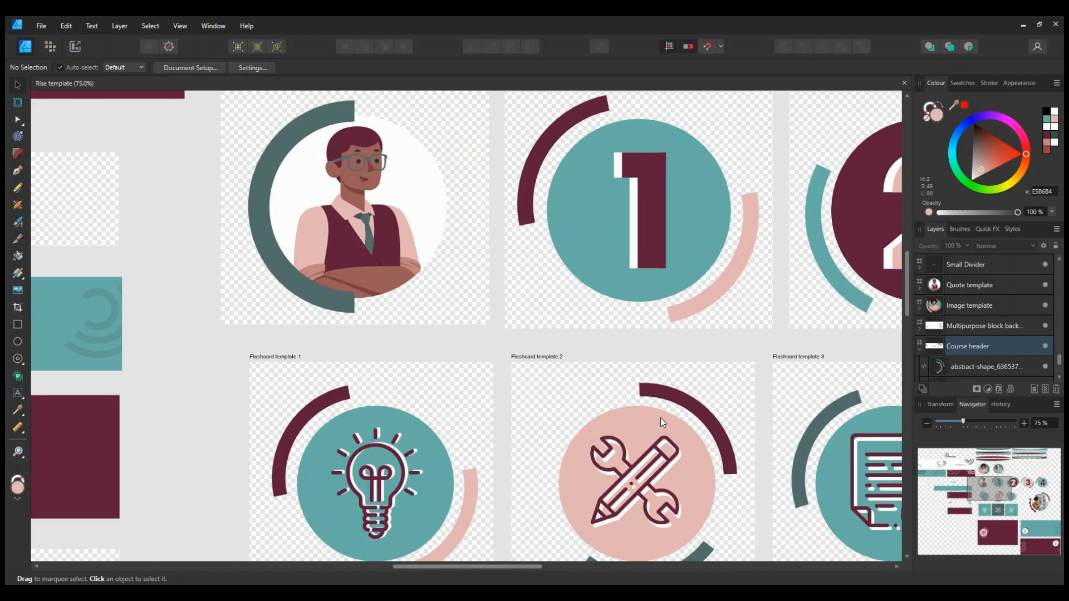
scroll("down", 3)
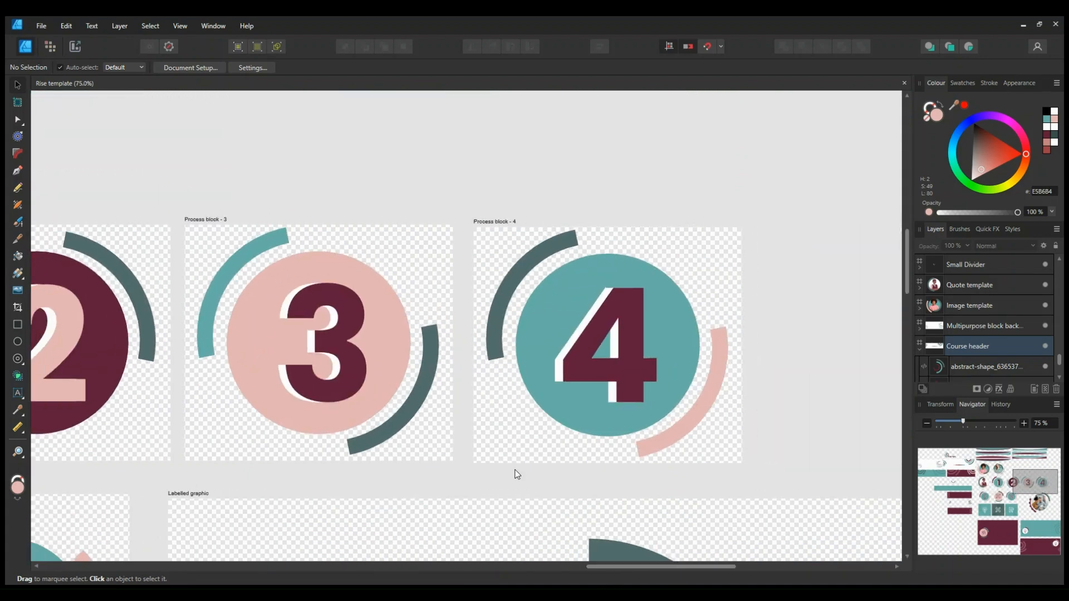
mouse_move(714, 555)
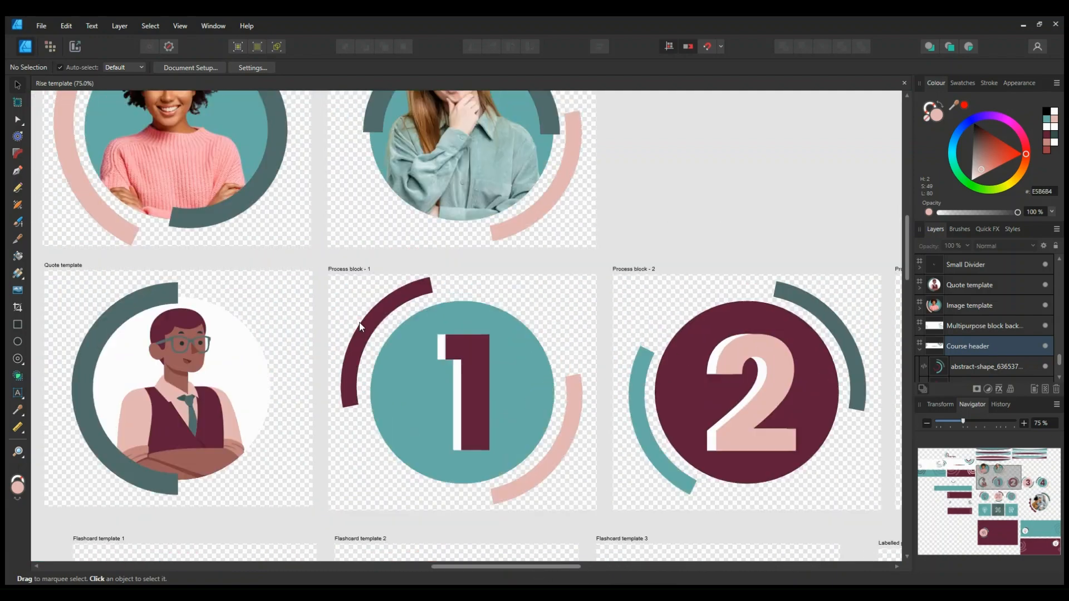
Zoom out to 50% to show the Divider, Image template and Process block artboards
scroll("up", 3)
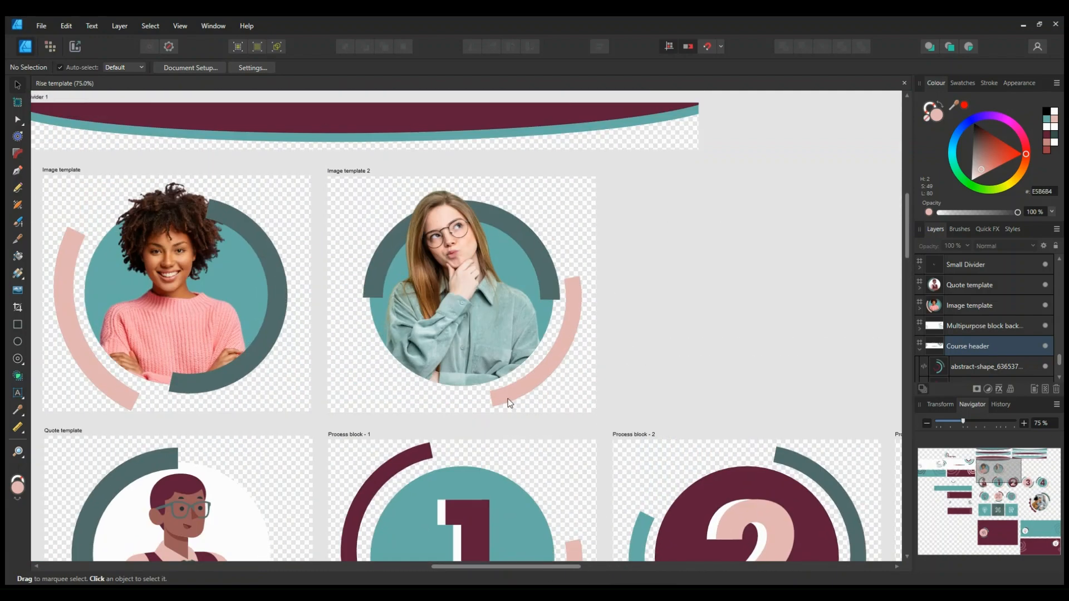
left_click(459, 273)
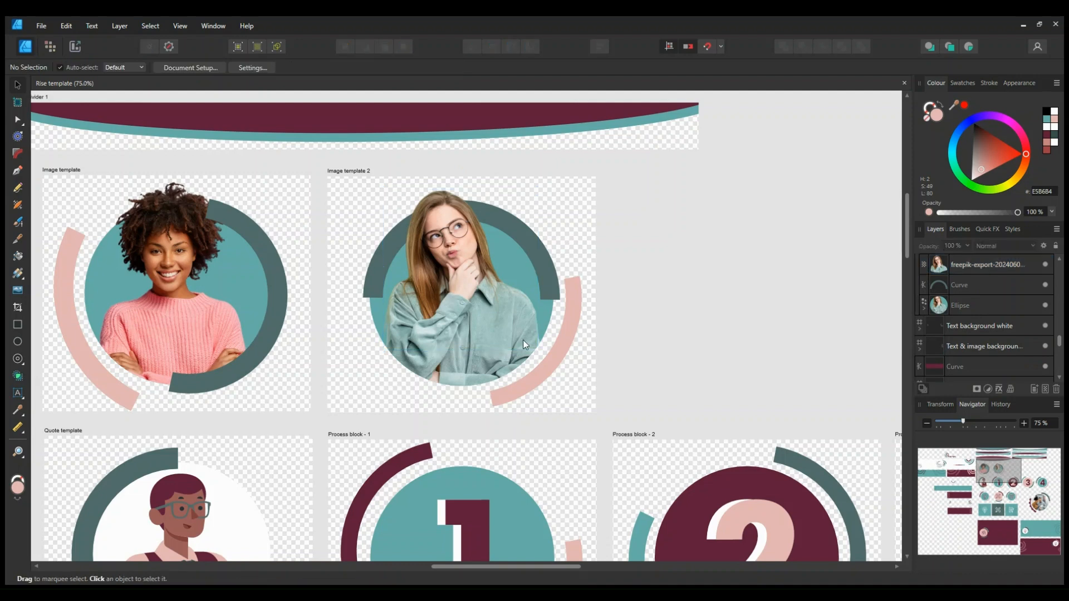
mouse_move(360, 274)
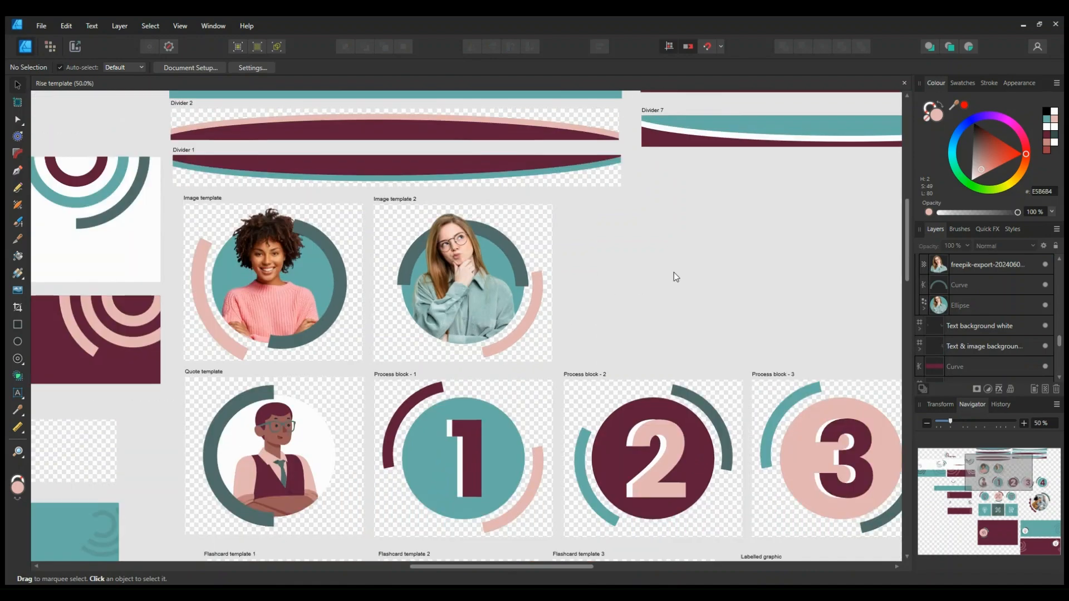
Scroll down to the Video background and Knowledge check background 1 artboards
scroll("down", 3)
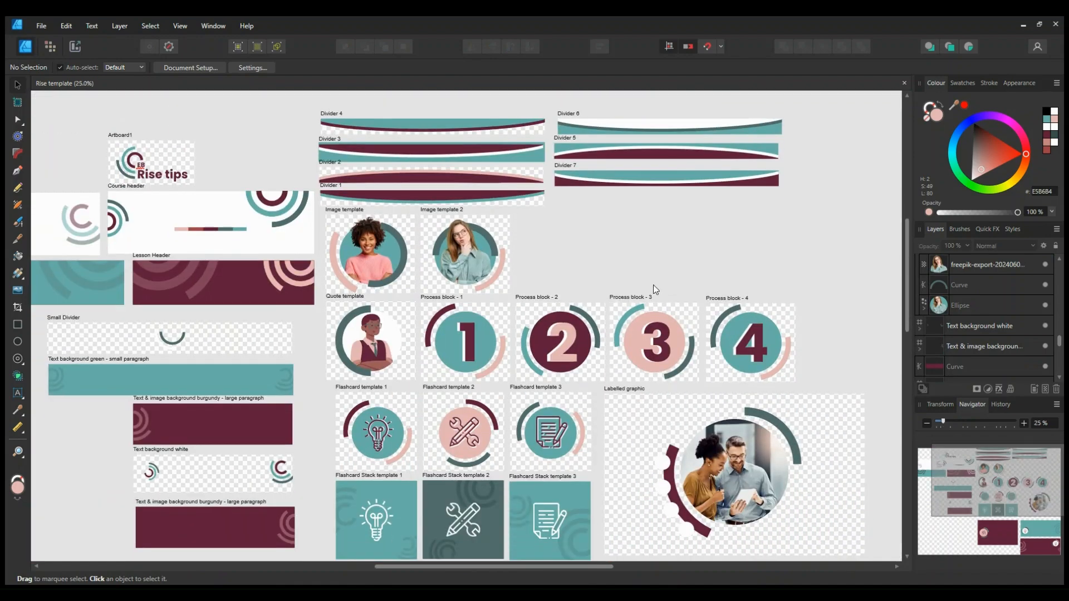
mouse_move(290, 398)
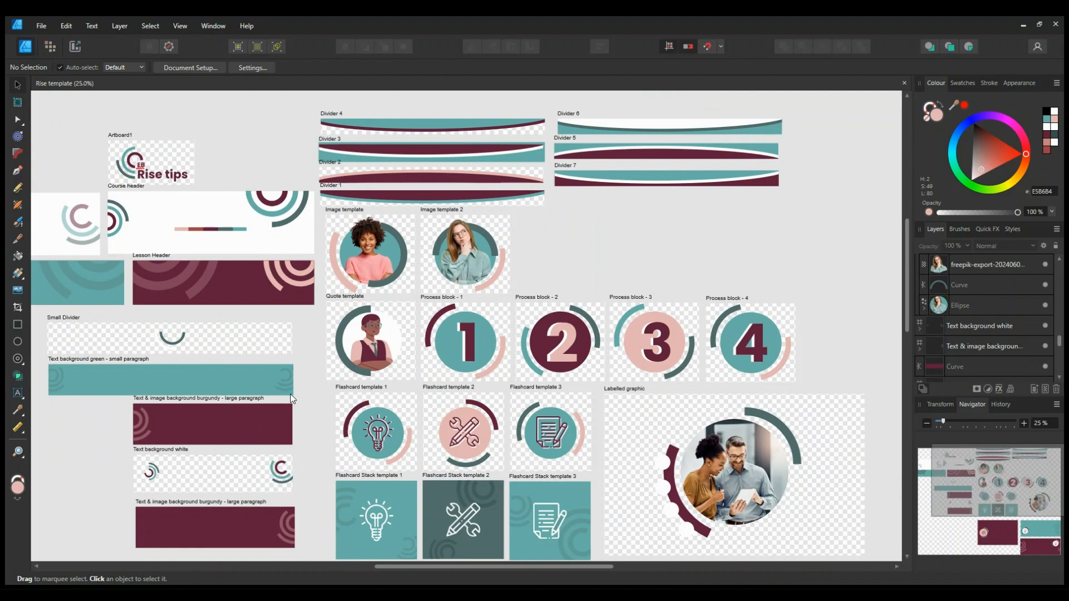
scroll("down", 3)
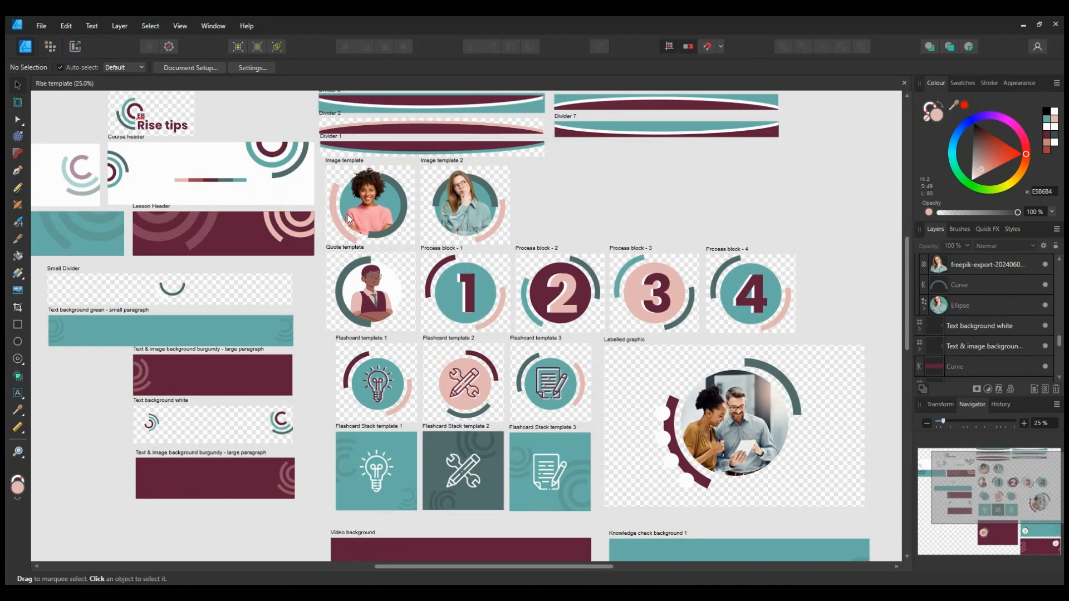
mouse_move(306, 137)
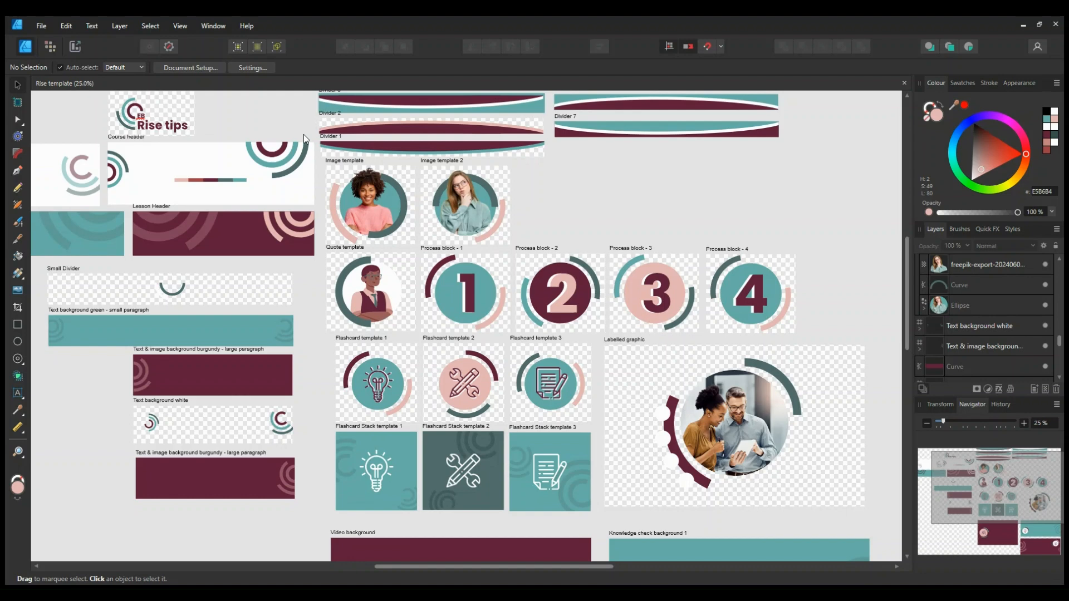
mouse_move(325, 273)
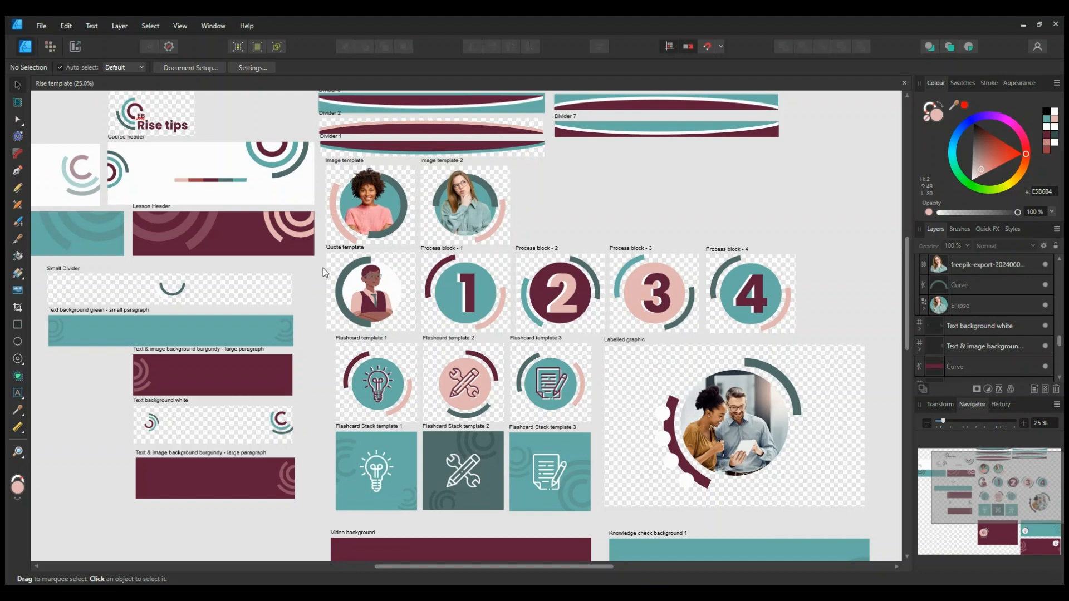
mouse_move(333, 253)
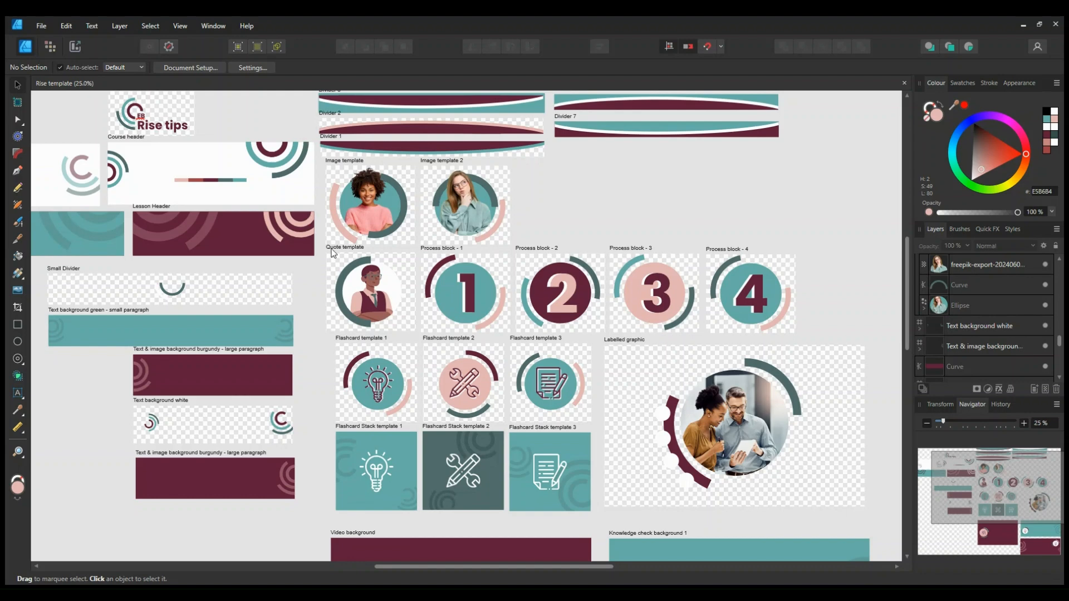
mouse_move(370, 206)
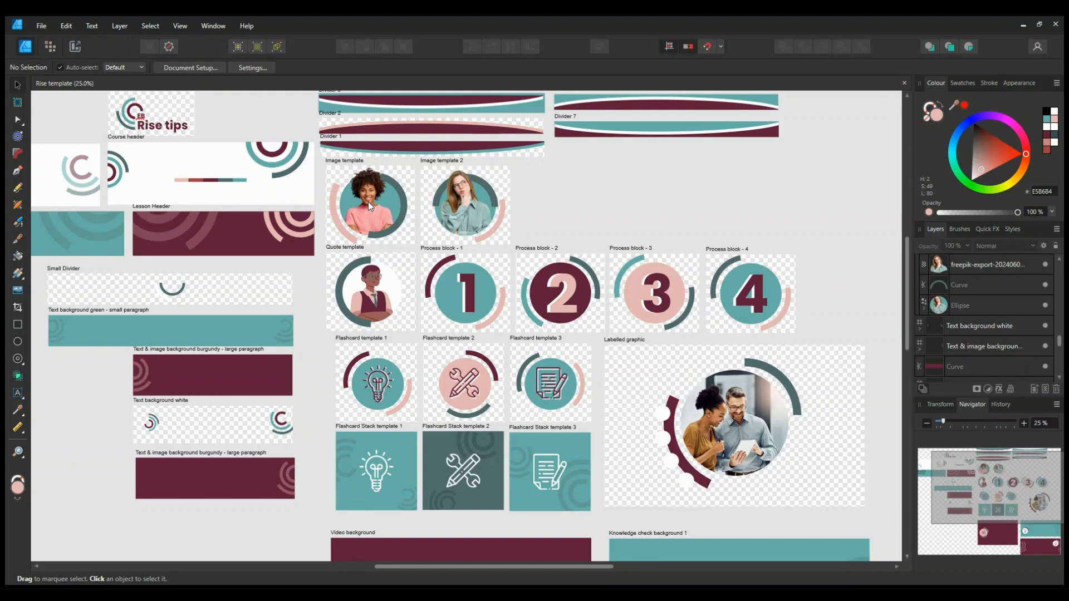
scroll("down", 3)
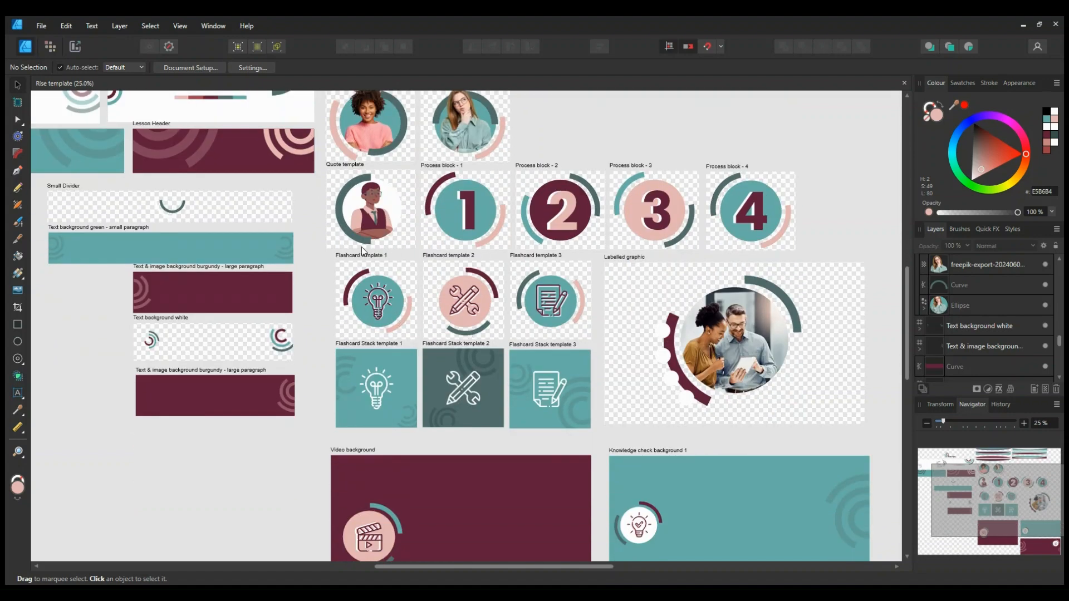
mouse_move(528, 312)
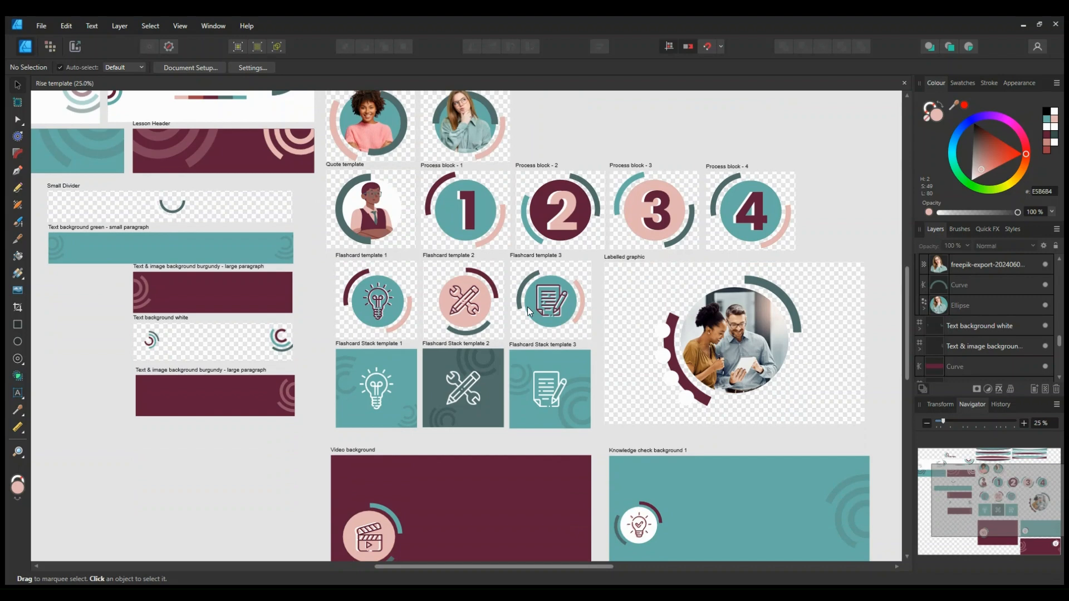
mouse_move(531, 313)
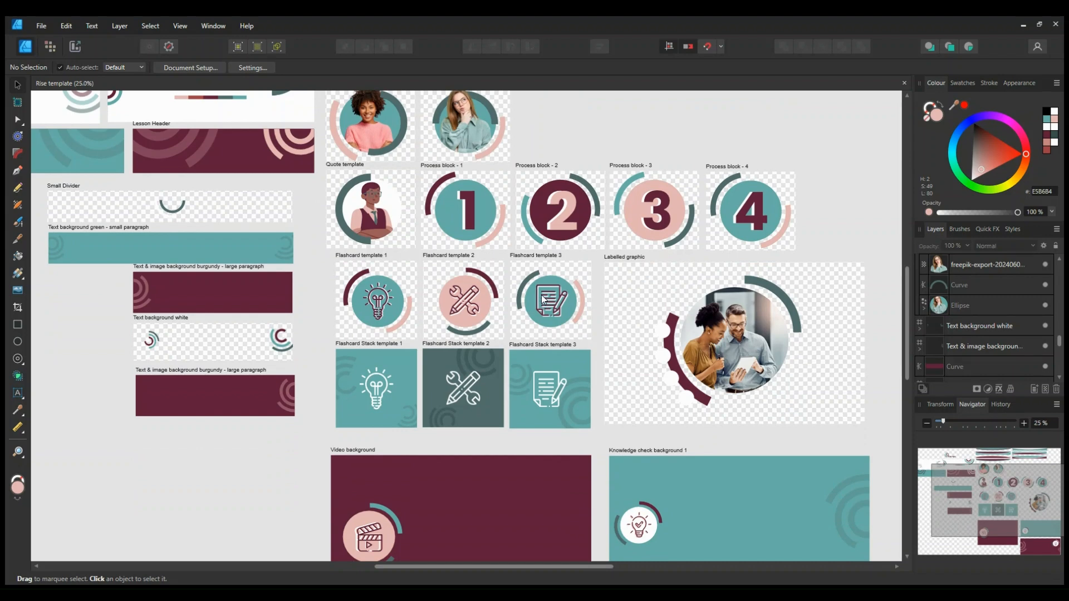
mouse_move(844, 266)
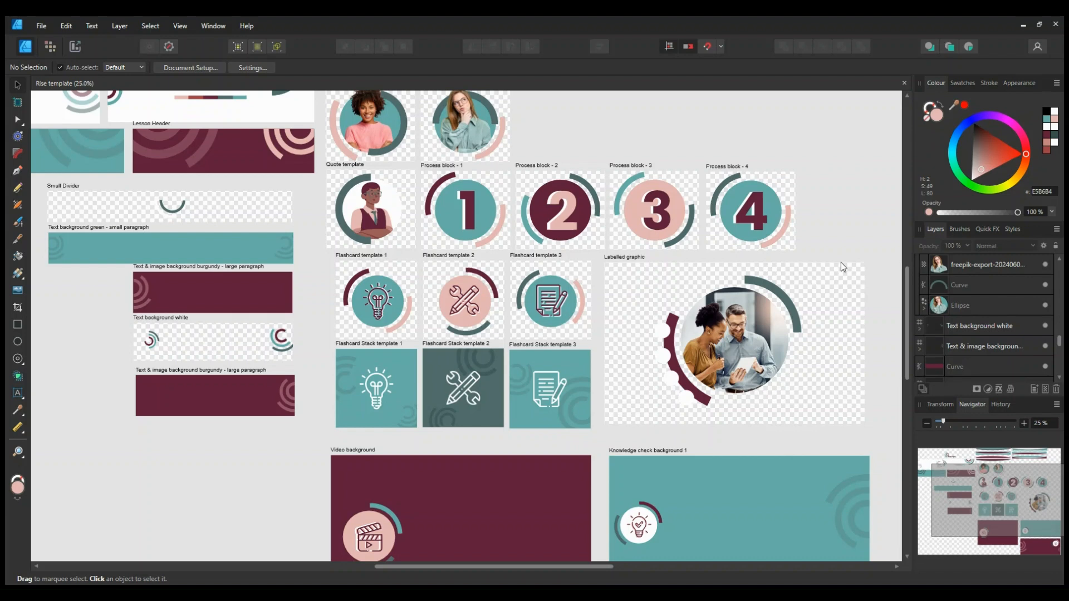
mouse_move(826, 255)
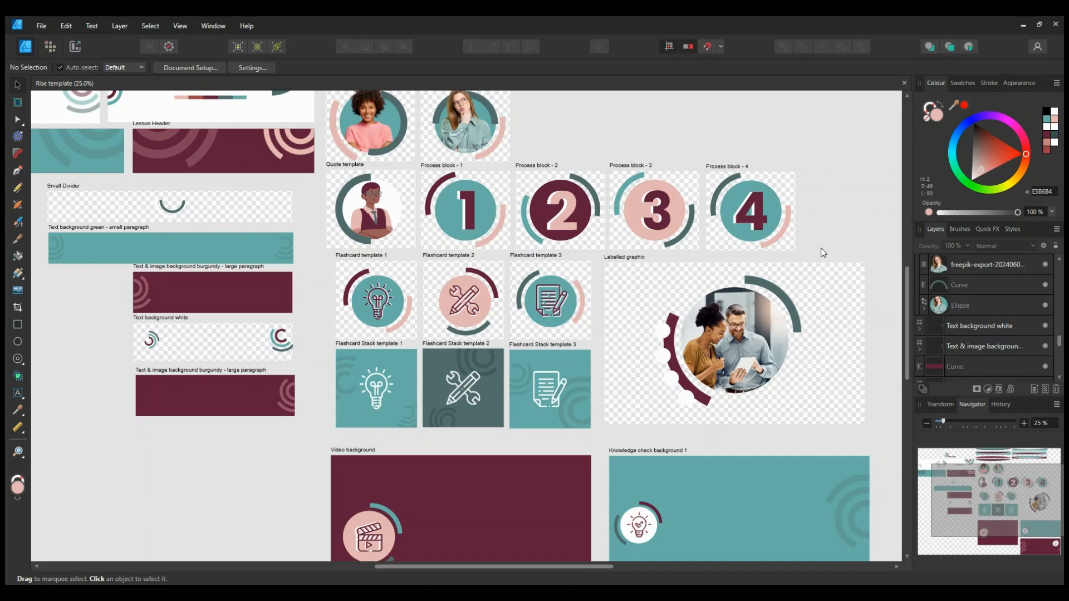
mouse_move(813, 252)
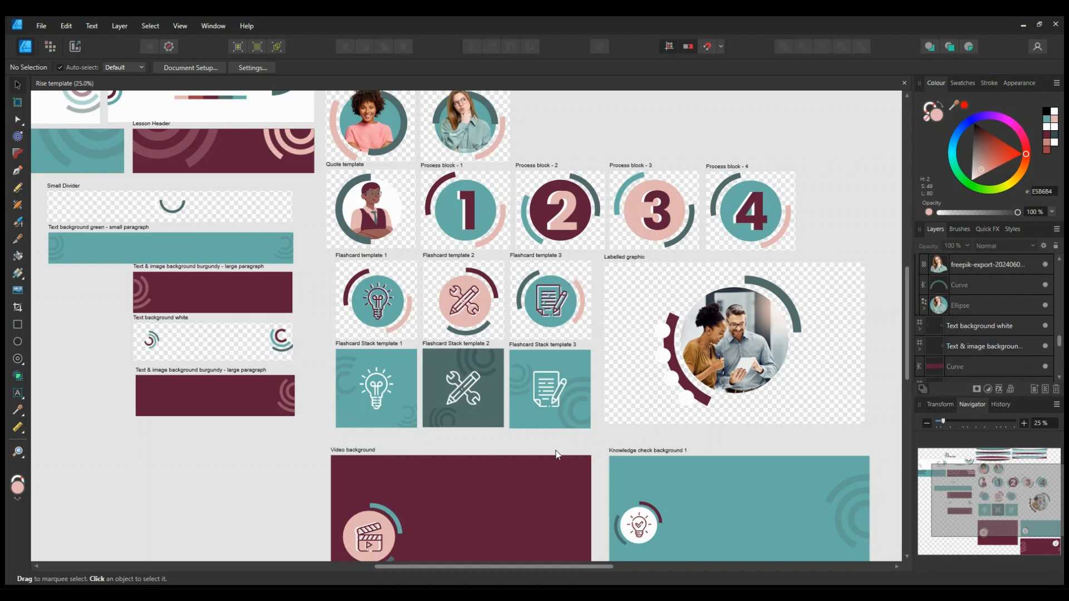
Scroll the canvas to reveal Dividers 1–7 and the Rise tips course header artboards
scroll("down", 3)
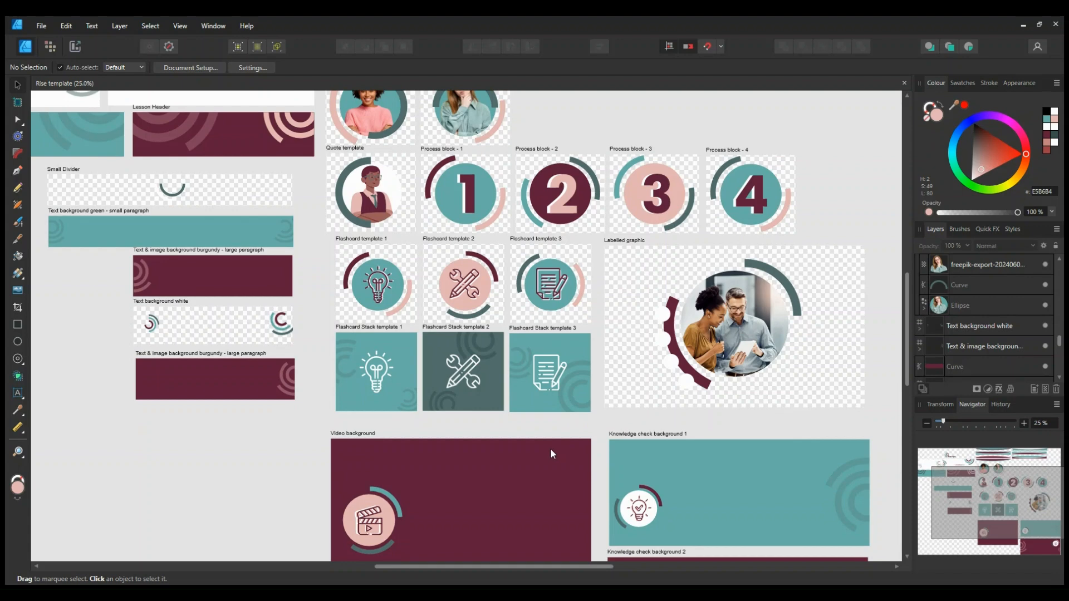
mouse_move(546, 462)
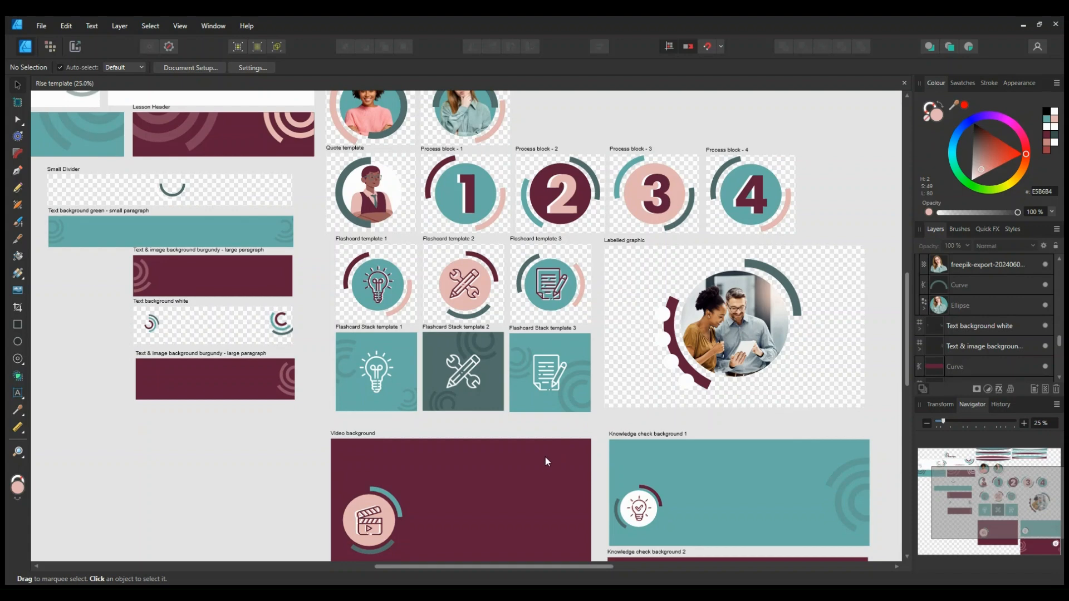
mouse_move(544, 465)
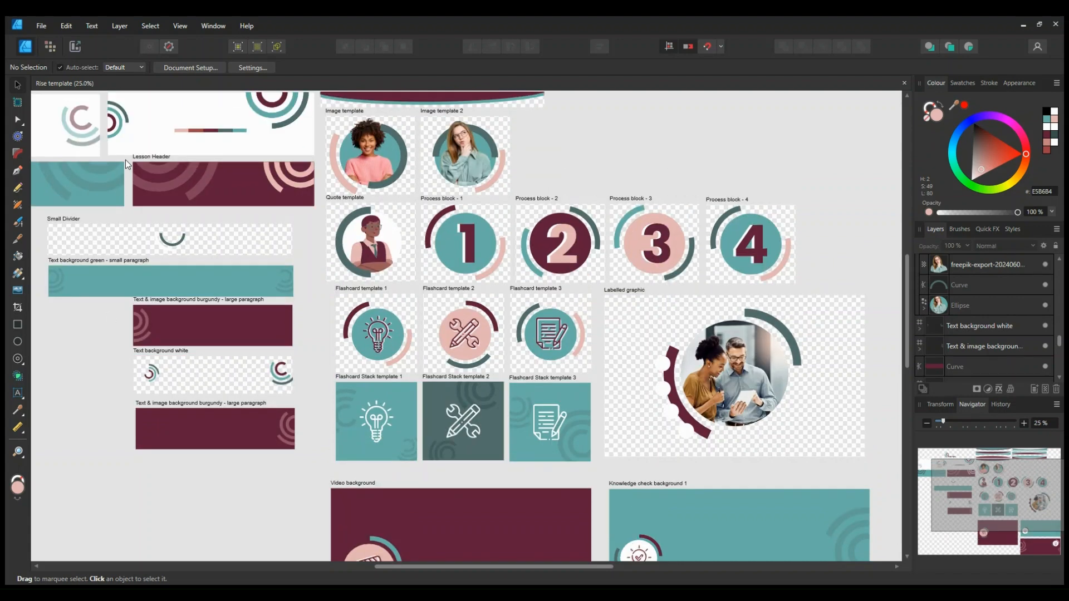
mouse_move(207, 205)
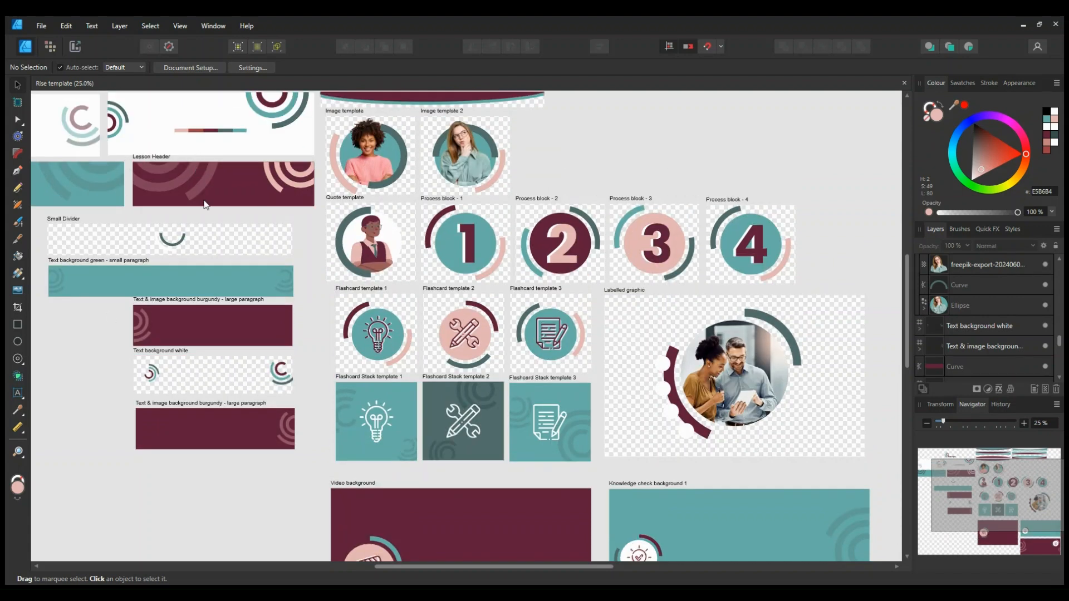
mouse_move(213, 220)
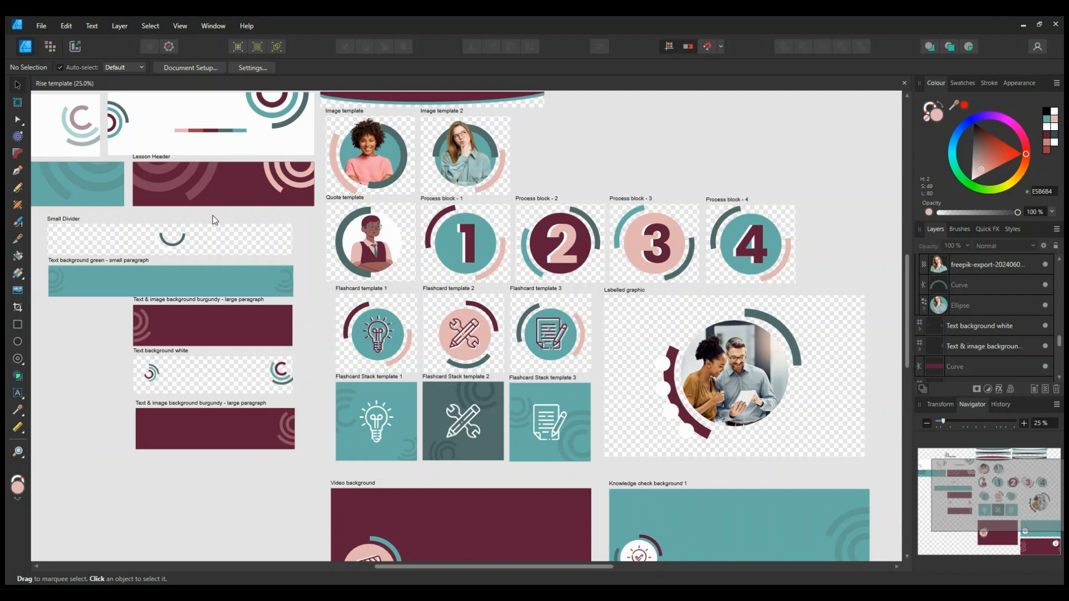
mouse_move(230, 230)
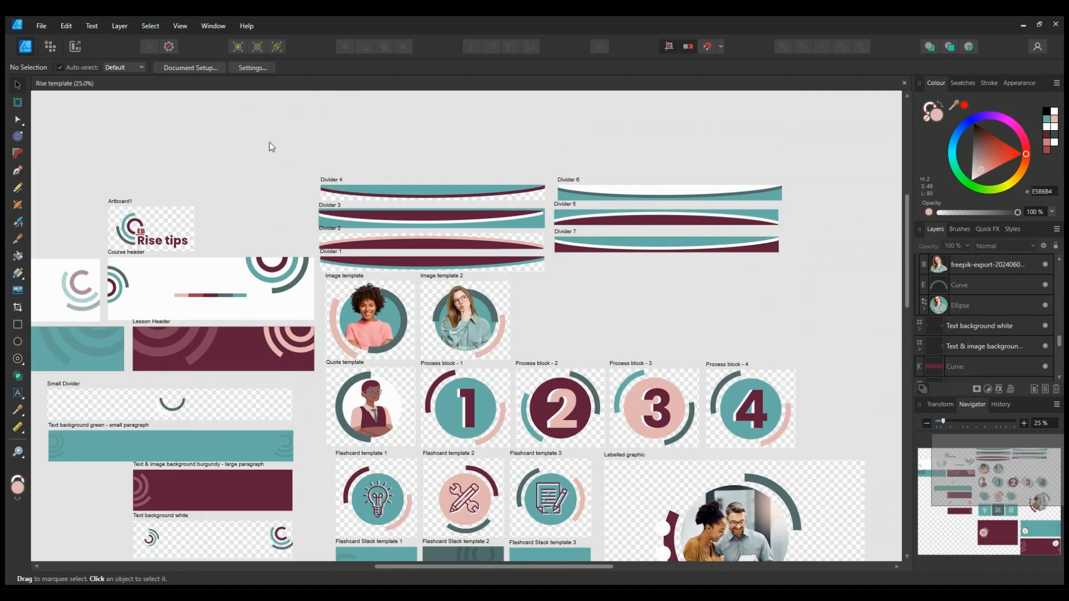
mouse_move(373, 206)
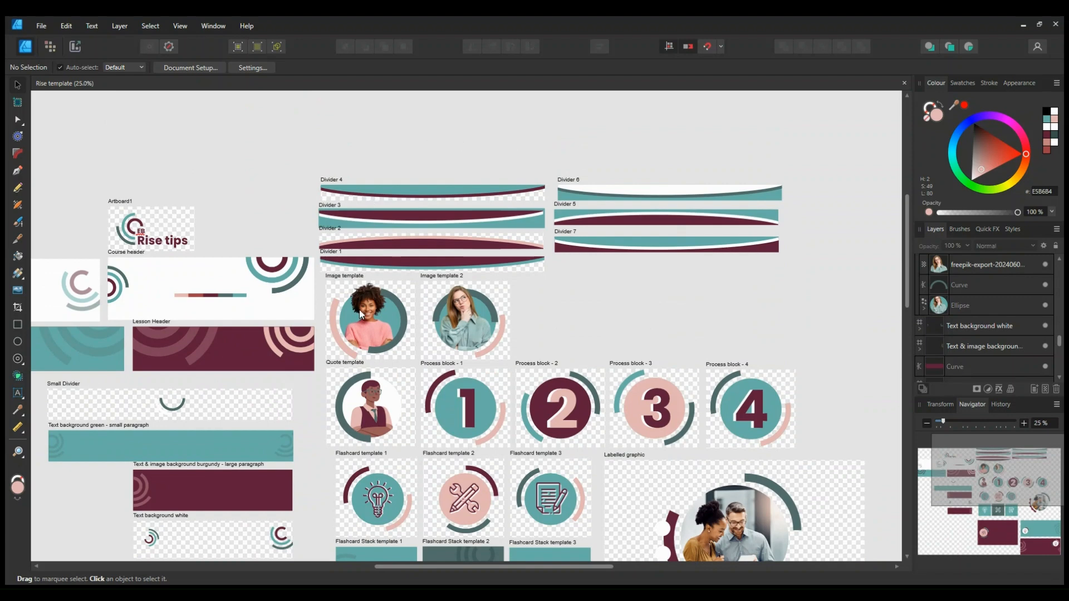
mouse_move(307, 174)
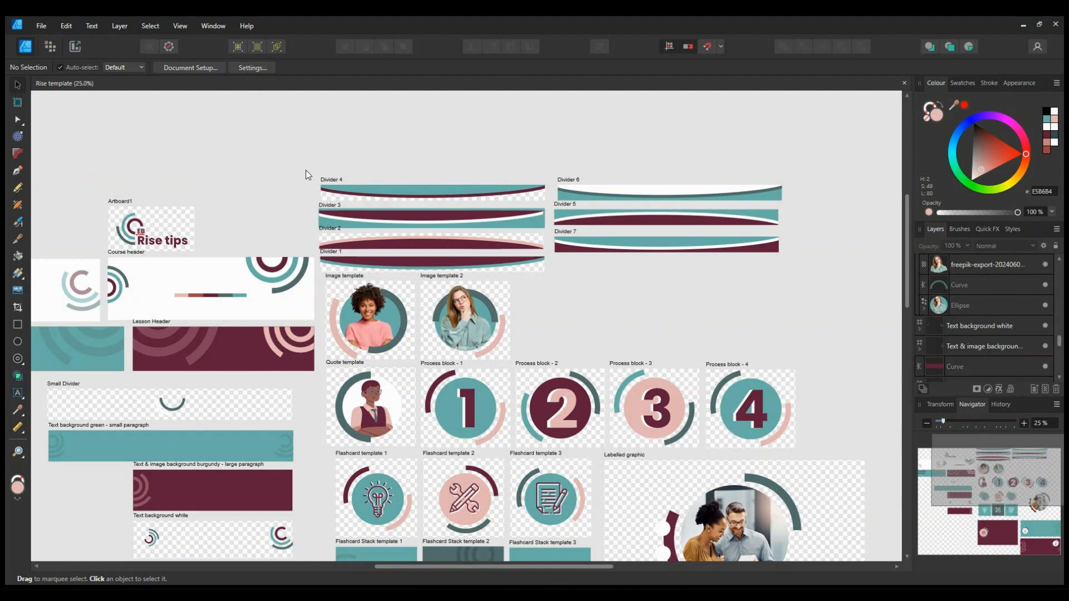
mouse_move(310, 197)
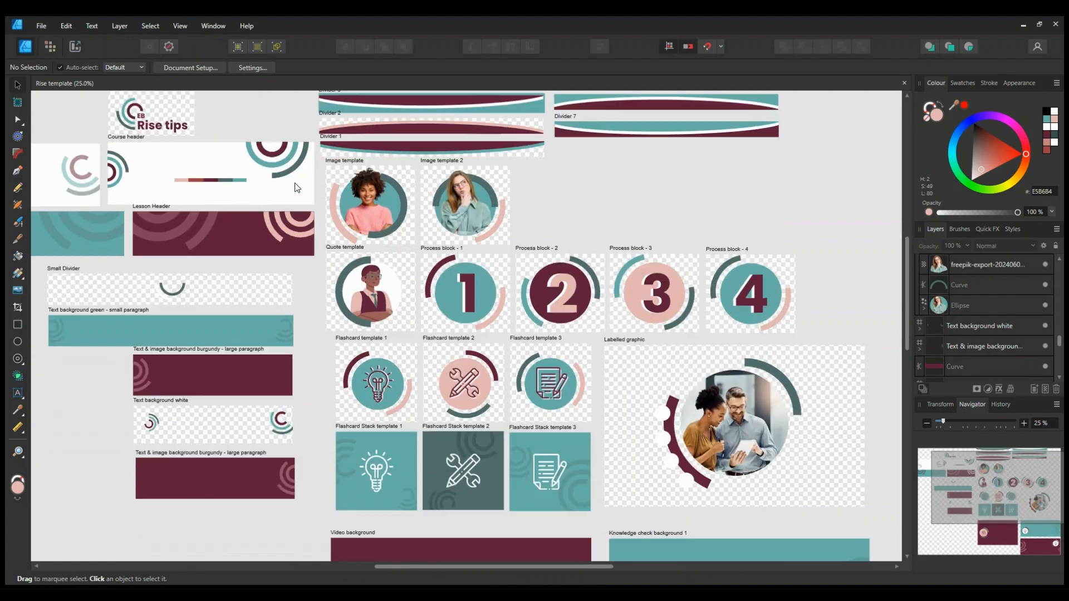
mouse_move(266, 158)
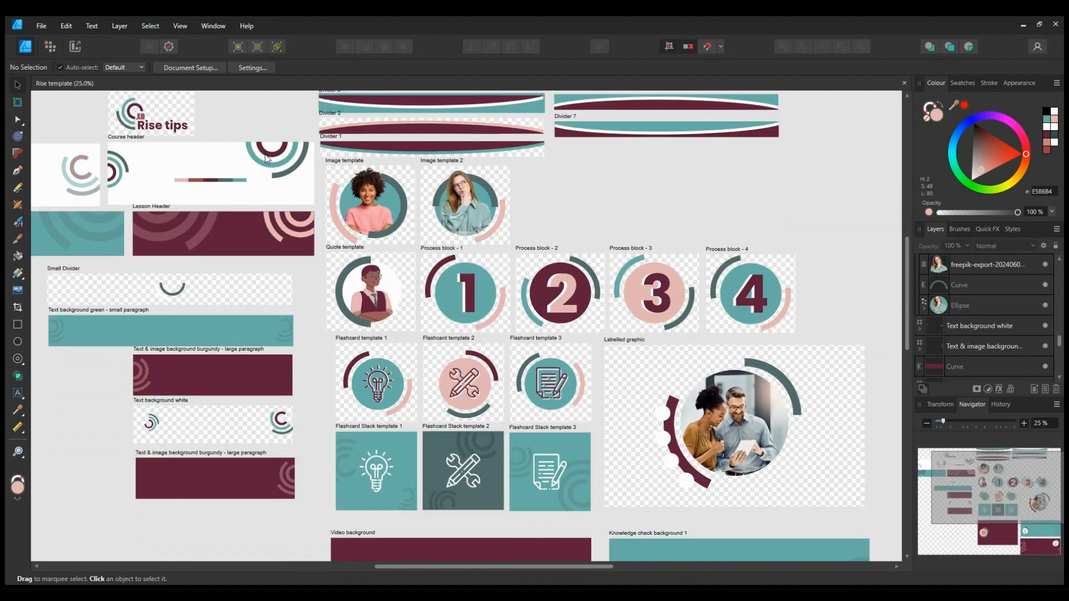
mouse_move(329, 172)
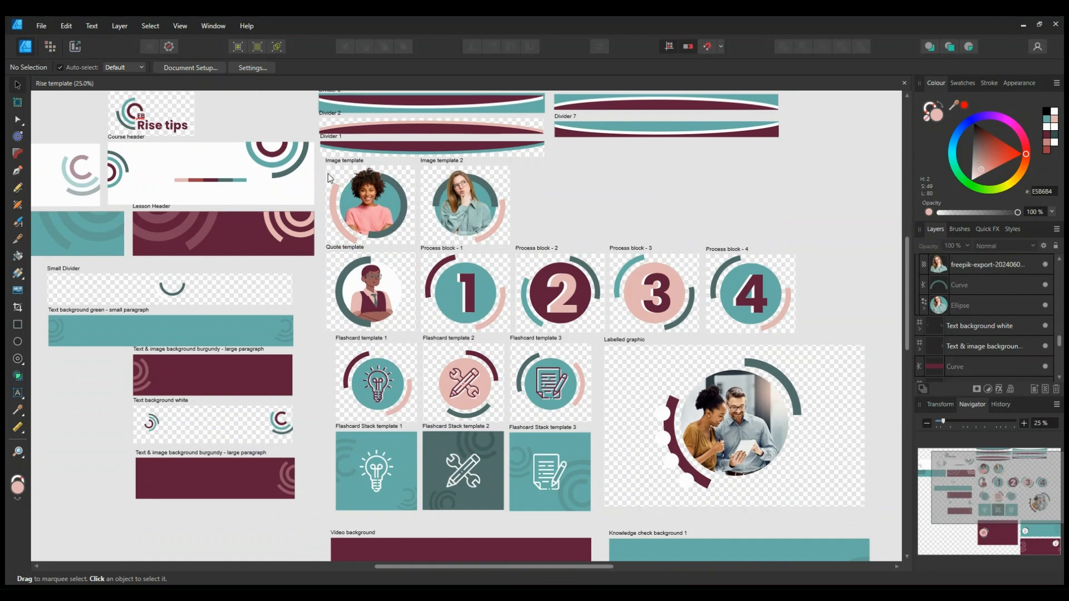
mouse_move(327, 191)
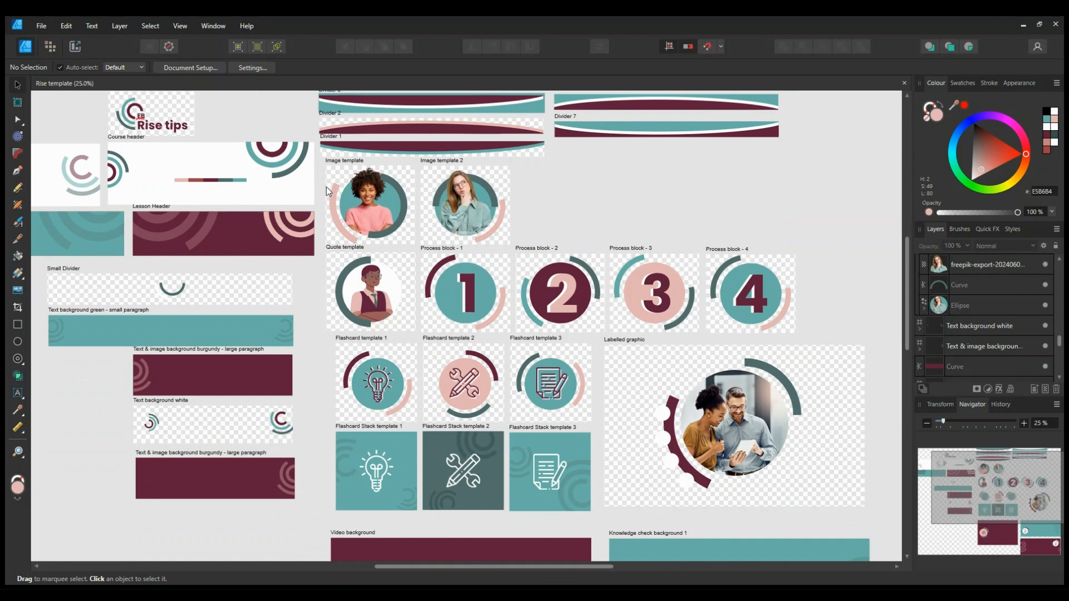
mouse_move(346, 166)
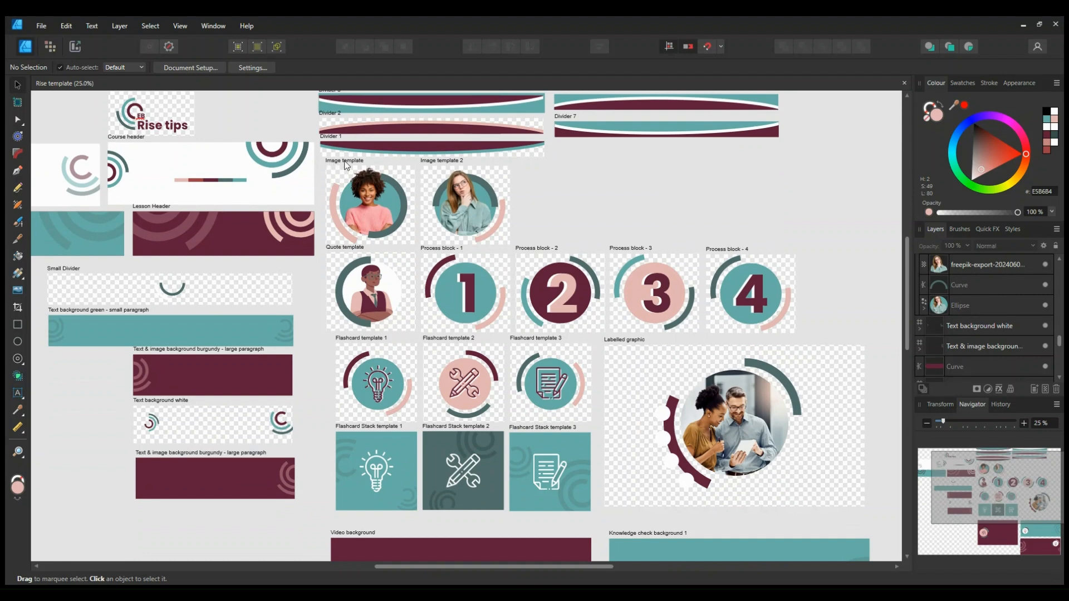
mouse_move(327, 196)
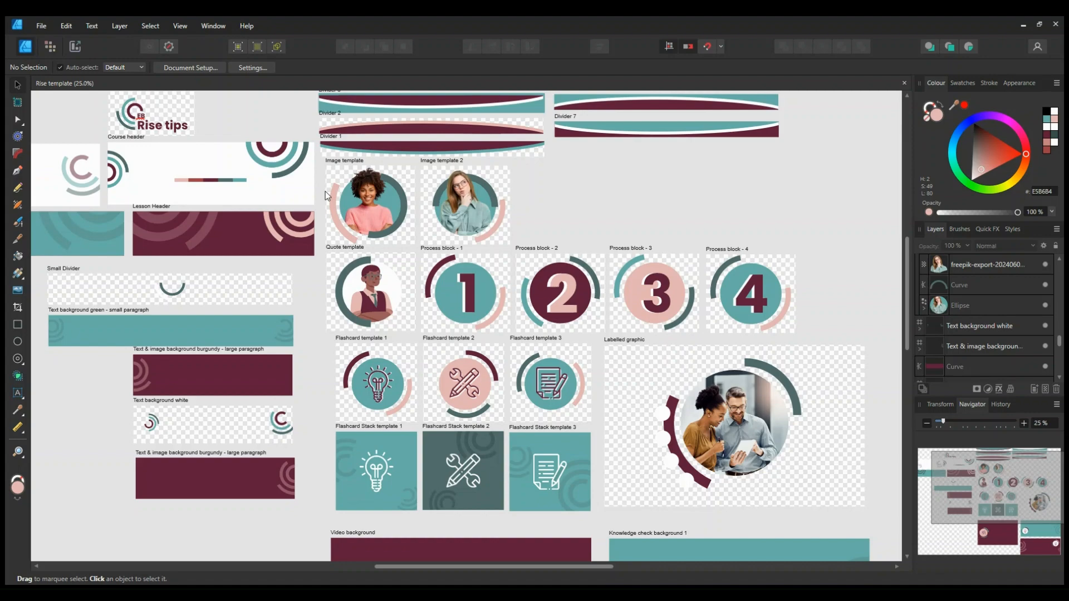
mouse_move(555, 306)
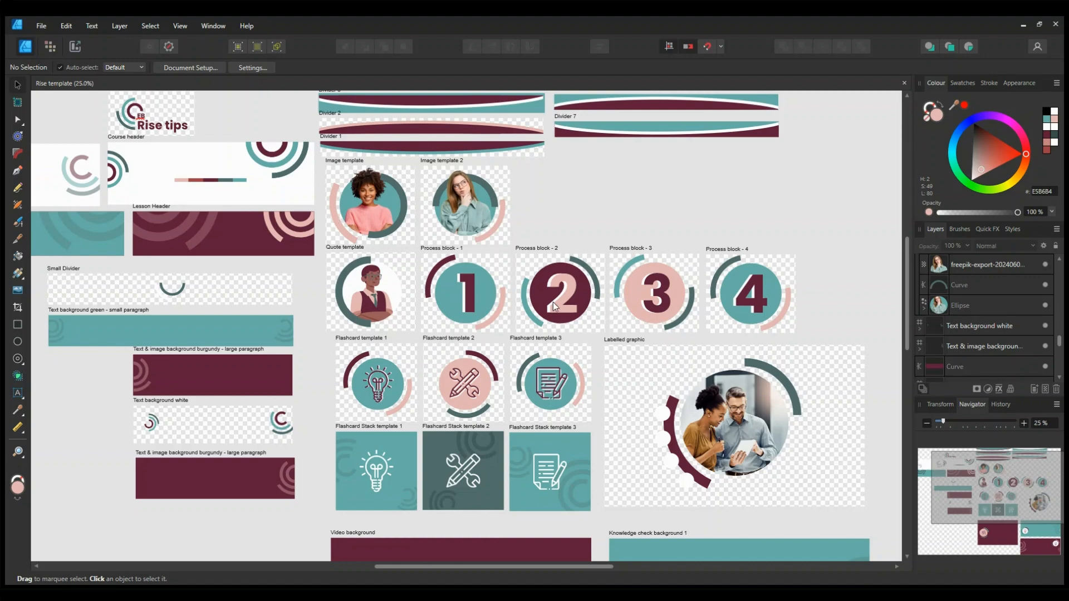